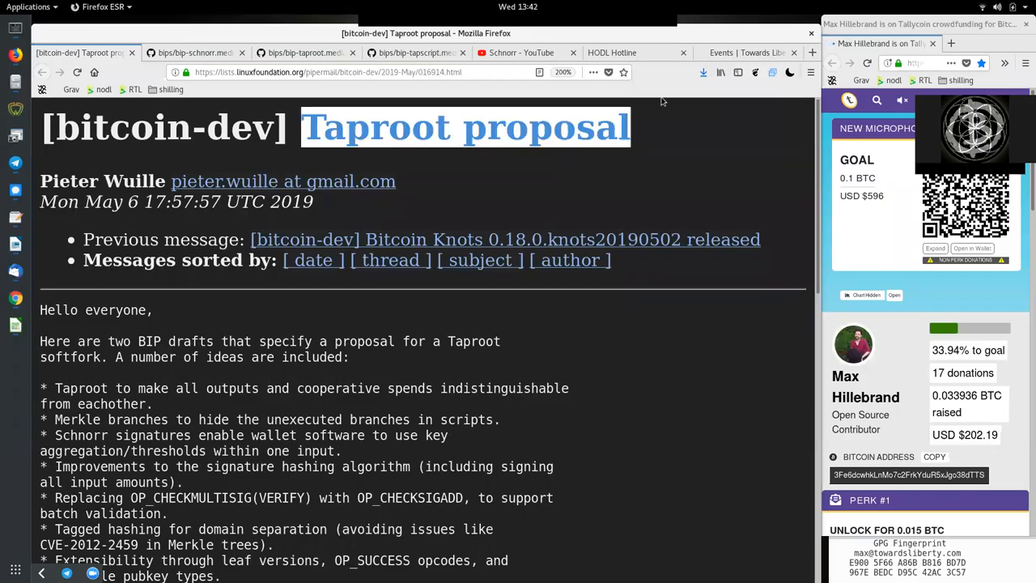
{"action": "mouse_move", "coordinate": [330, 103]}
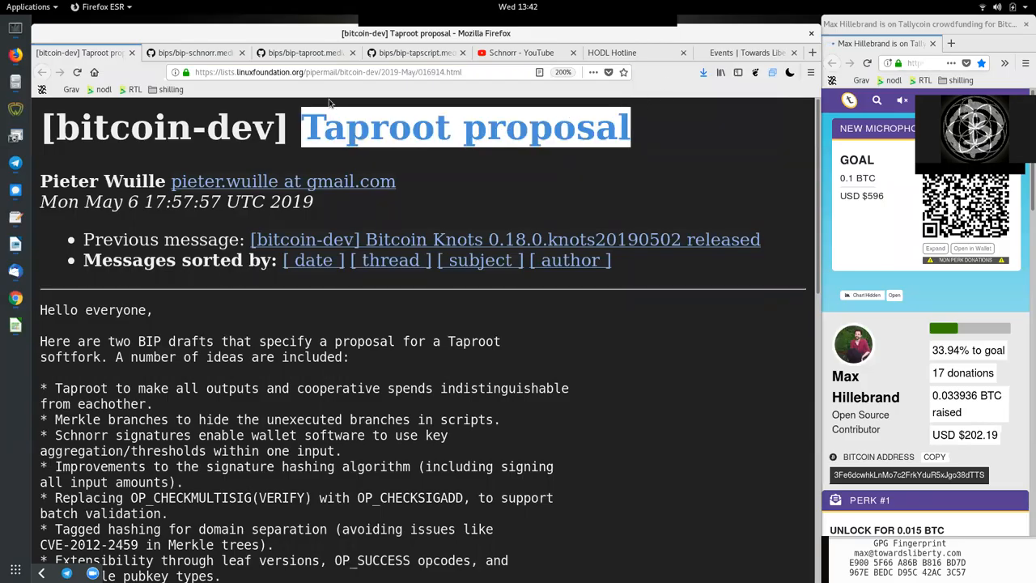
{"action": "mouse_move", "coordinate": [87, 165]}
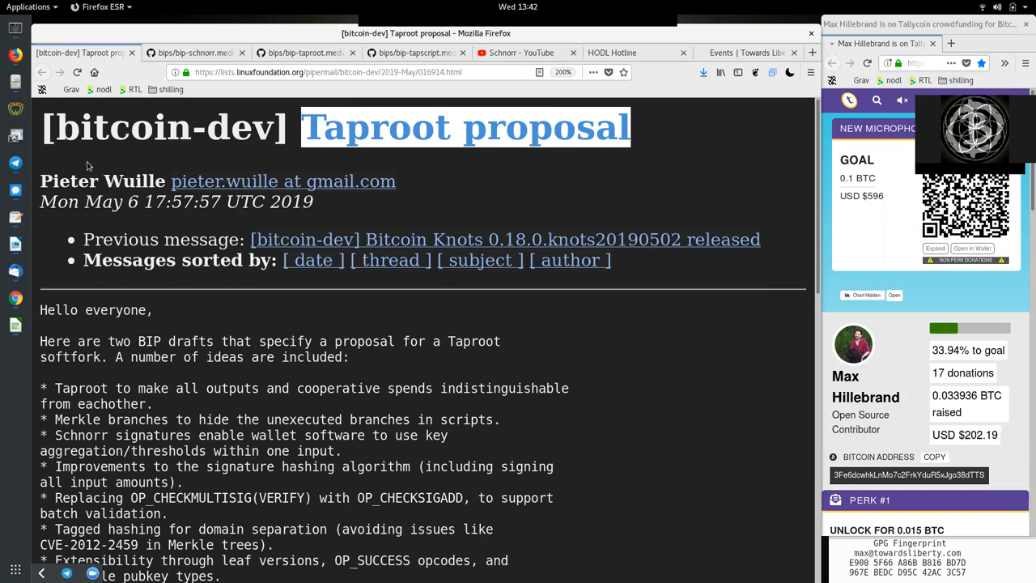
Skim the Taproot proposal email's author and header, then bring up the bip-schnorr draft.
{"action": "double_click", "coordinate": [103, 181]}
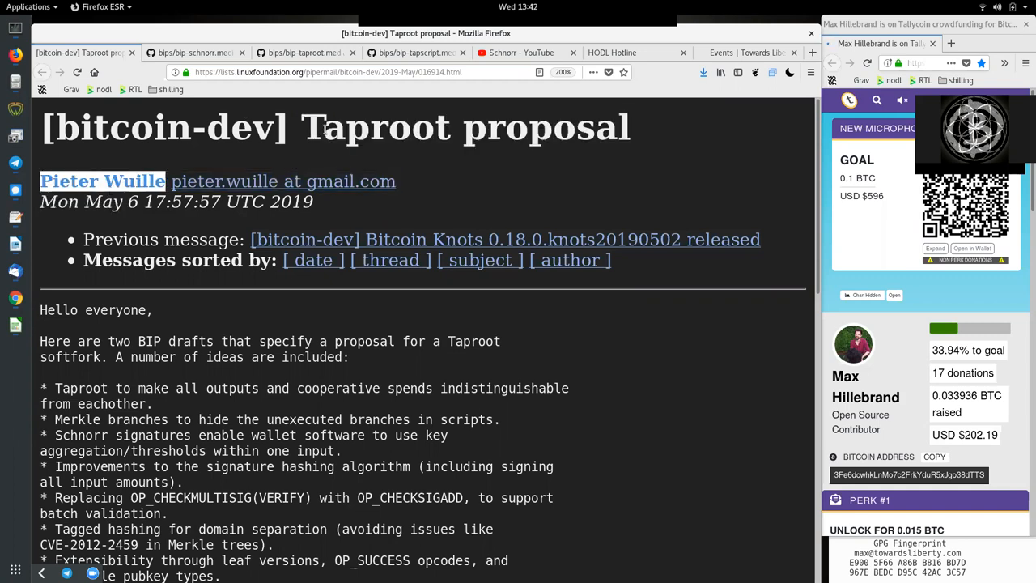
{"action": "double_click", "coordinate": [466, 127]}
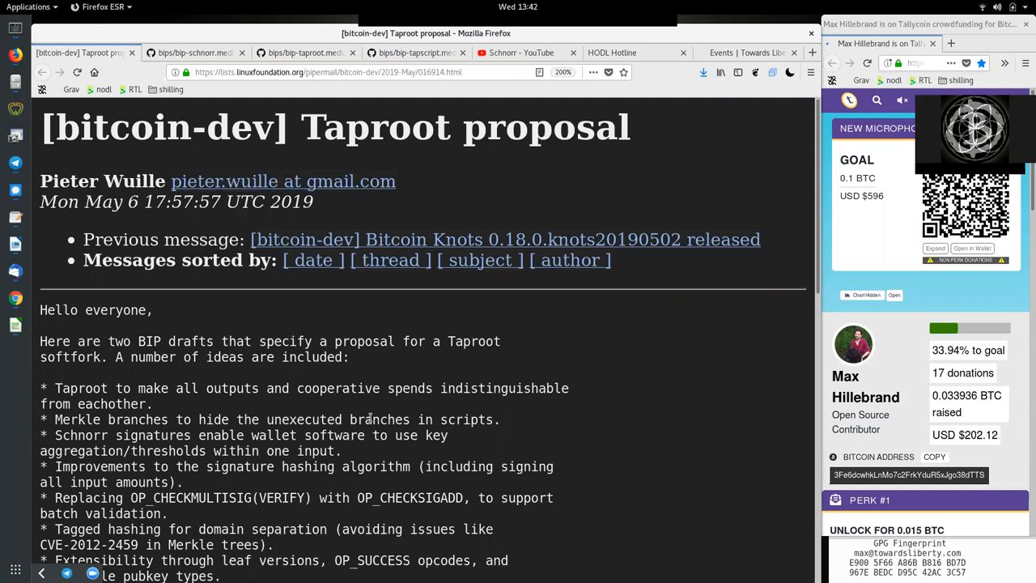
{"action": "mouse_move", "coordinate": [304, 370]}
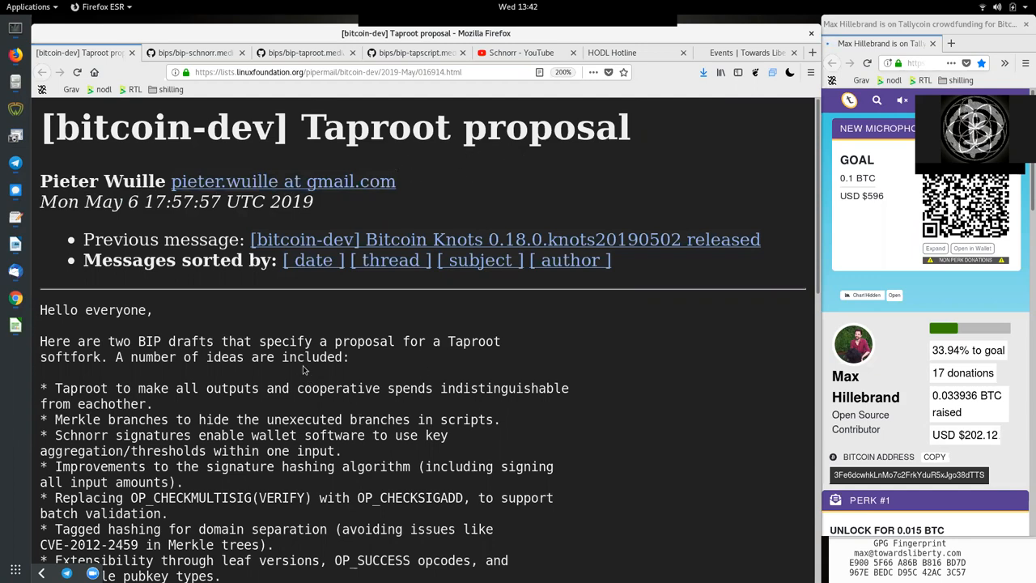
{"action": "left_click", "coordinate": [194, 53]}
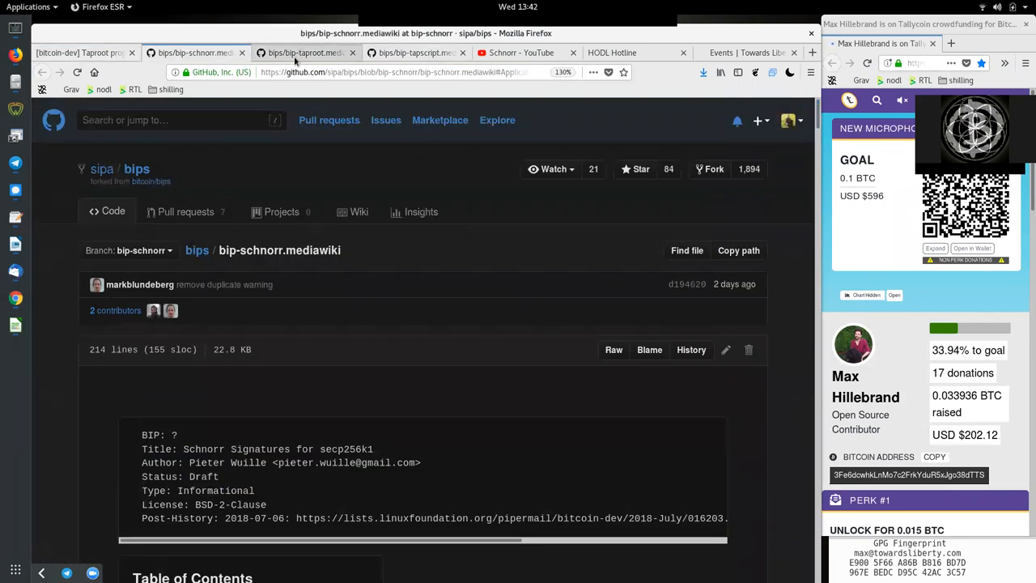
View the bip-taproot draft header, highlighting 'taproot', then return to the Taproot proposal email.
{"action": "left_click", "coordinate": [303, 52]}
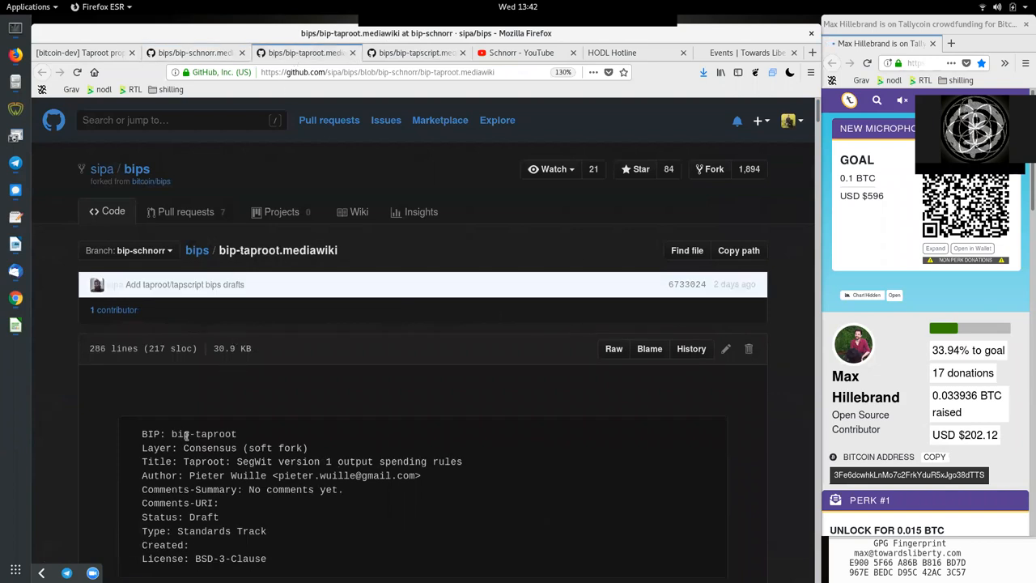
{"action": "double_click", "coordinate": [215, 434]}
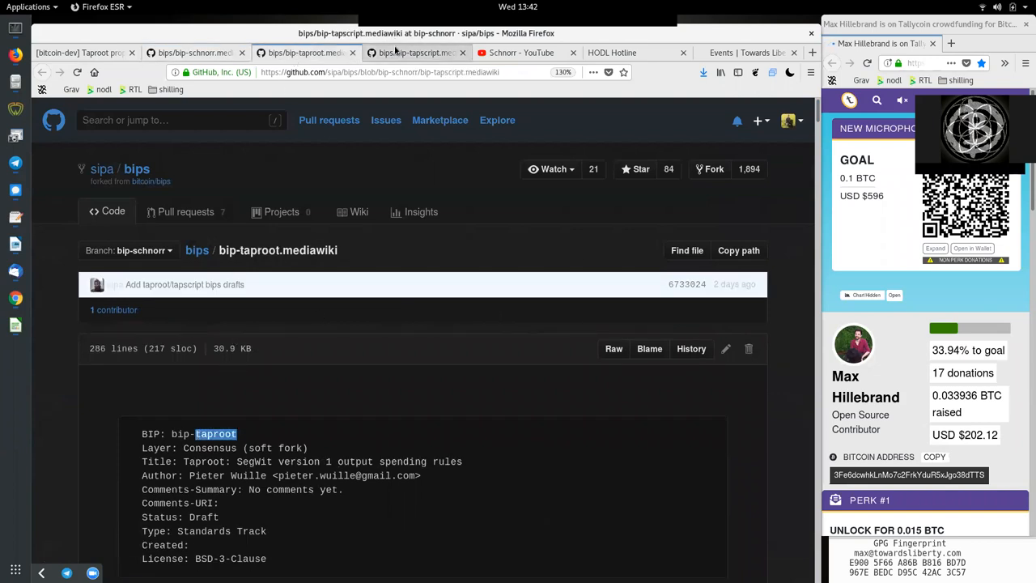
{"action": "left_click", "coordinate": [415, 52]}
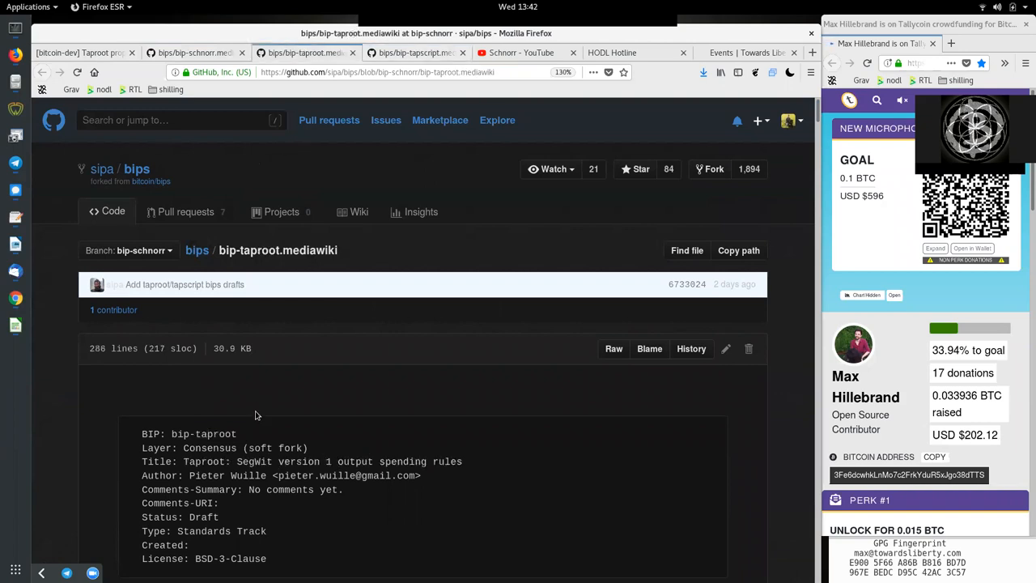
{"action": "left_click", "coordinate": [81, 52]}
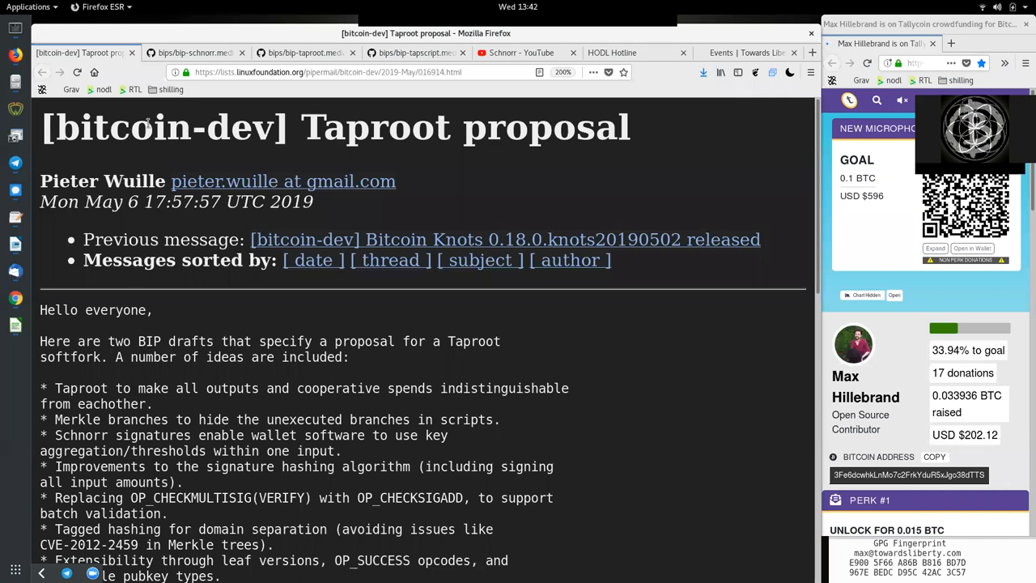
{"action": "mouse_move", "coordinate": [190, 108]}
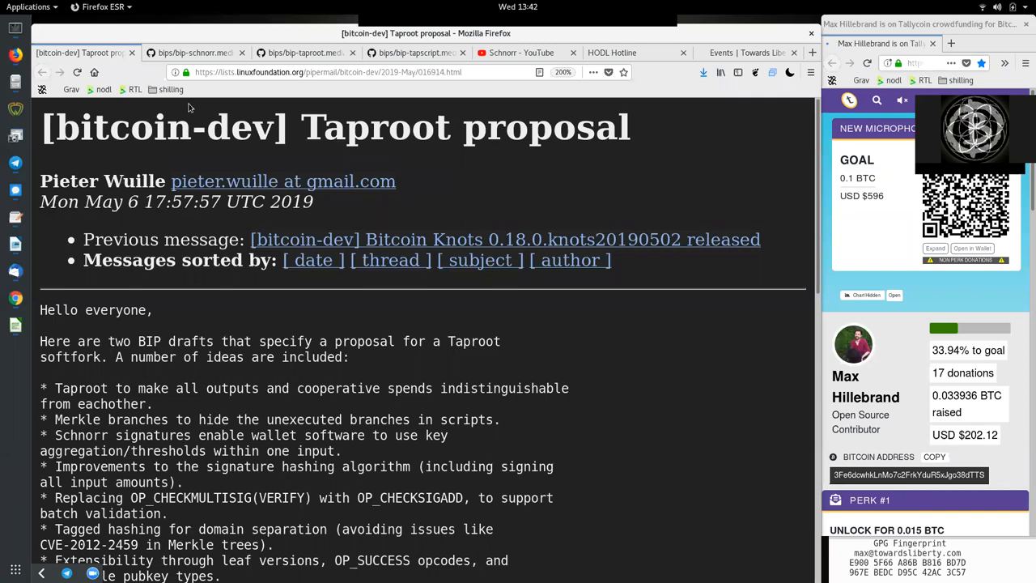
{"action": "mouse_move", "coordinate": [400, 65]}
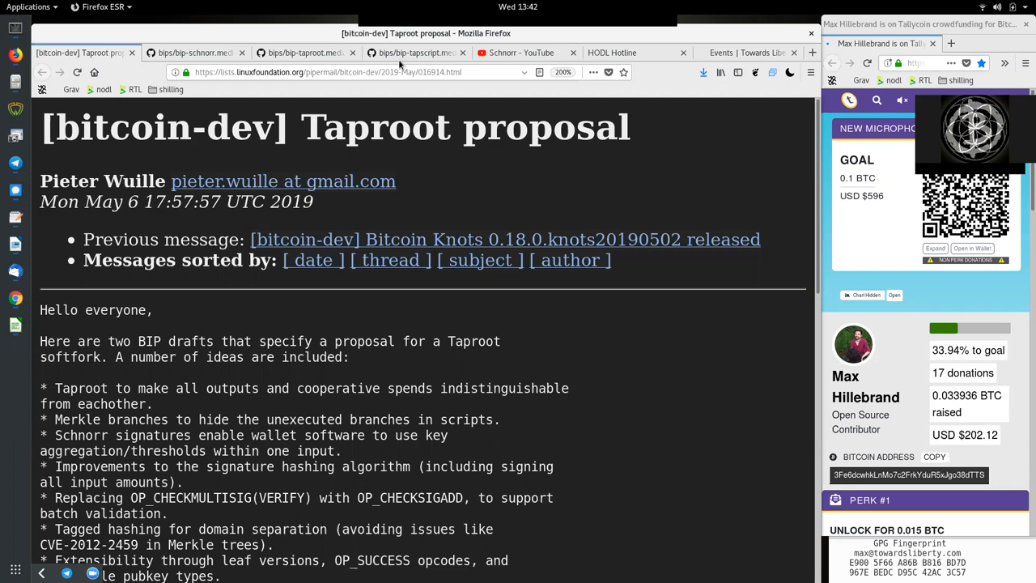
{"action": "mouse_move", "coordinate": [417, 52]}
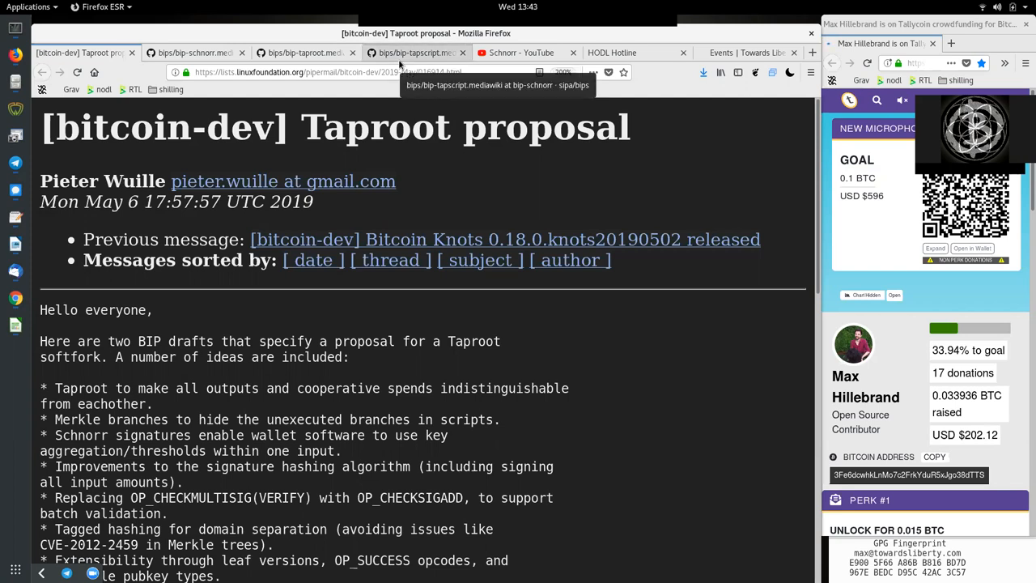
{"action": "mouse_move", "coordinate": [304, 52]}
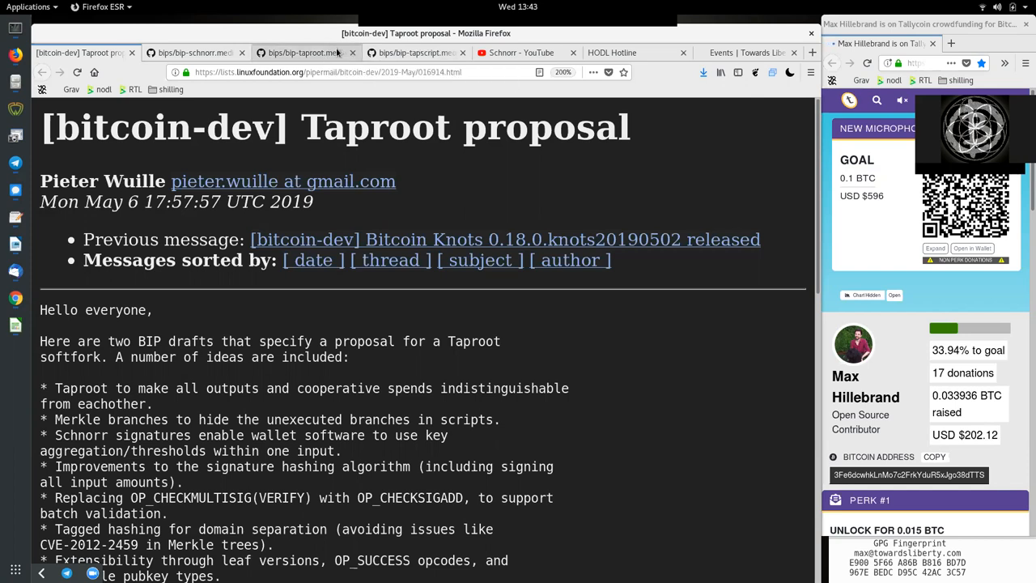
{"action": "mouse_move", "coordinate": [518, 53]}
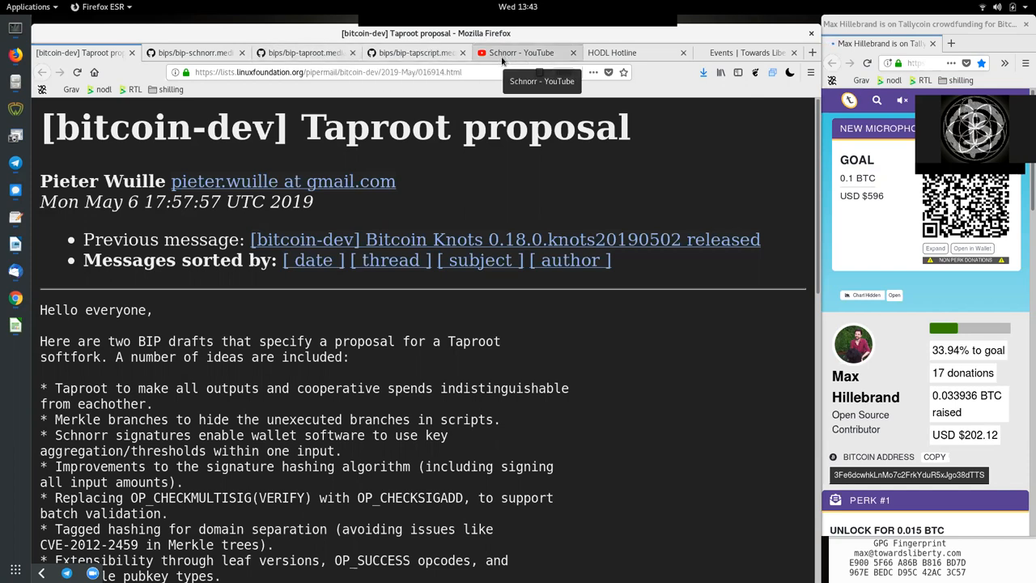
Switch to the Schnorr YouTube playlist of World Crypto Network videos.
{"action": "left_click", "coordinate": [522, 53]}
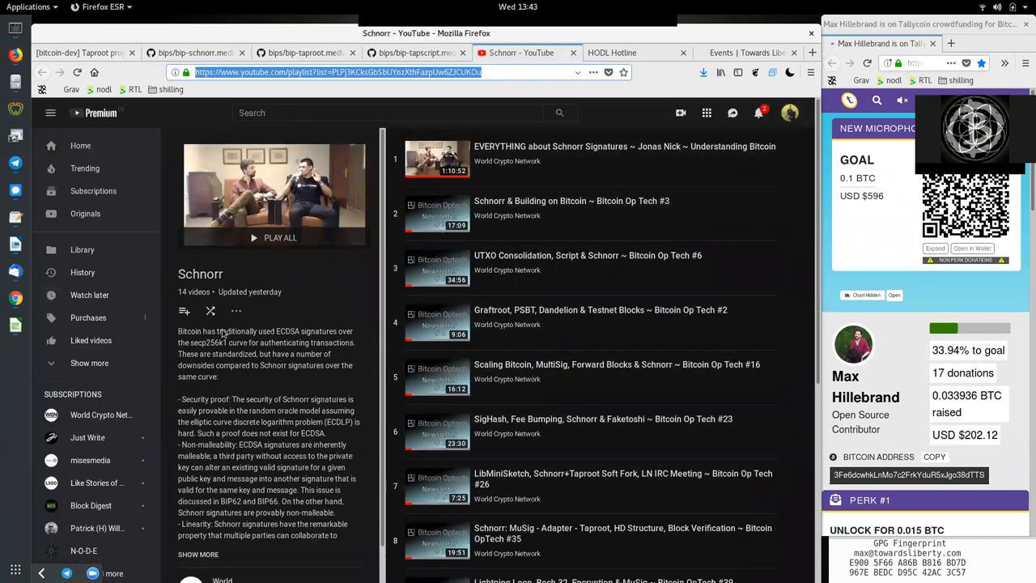
{"action": "mouse_move", "coordinate": [439, 191]}
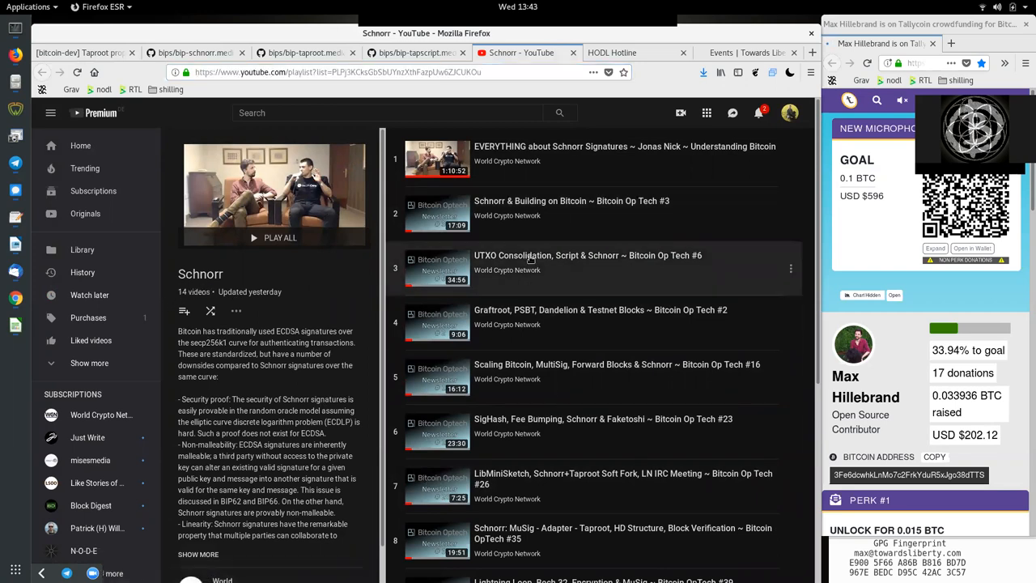
{"action": "mouse_move", "coordinate": [549, 316]}
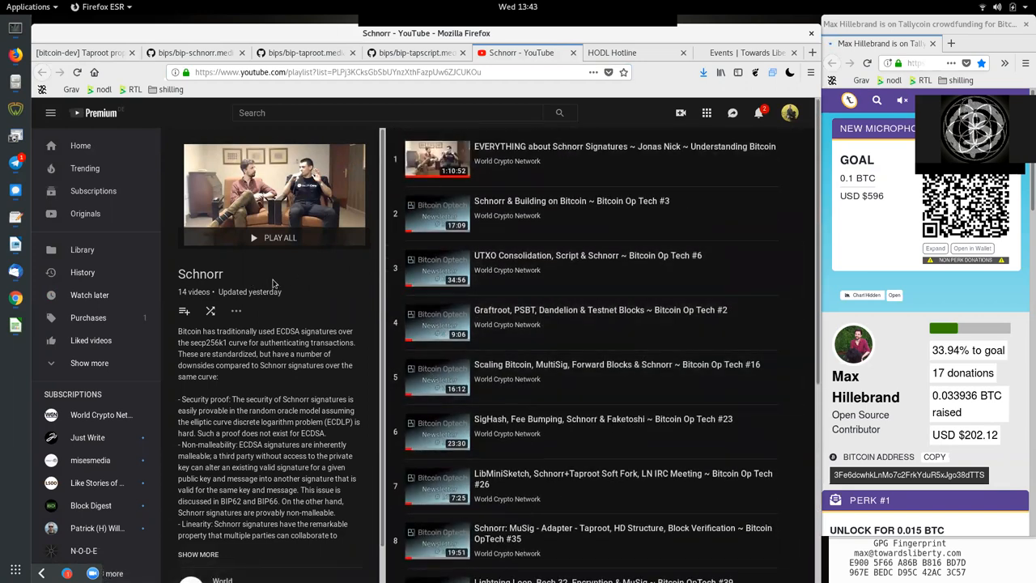
{"action": "mouse_move", "coordinate": [493, 376]}
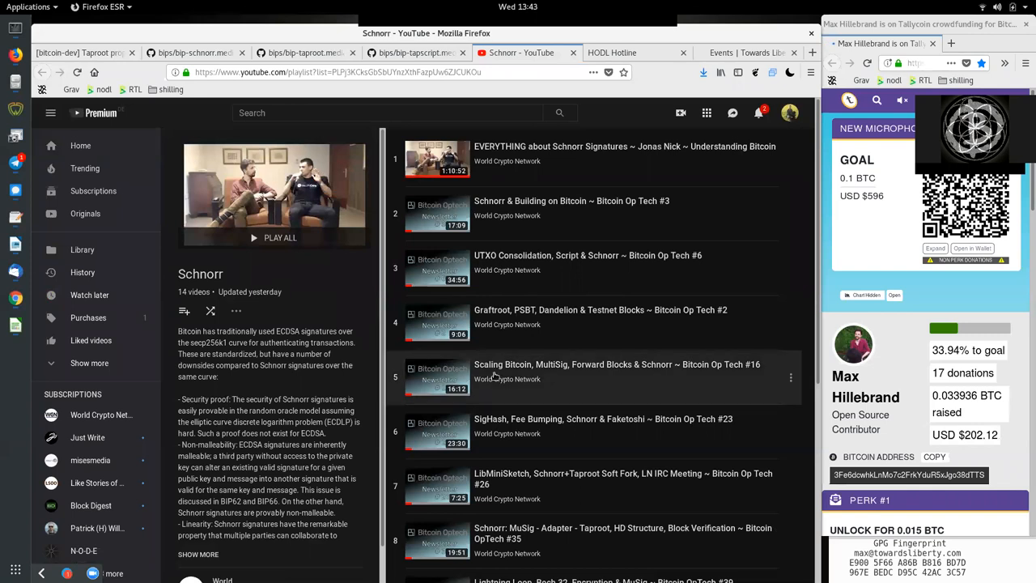
{"action": "mouse_move", "coordinate": [360, 290]}
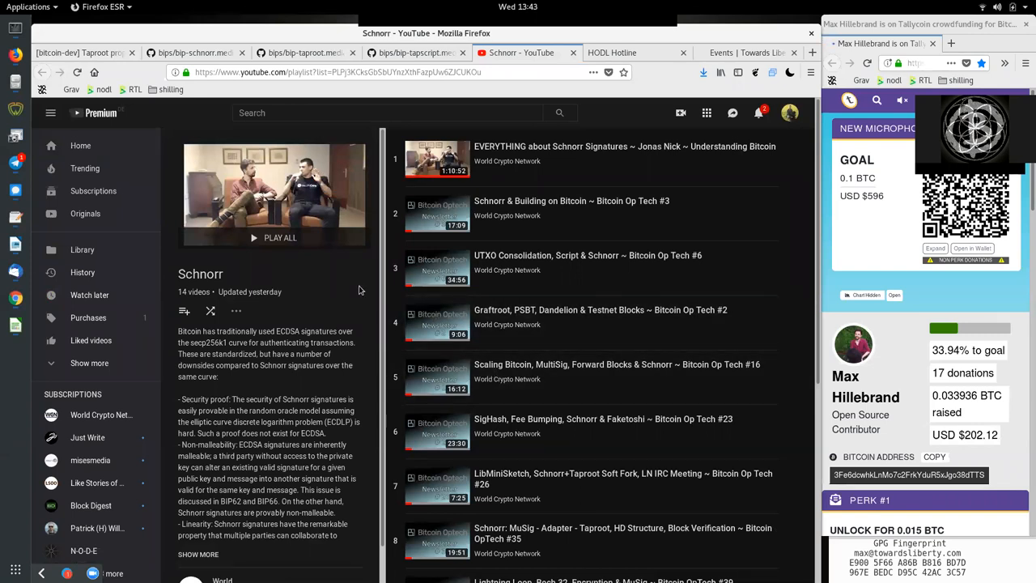
{"action": "mouse_move", "coordinate": [304, 53]}
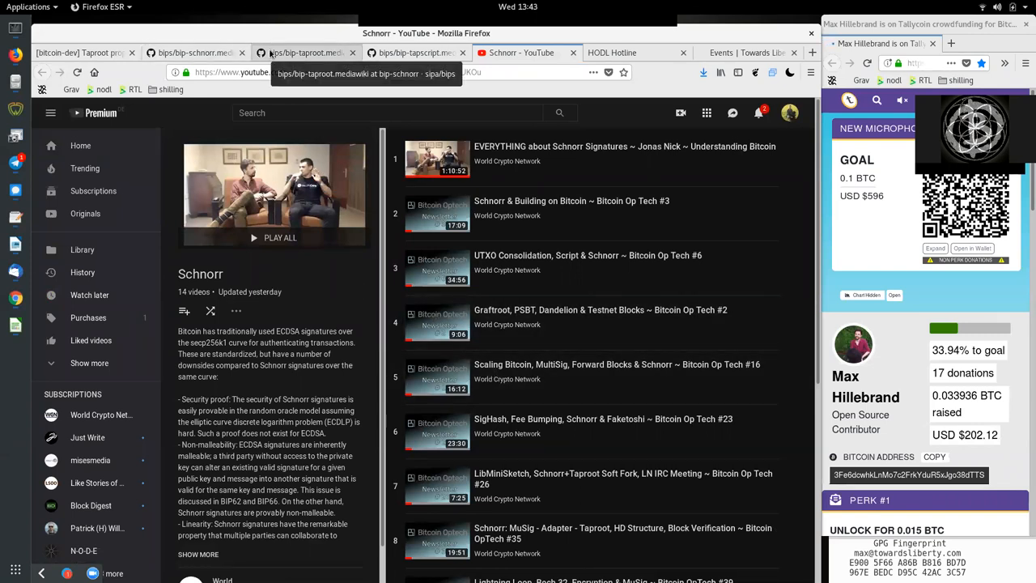
Return to the bip-taproot draft and highlight header words like Consensus, Title and SegWit.
{"action": "left_click", "coordinate": [306, 52]}
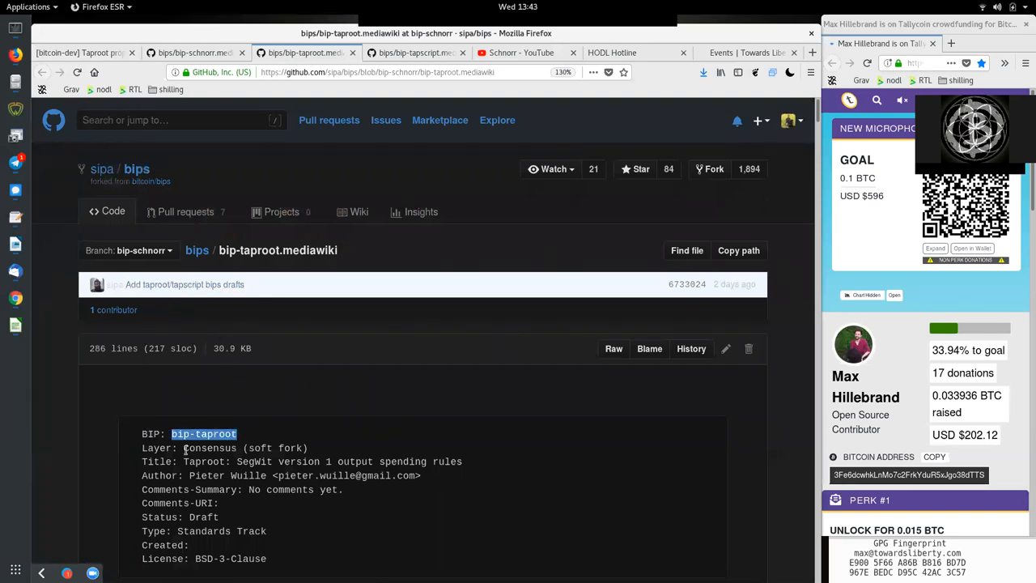
{"action": "double_click", "coordinate": [209, 448]}
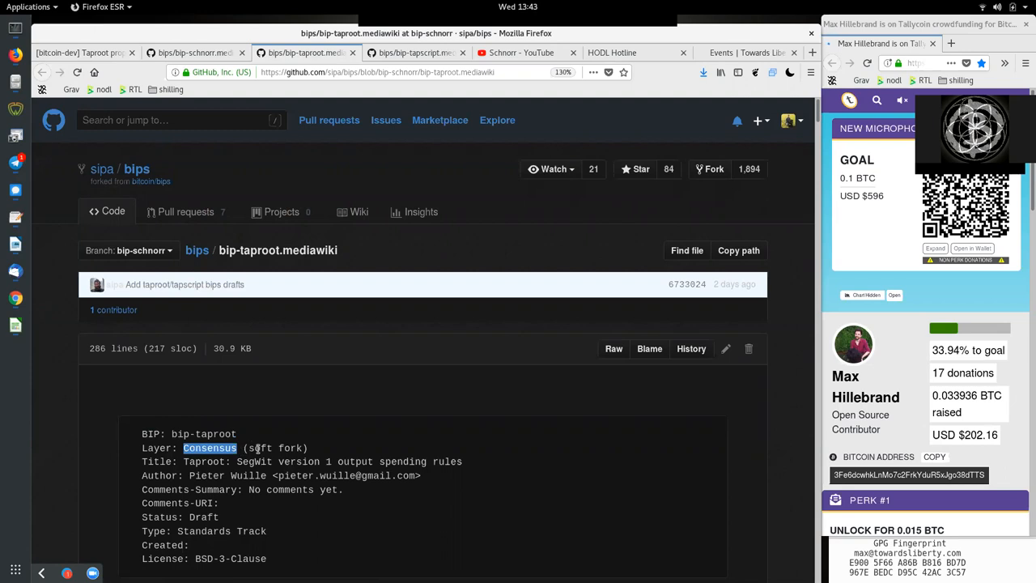
{"action": "double_click", "coordinate": [157, 462]}
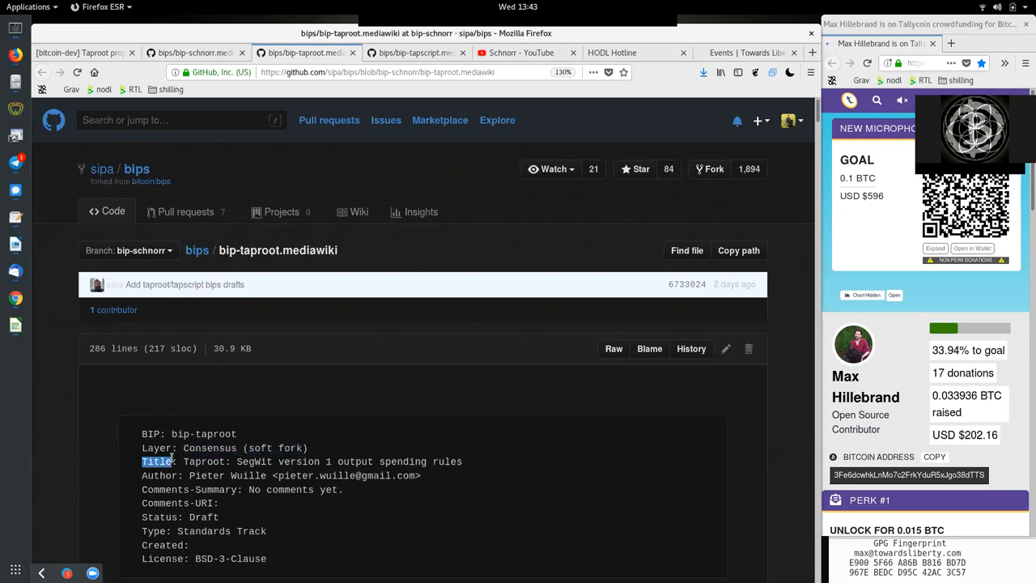
{"action": "double_click", "coordinate": [251, 462]}
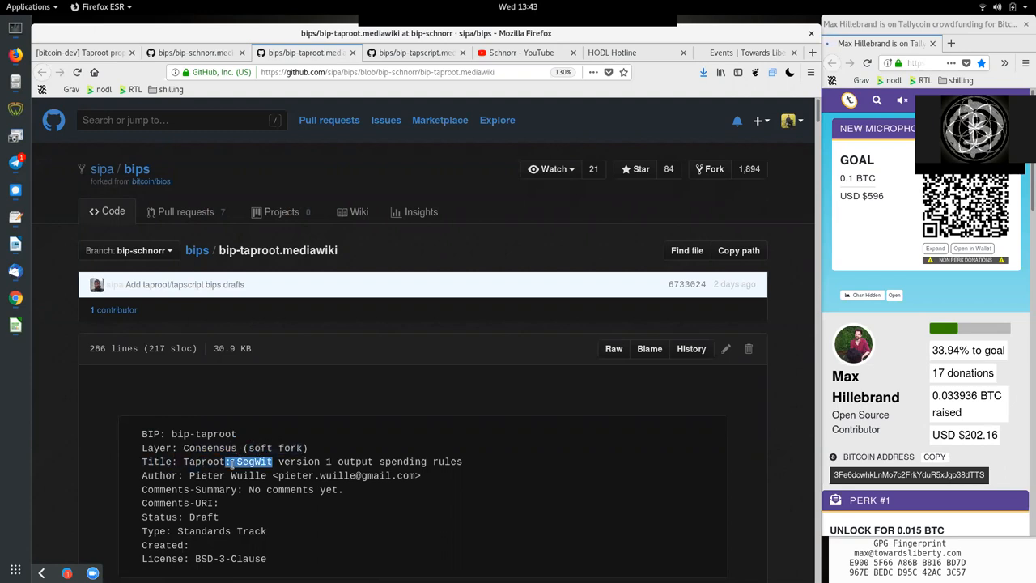
{"action": "double_click", "coordinate": [303, 462]}
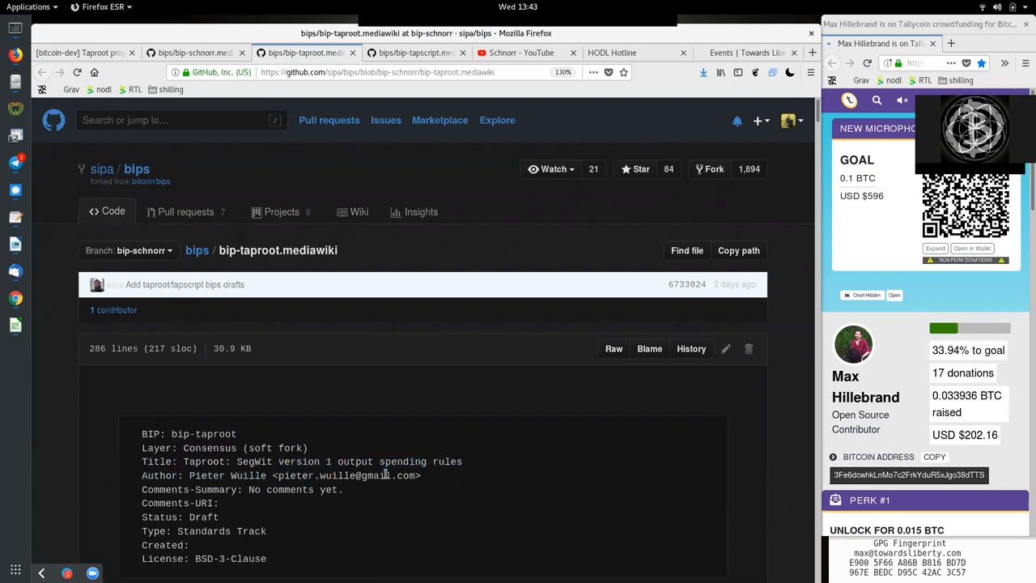
{"action": "double_click", "coordinate": [228, 476]}
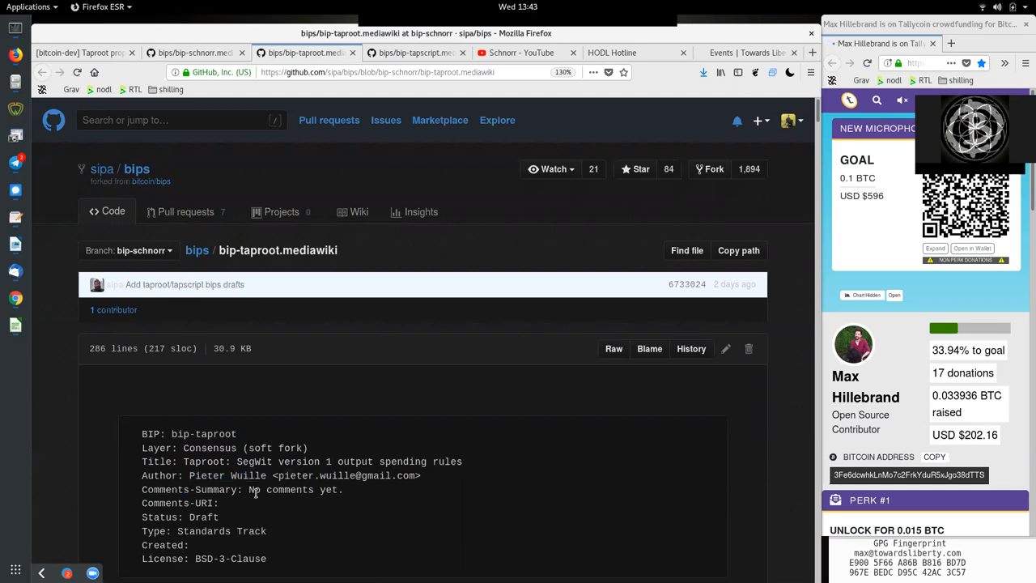
Highlight the Draft status, Standards Track type, Created and License fields, then deselect.
{"action": "scroll", "scroll_direction": "down", "scroll_amount": 3}
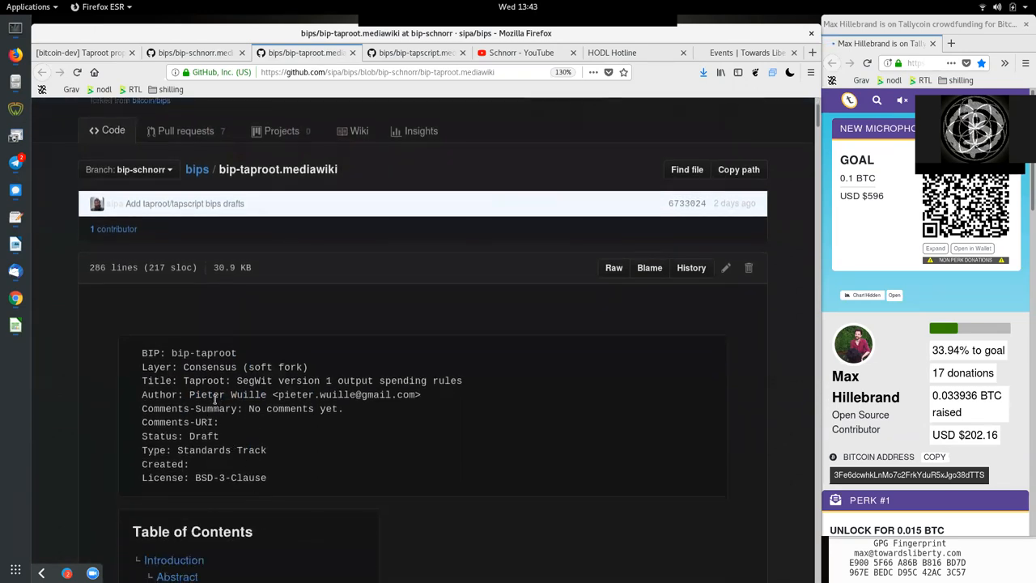
{"action": "double_click", "coordinate": [165, 408]}
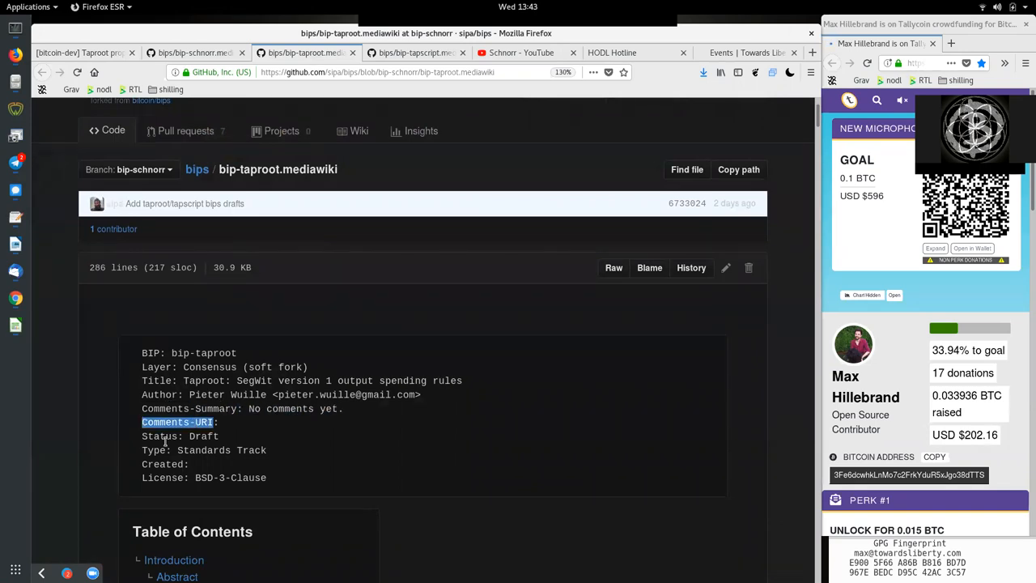
{"action": "double_click", "coordinate": [204, 436]}
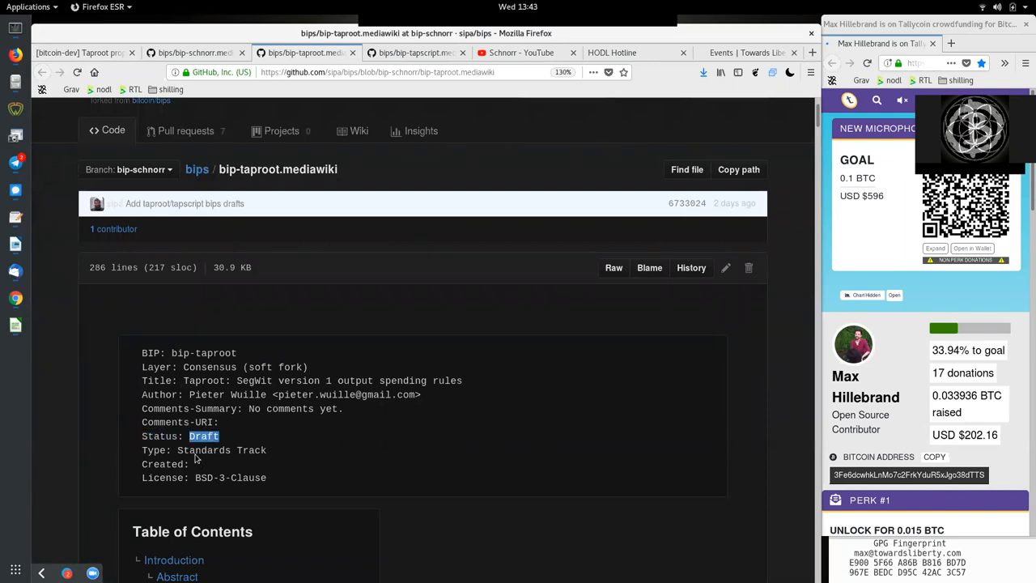
{"action": "mouse_move", "coordinate": [194, 454]}
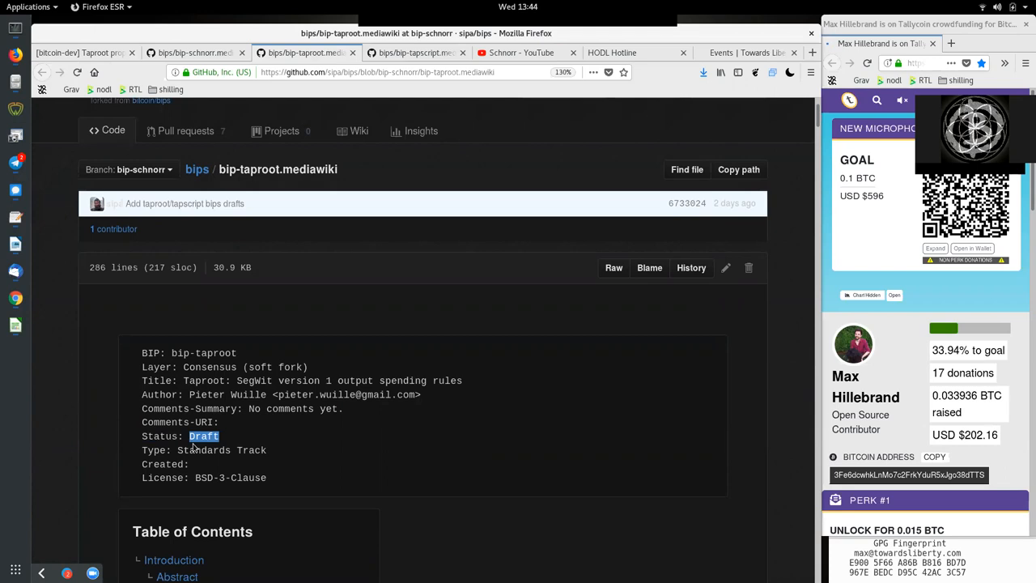
{"action": "mouse_move", "coordinate": [213, 462]}
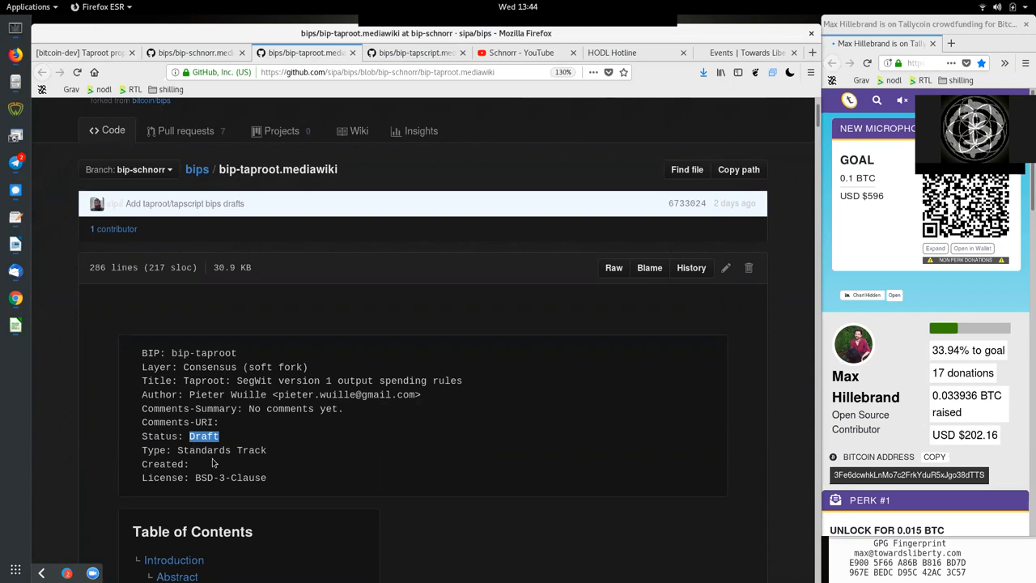
{"action": "mouse_move", "coordinate": [211, 457]}
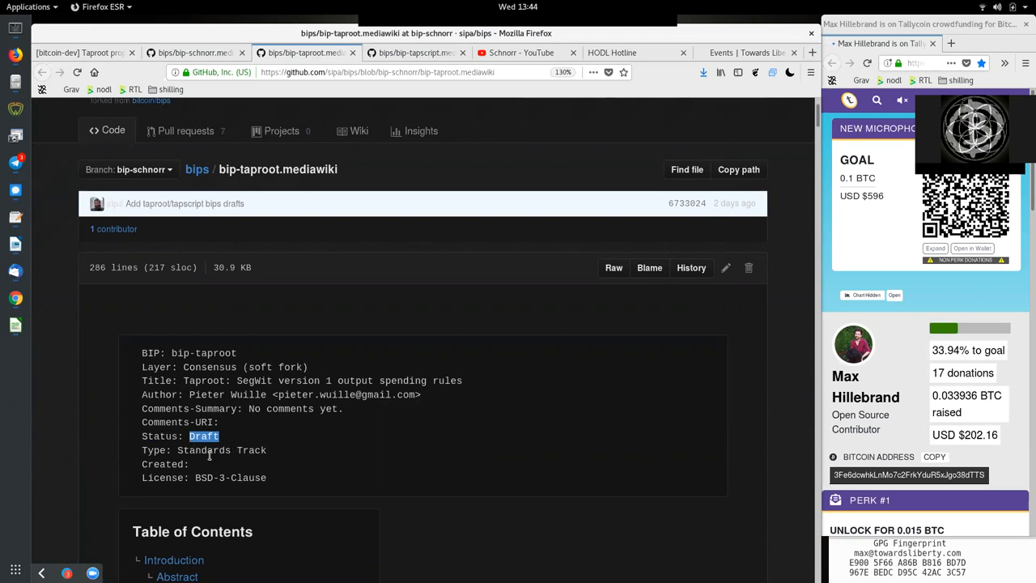
{"action": "double_click", "coordinate": [203, 450]}
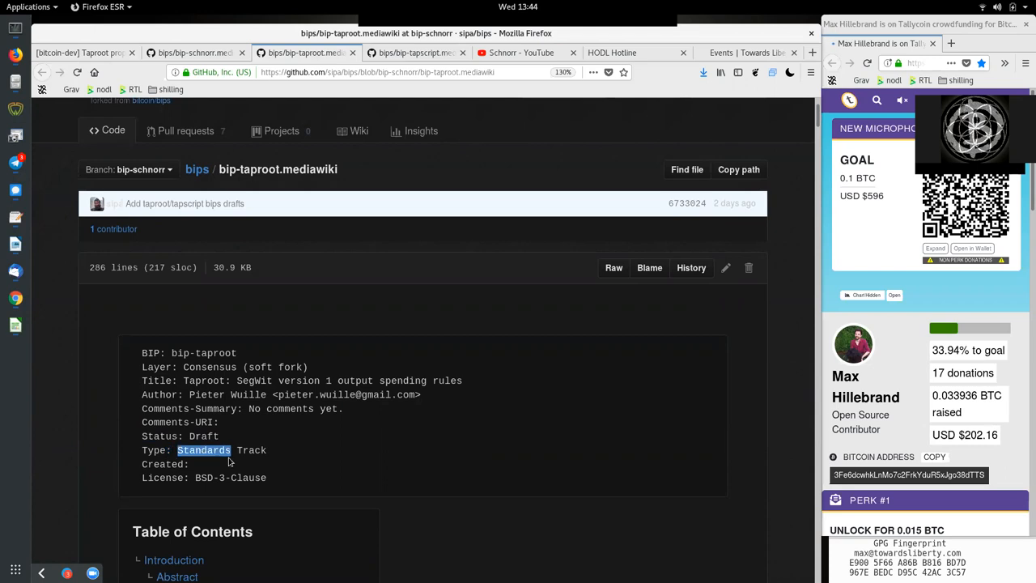
{"action": "double_click", "coordinate": [161, 464]}
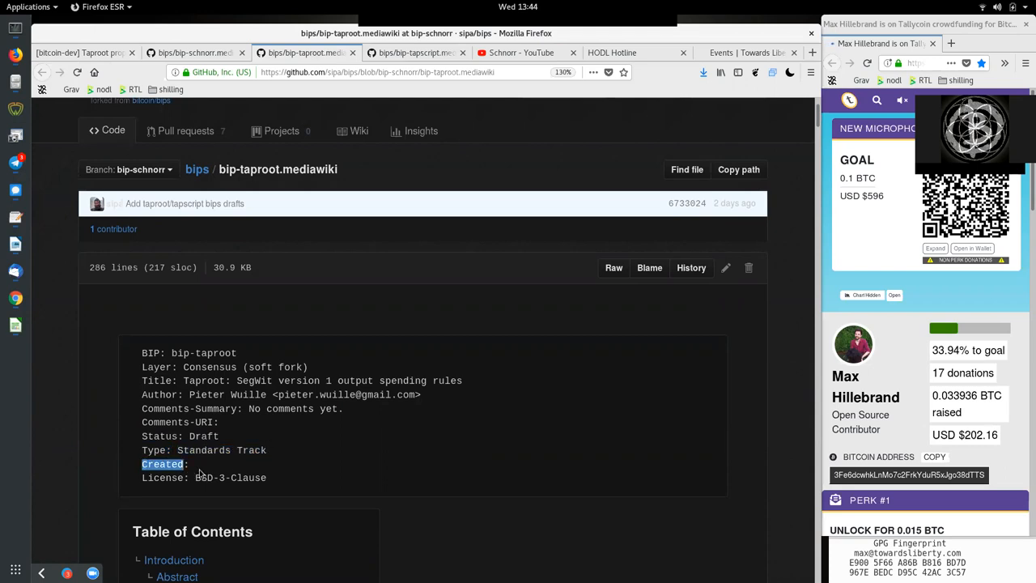
{"action": "double_click", "coordinate": [162, 478]}
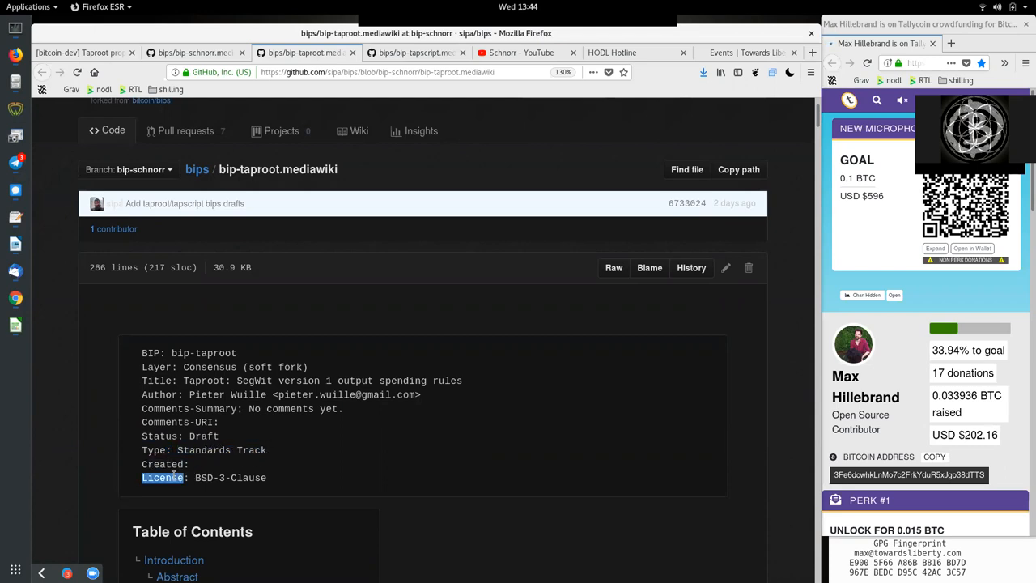
{"action": "left_click", "coordinate": [306, 491]}
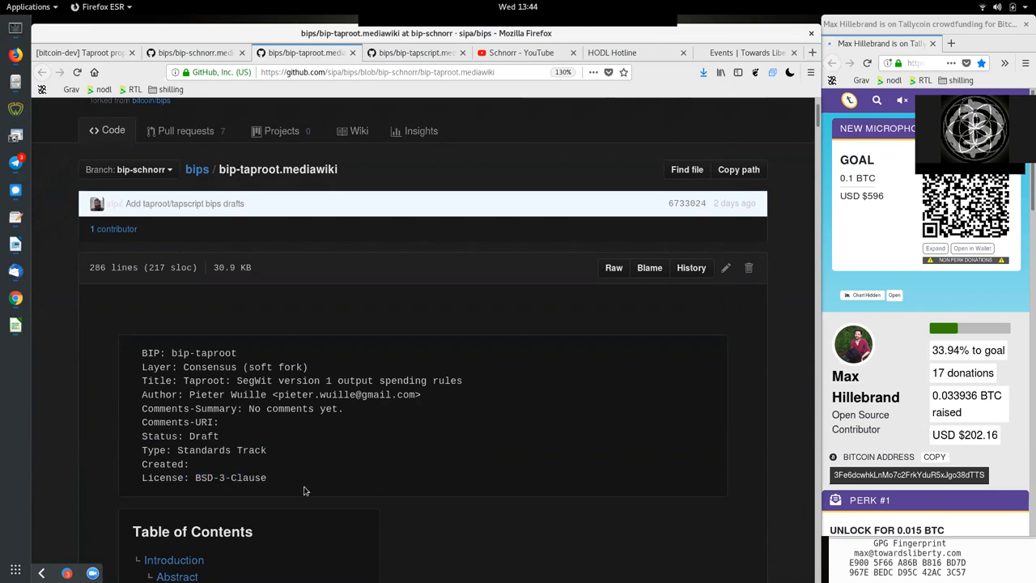
Scroll down to the bip-taproot Table of Contents and highlight a section title.
{"action": "scroll", "scroll_direction": "down", "scroll_amount": 3}
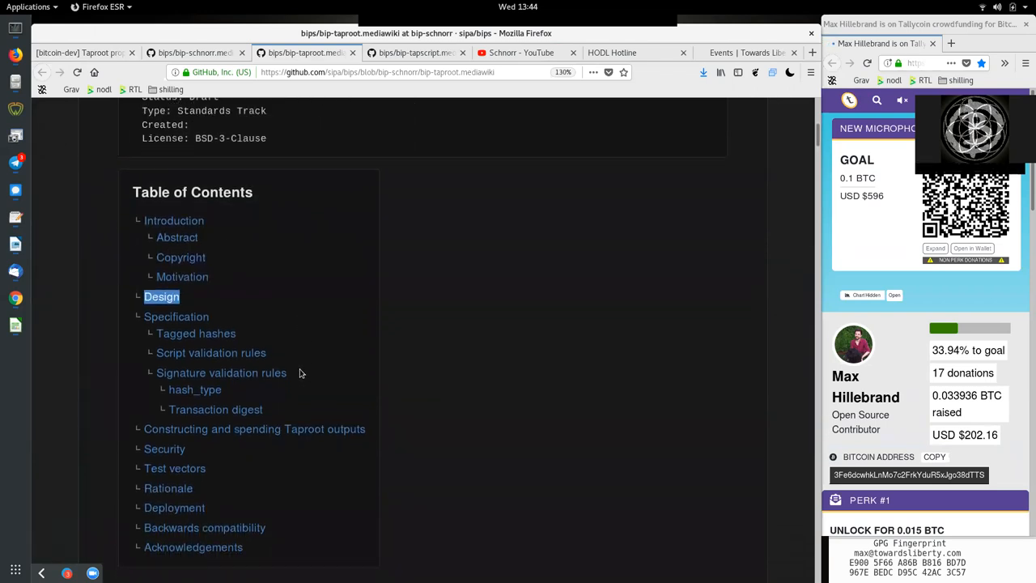
{"action": "scroll", "scroll_direction": "down", "scroll_amount": 3}
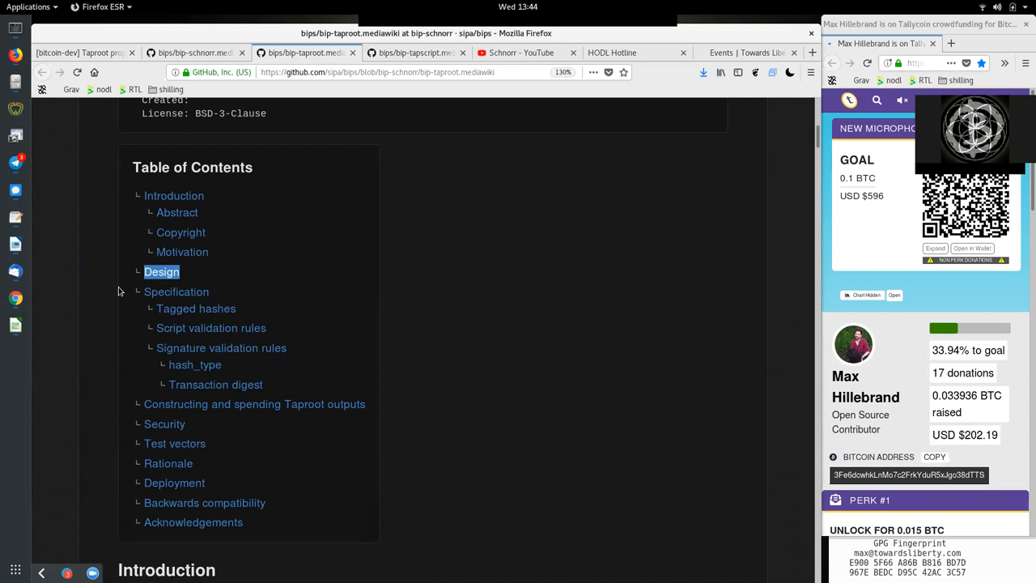
{"action": "mouse_move", "coordinate": [123, 306]}
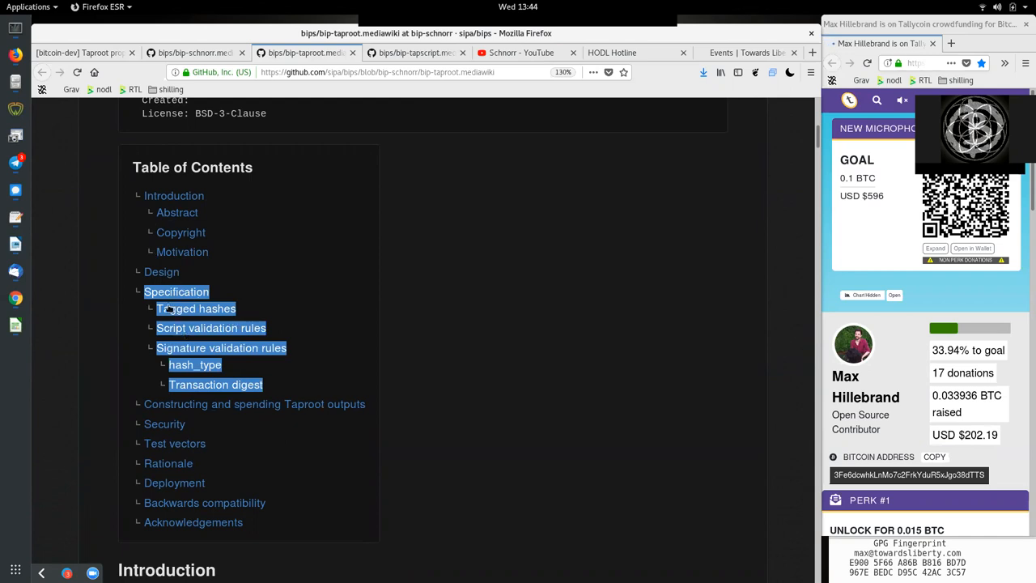
{"action": "mouse_move", "coordinate": [213, 293]}
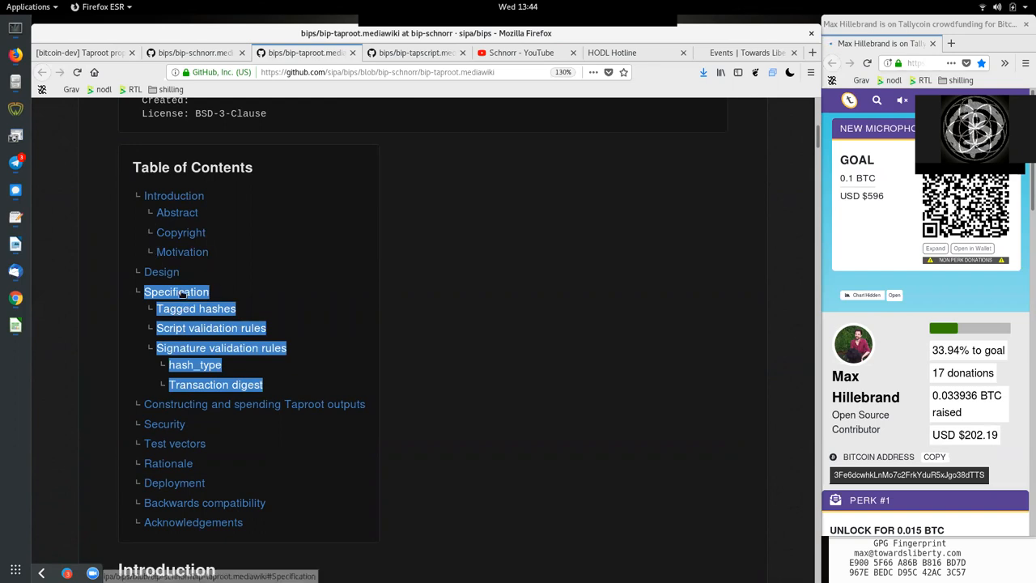
{"action": "mouse_move", "coordinate": [260, 340]}
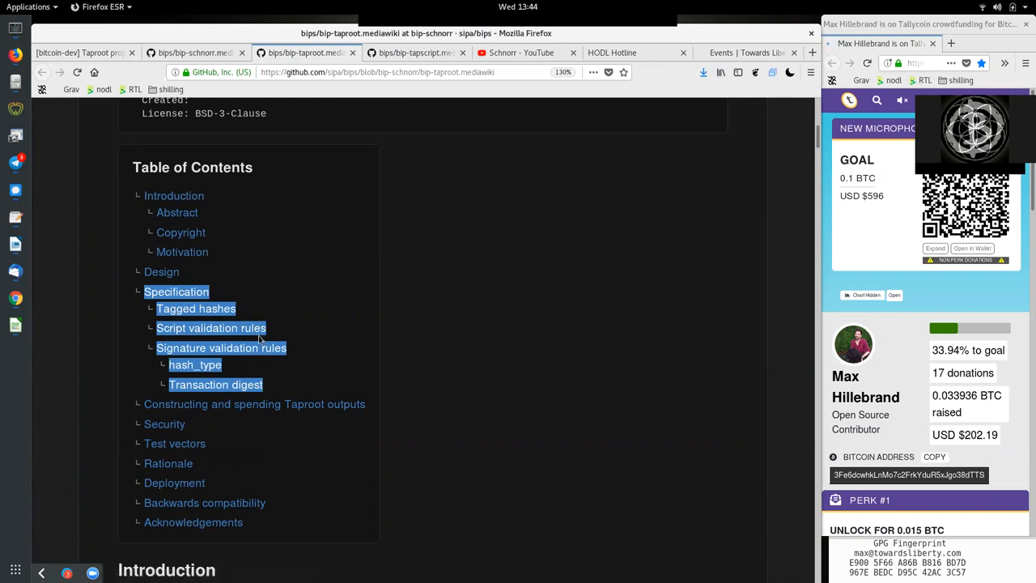
{"action": "mouse_move", "coordinate": [409, 372]}
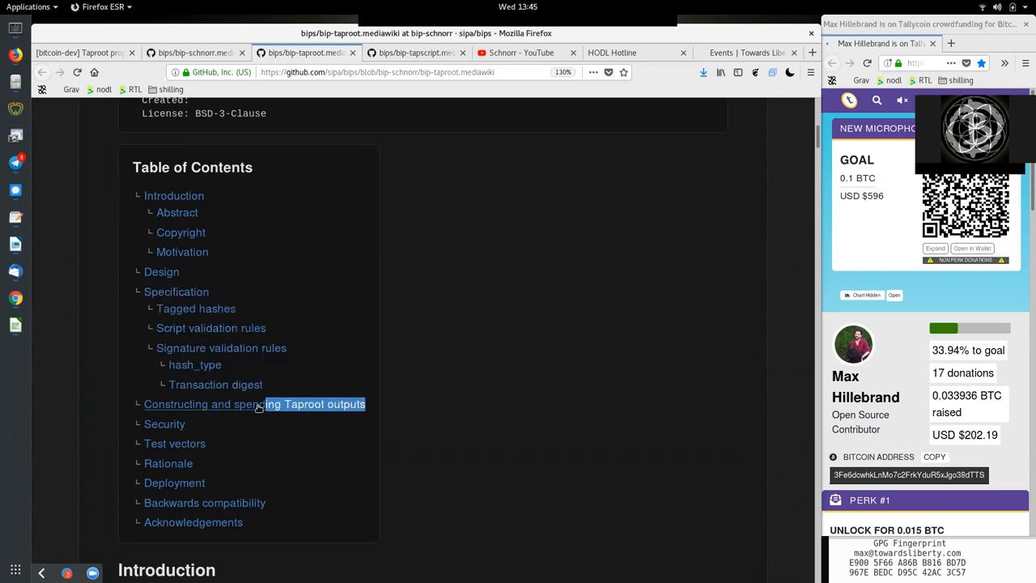
{"action": "mouse_move", "coordinate": [231, 404]}
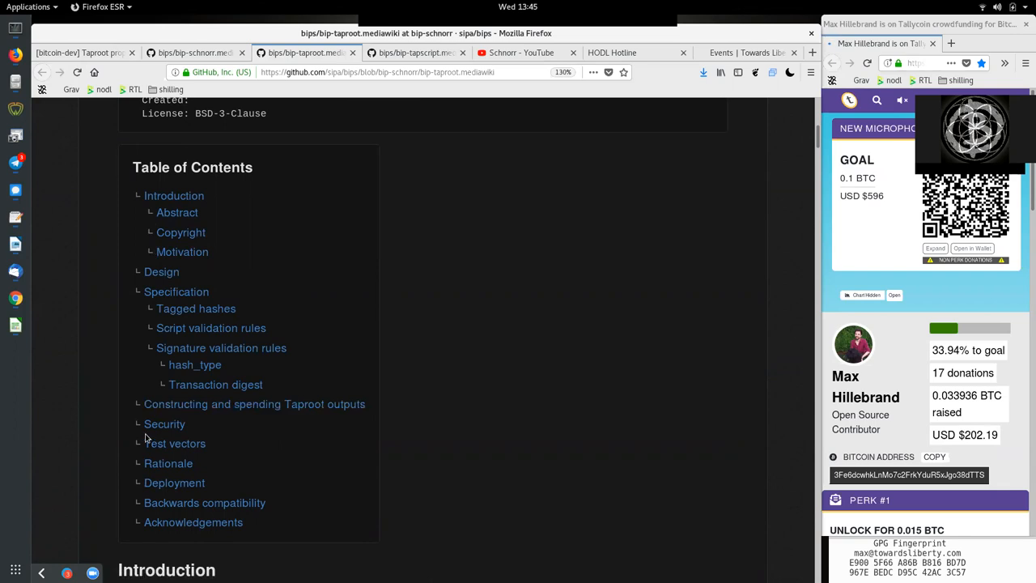
{"action": "double_click", "coordinate": [174, 442]}
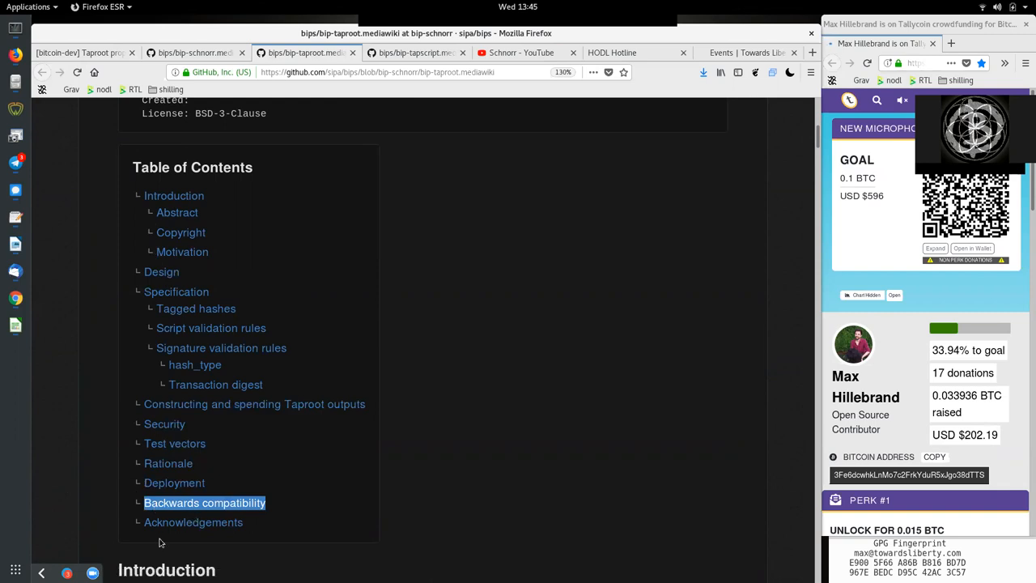
{"action": "mouse_move", "coordinate": [253, 525]}
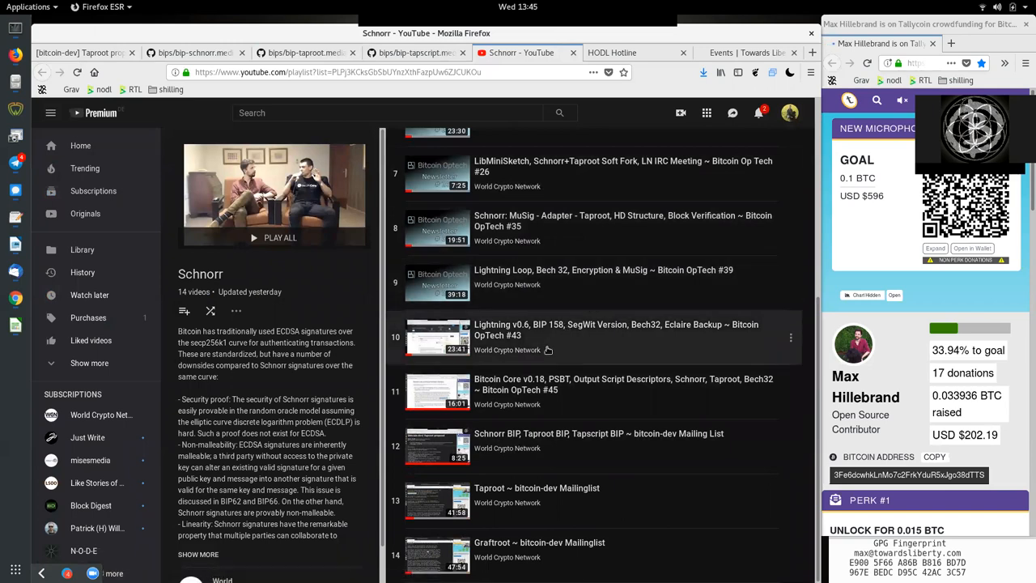
{"action": "mouse_move", "coordinate": [520, 504]}
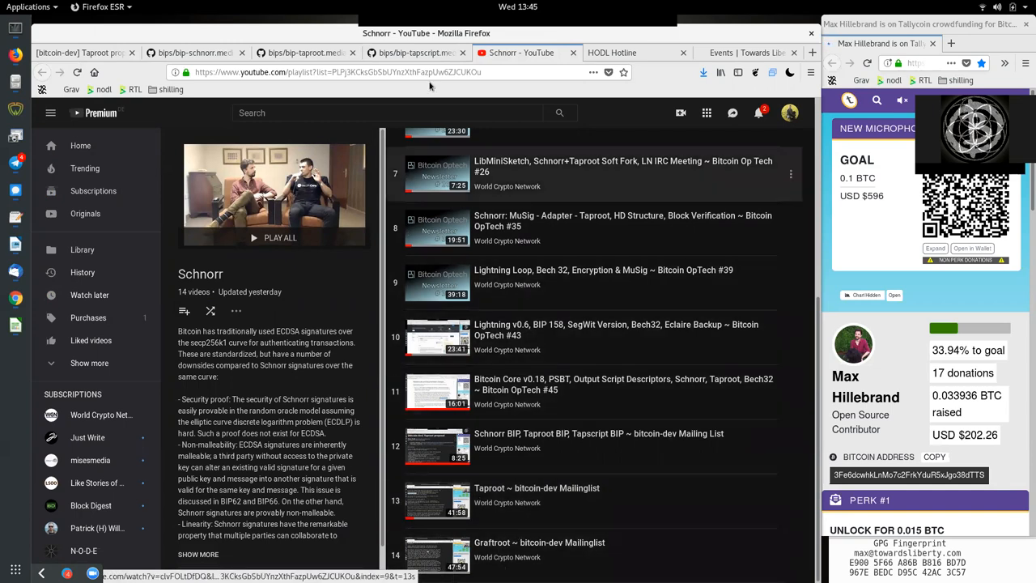
Reopen the bip-taproot draft and scroll past the Table of Contents to the Introduction.
{"action": "left_click", "coordinate": [303, 53]}
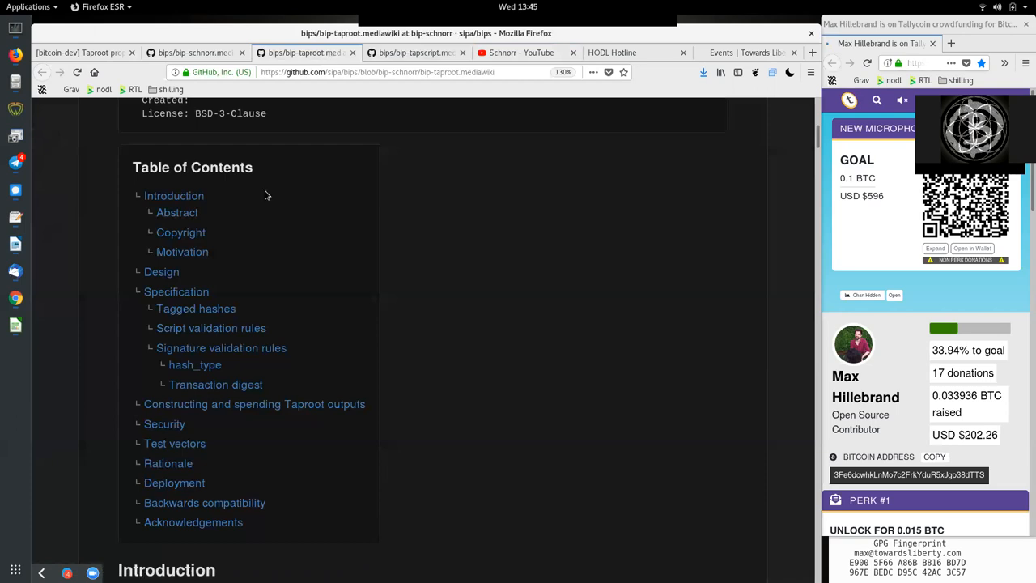
{"action": "mouse_move", "coordinate": [249, 228]}
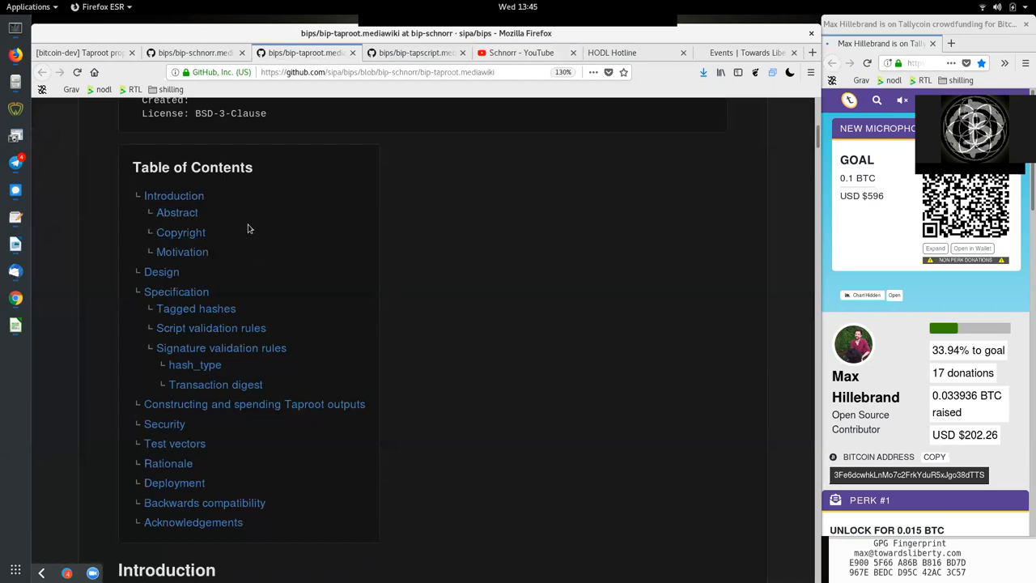
{"action": "mouse_move", "coordinate": [458, 311]}
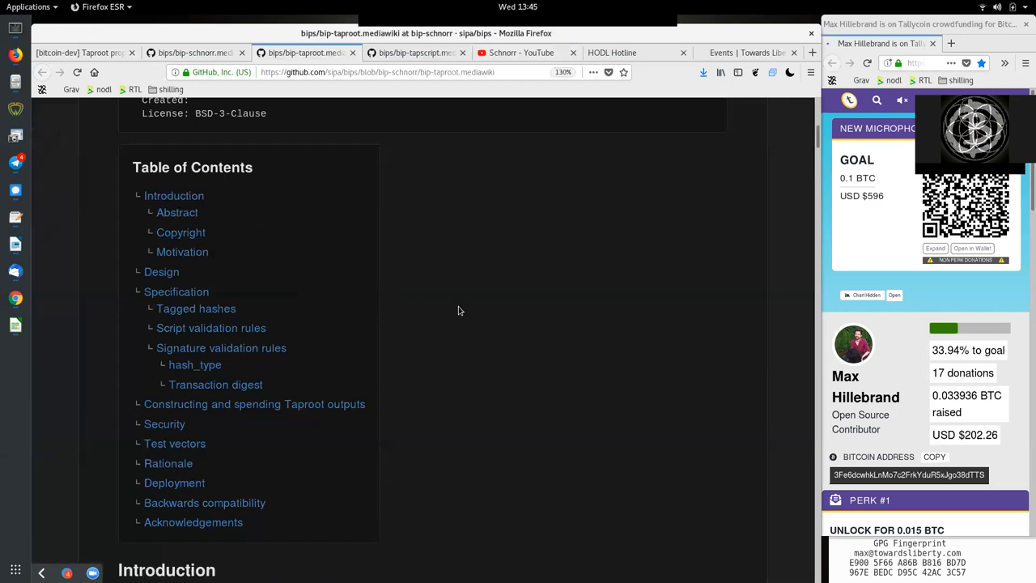
{"action": "scroll", "scroll_direction": "down", "scroll_amount": 3}
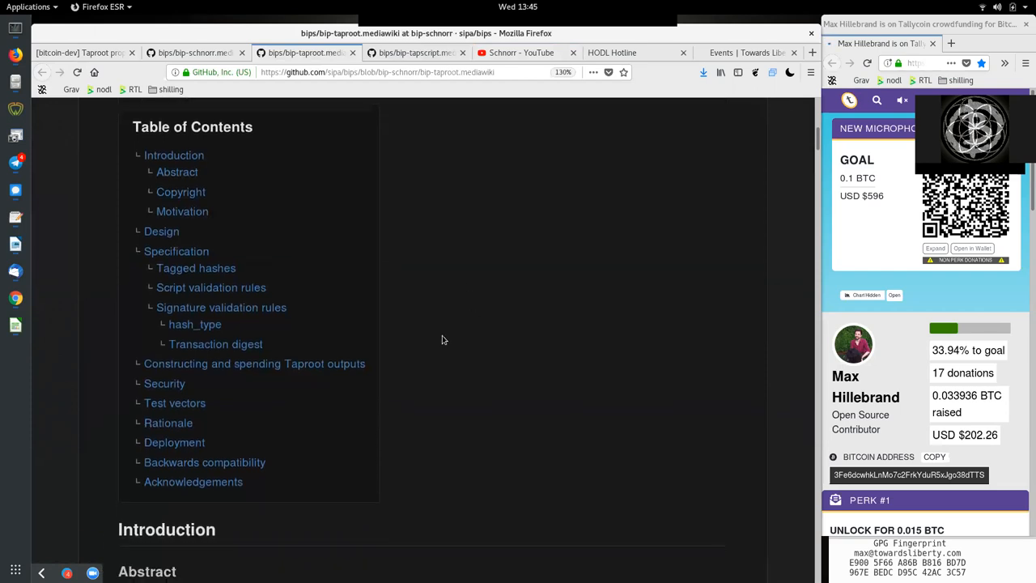
{"action": "scroll", "scroll_direction": "down", "scroll_amount": 3}
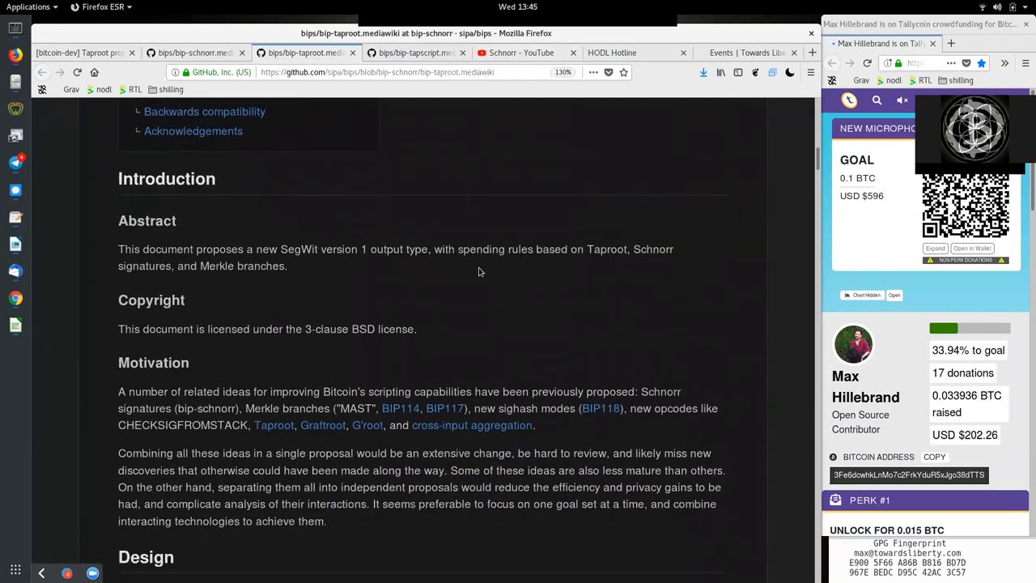
{"action": "scroll", "scroll_direction": "up", "scroll_amount": 3}
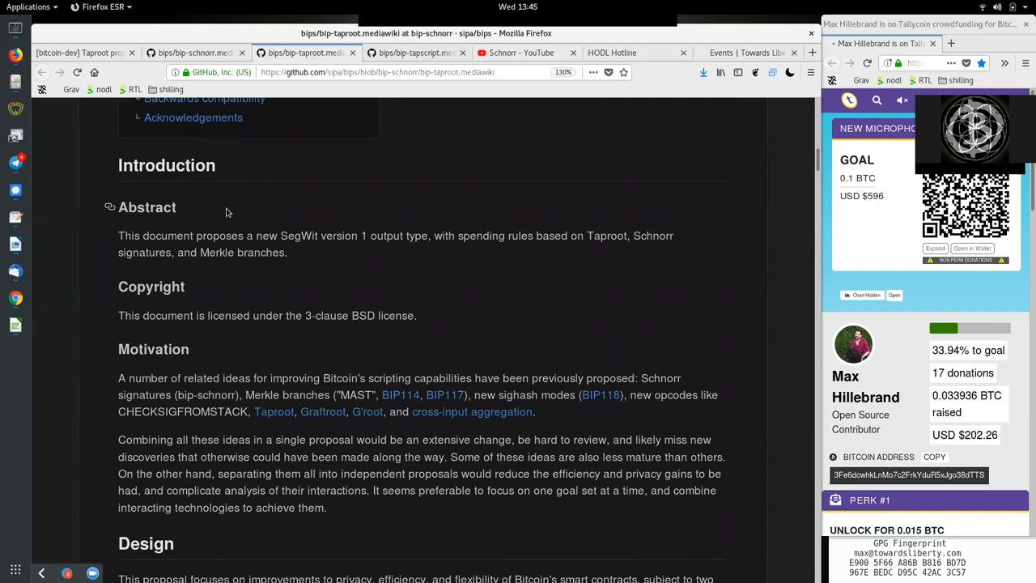
{"action": "double_click", "coordinate": [167, 236]}
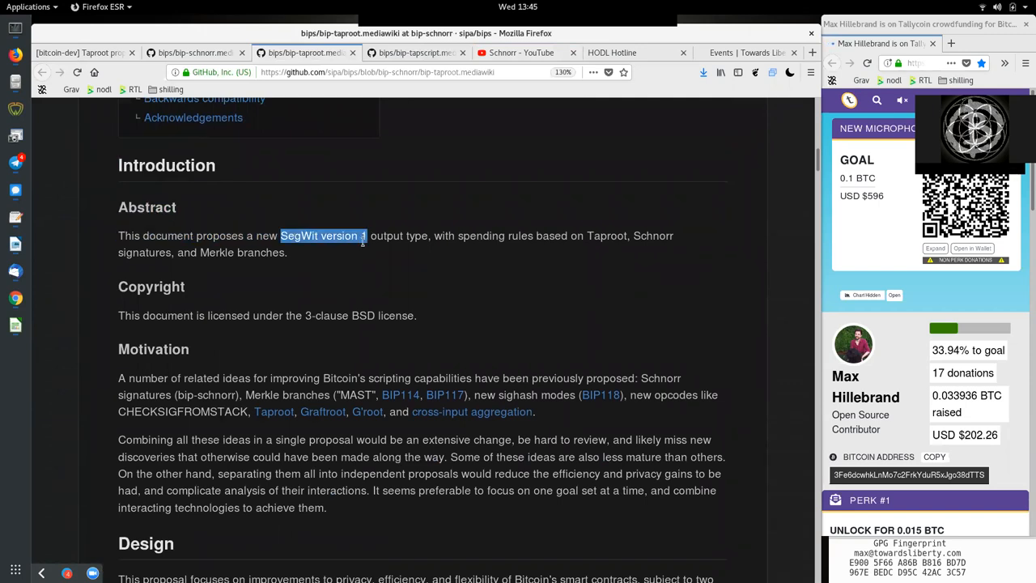
{"action": "double_click", "coordinate": [398, 235]}
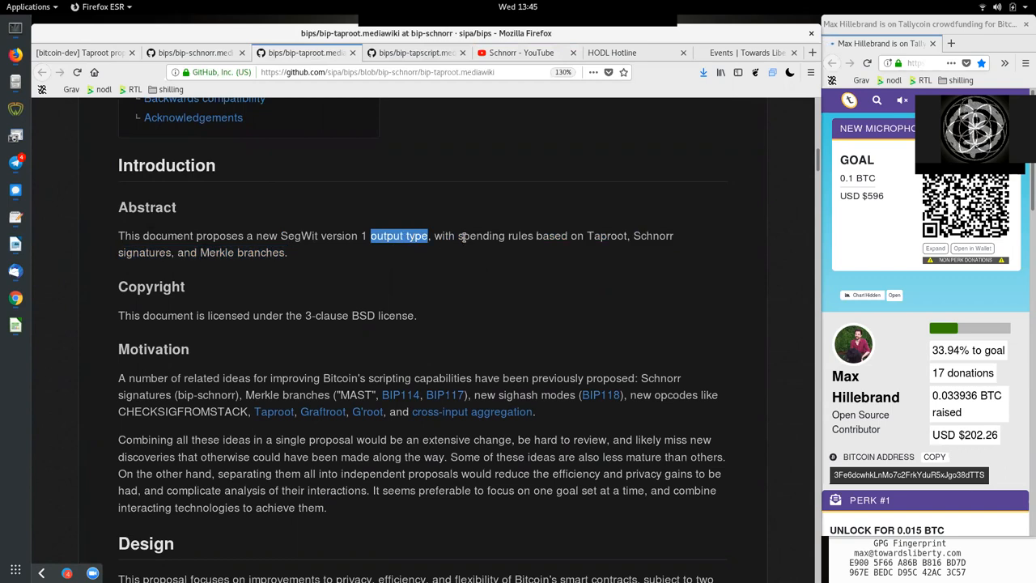
{"action": "double_click", "coordinate": [606, 236]}
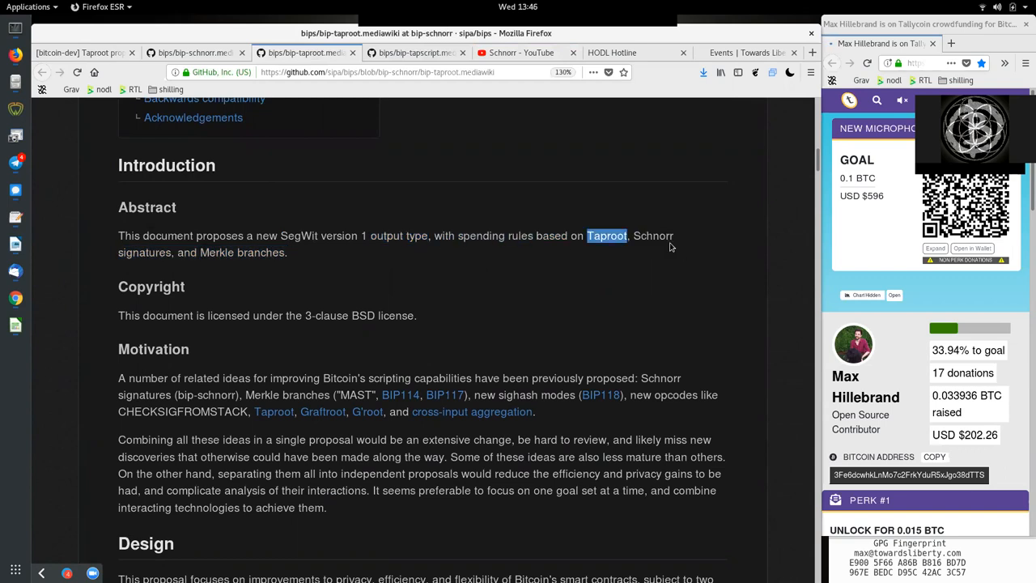
{"action": "double_click", "coordinate": [217, 252]}
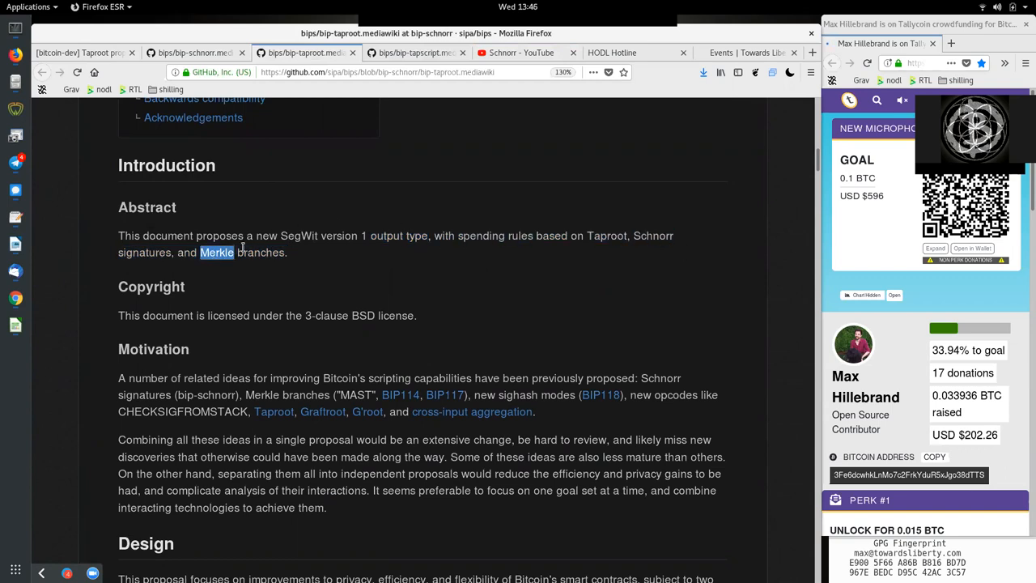
{"action": "double_click", "coordinate": [299, 235]}
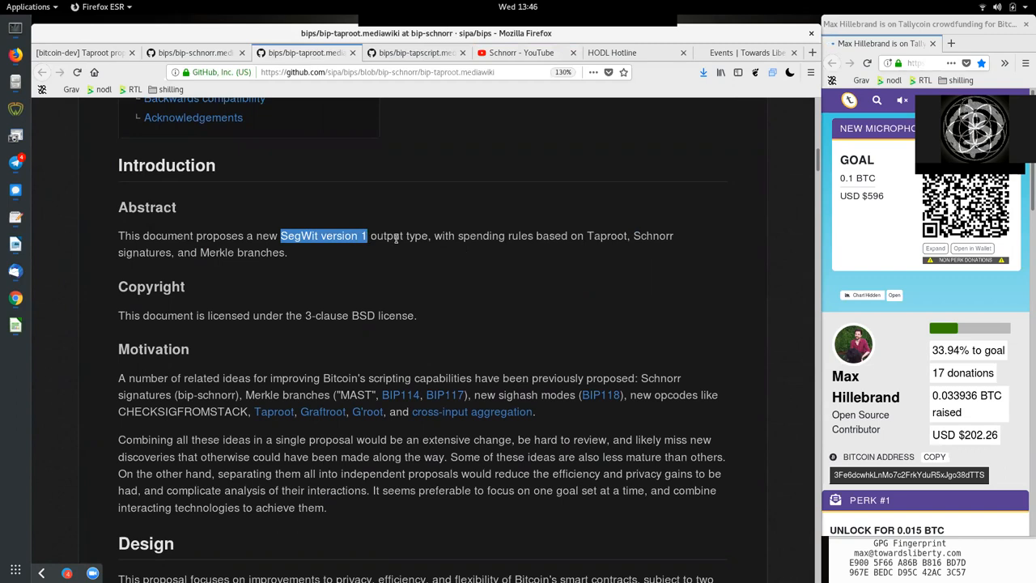
{"action": "mouse_move", "coordinate": [271, 193]}
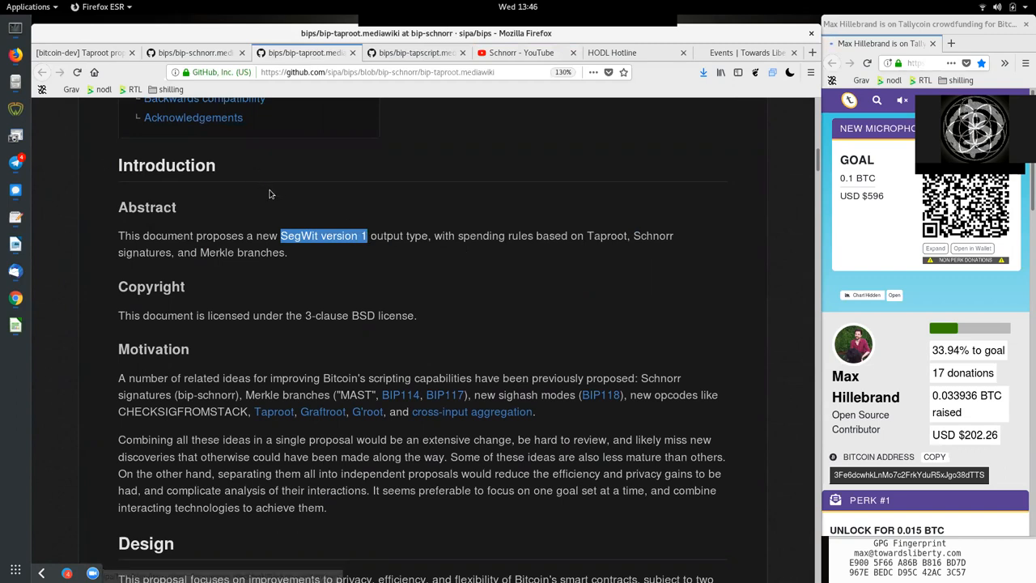
{"action": "mouse_move", "coordinate": [369, 235]}
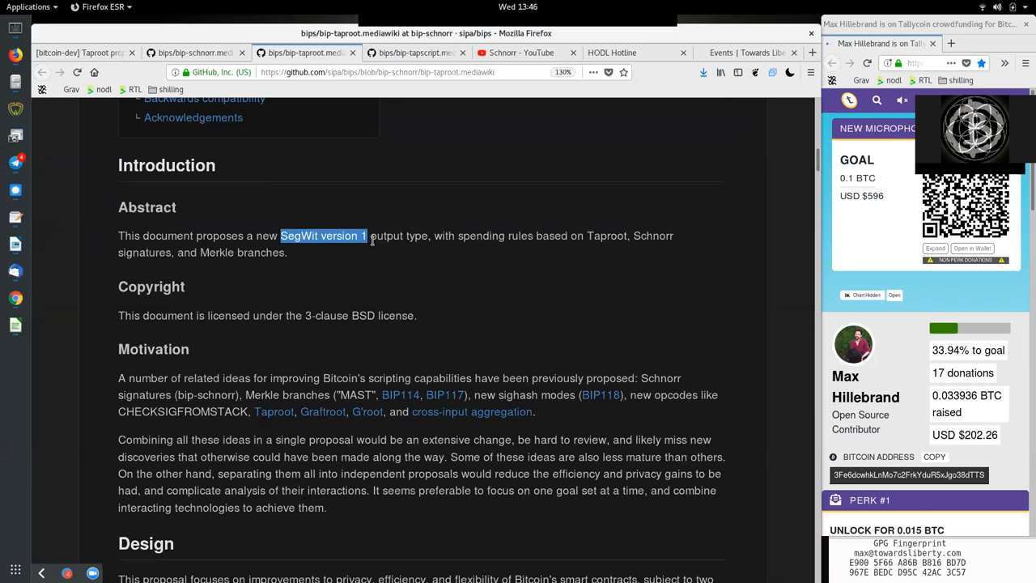
{"action": "left_click", "coordinate": [293, 259]}
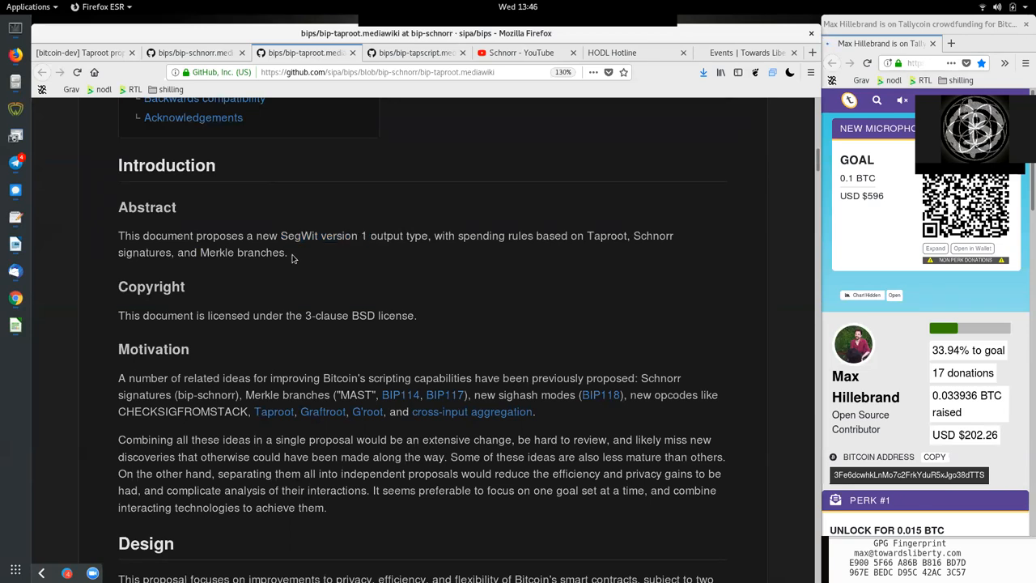
{"action": "mouse_move", "coordinate": [658, 211]}
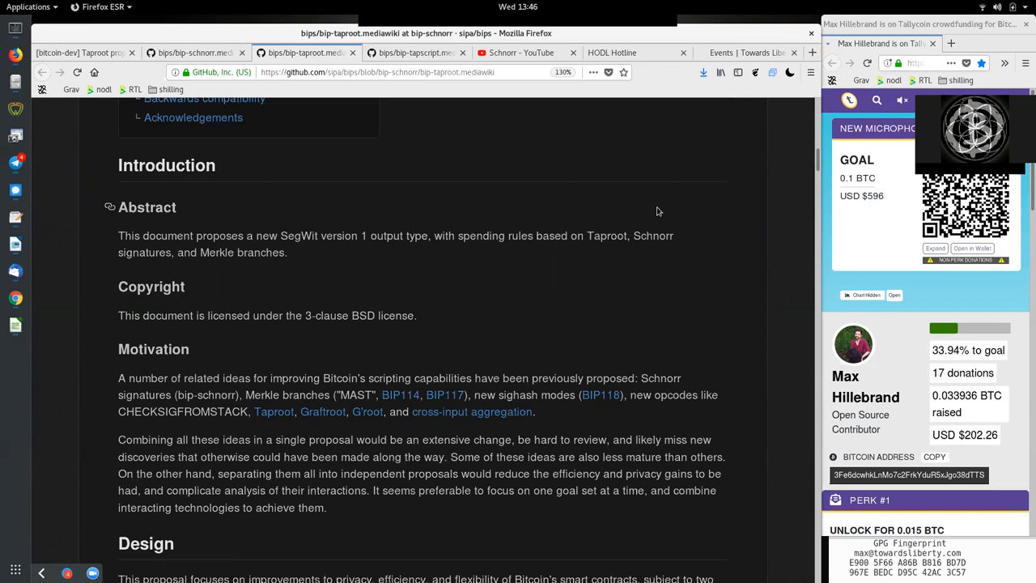
{"action": "double_click", "coordinate": [606, 236]}
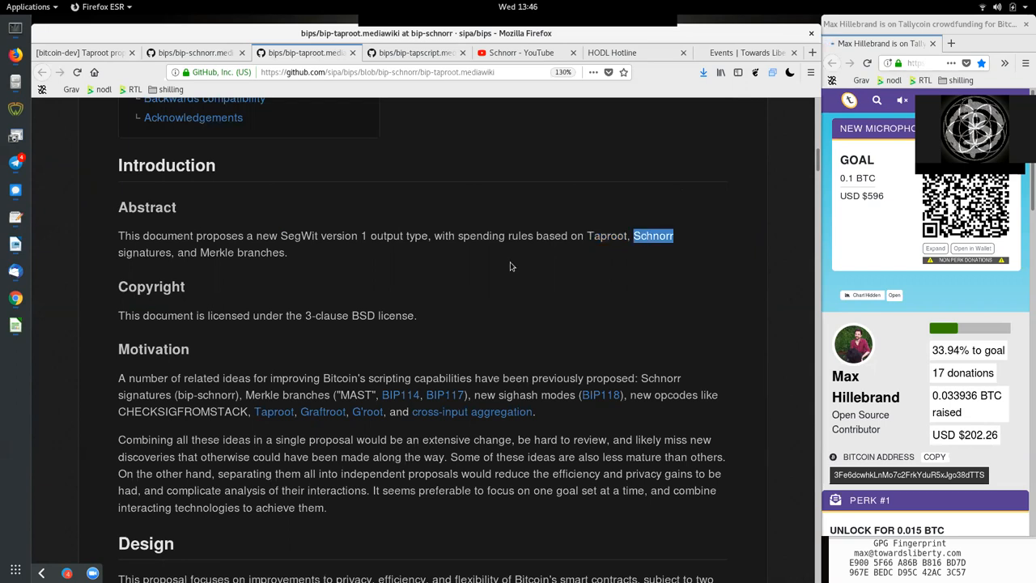
{"action": "double_click", "coordinate": [144, 252]}
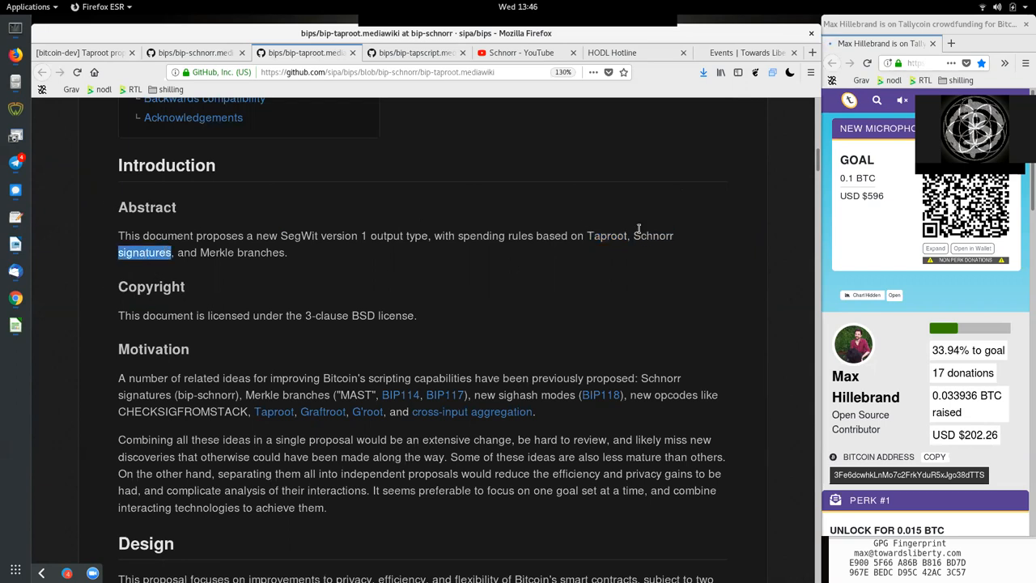
{"action": "left_click", "coordinate": [195, 51]}
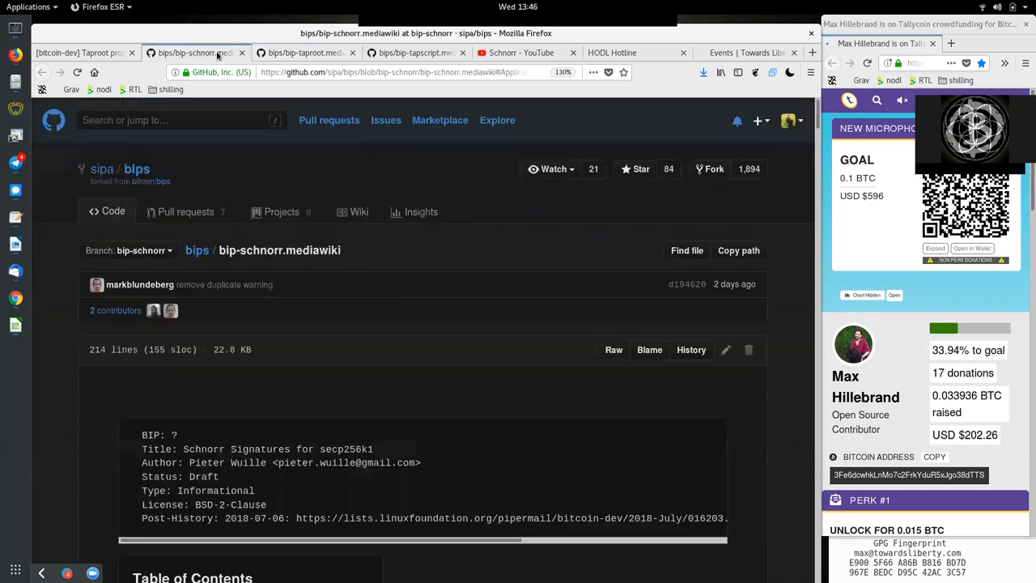
{"action": "left_click", "coordinate": [304, 51]}
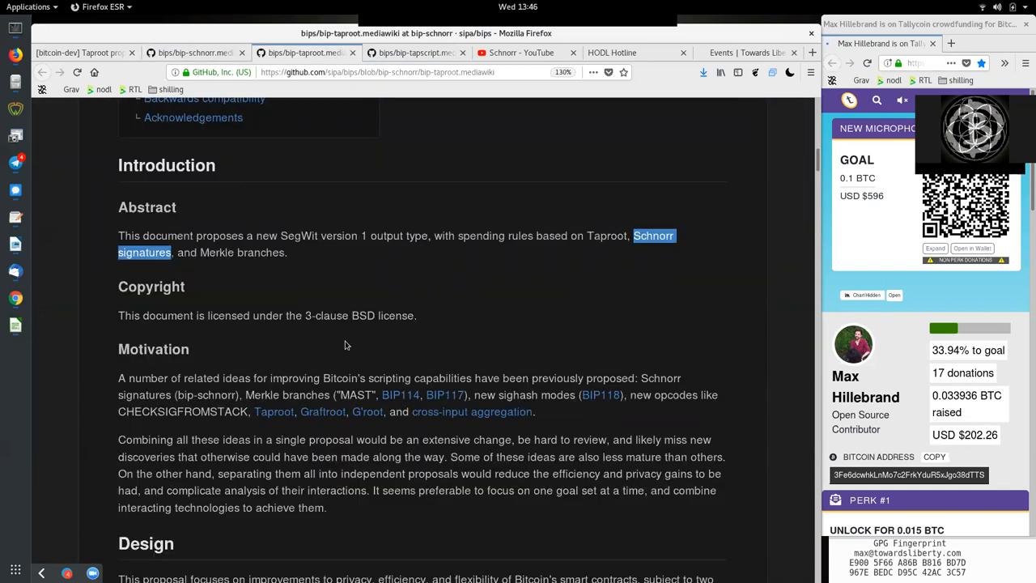
{"action": "mouse_move", "coordinate": [278, 256]}
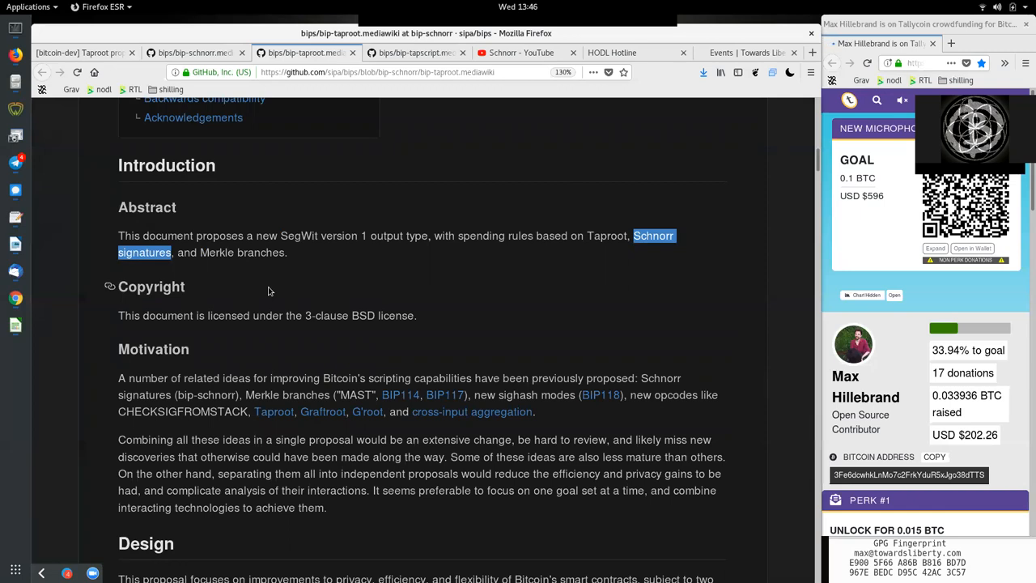
{"action": "mouse_move", "coordinate": [335, 233]}
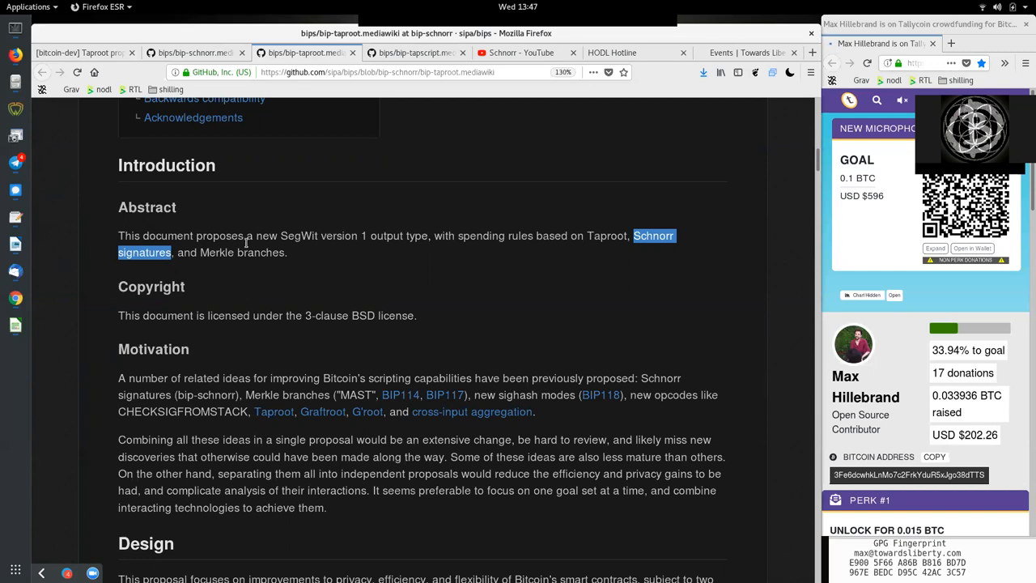
{"action": "mouse_move", "coordinate": [225, 247]}
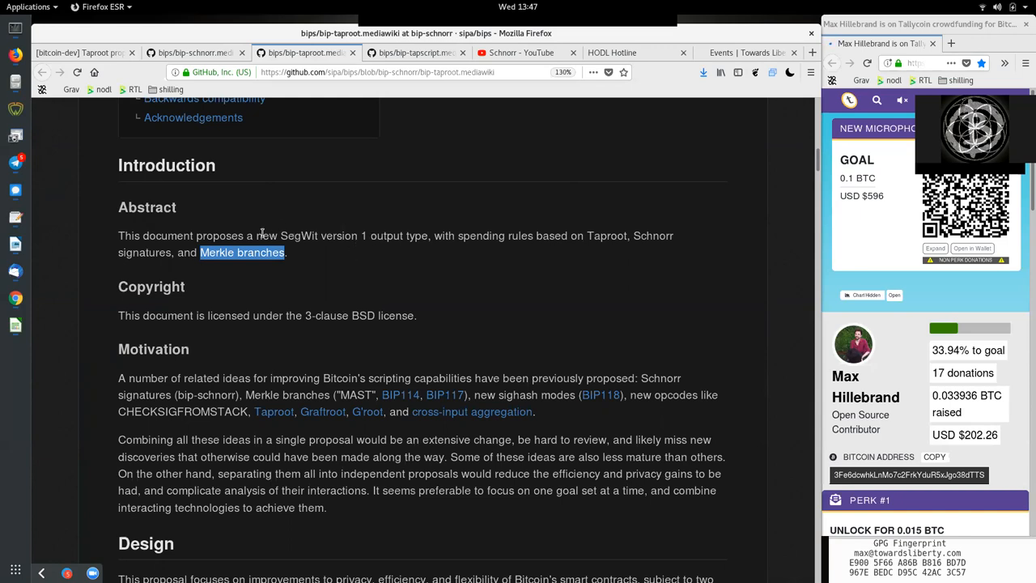
{"action": "double_click", "coordinate": [652, 236]}
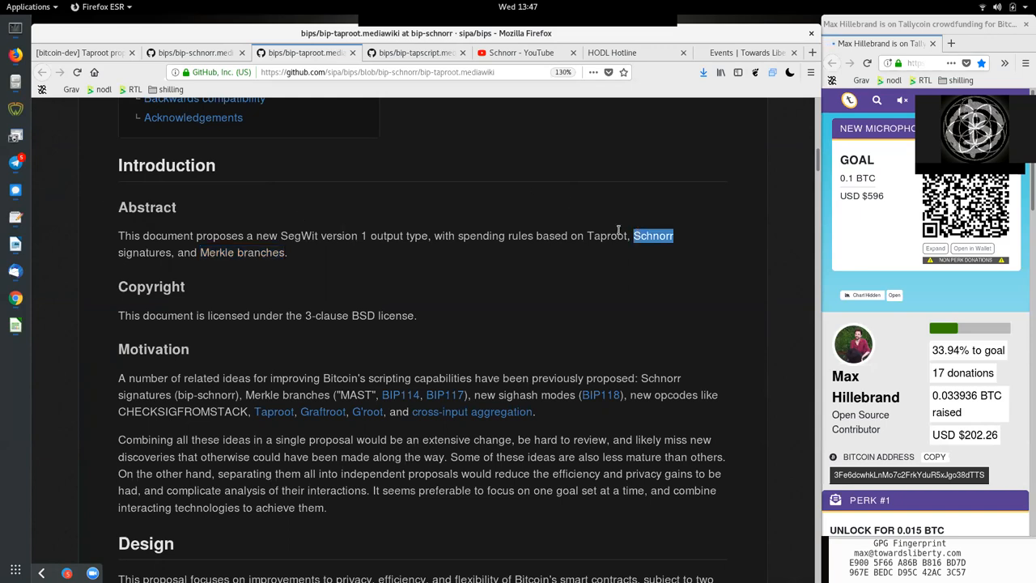
{"action": "double_click", "coordinate": [607, 236]}
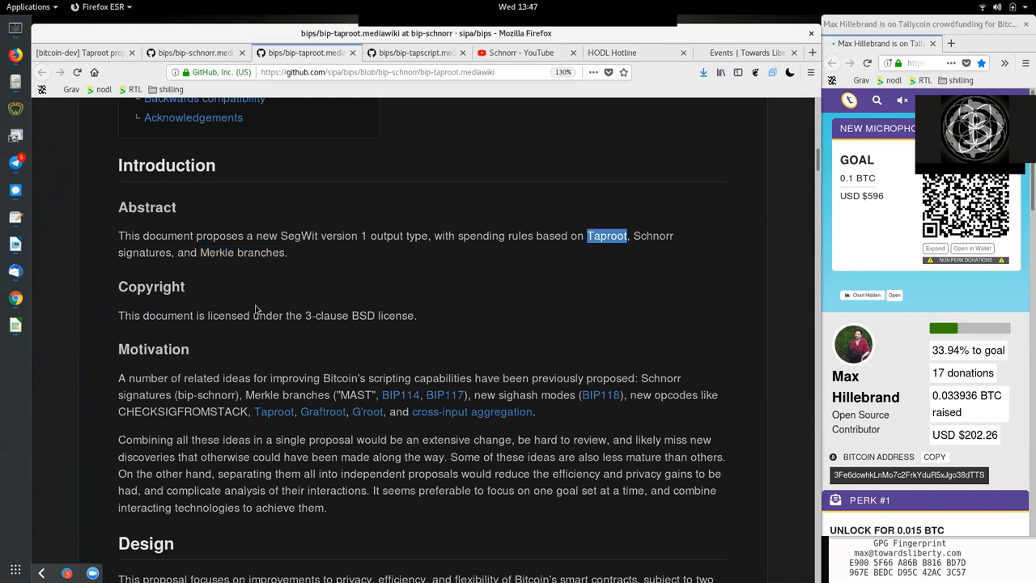
{"action": "double_click", "coordinate": [128, 315]}
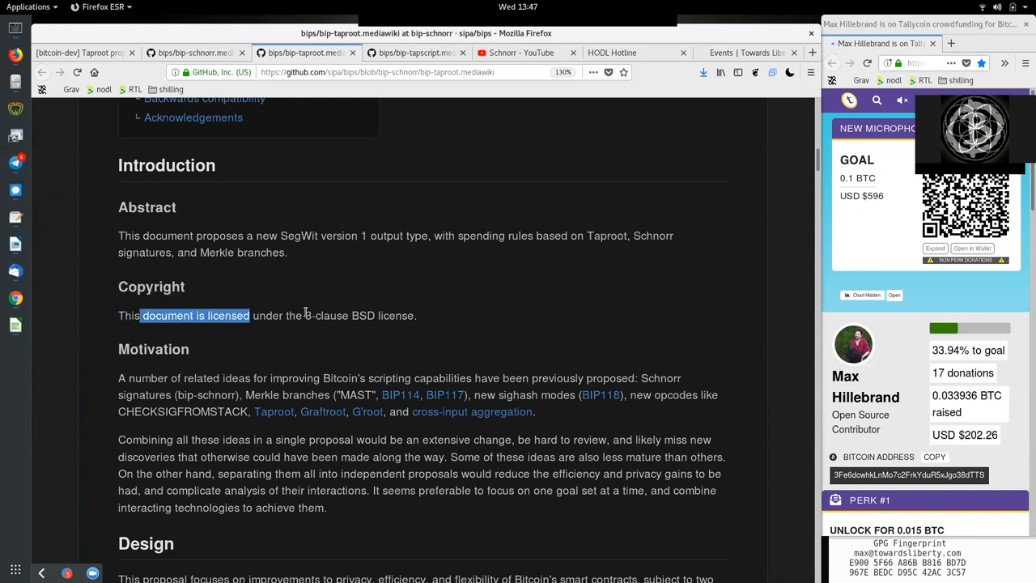
{"action": "left_click", "coordinate": [443, 315]}
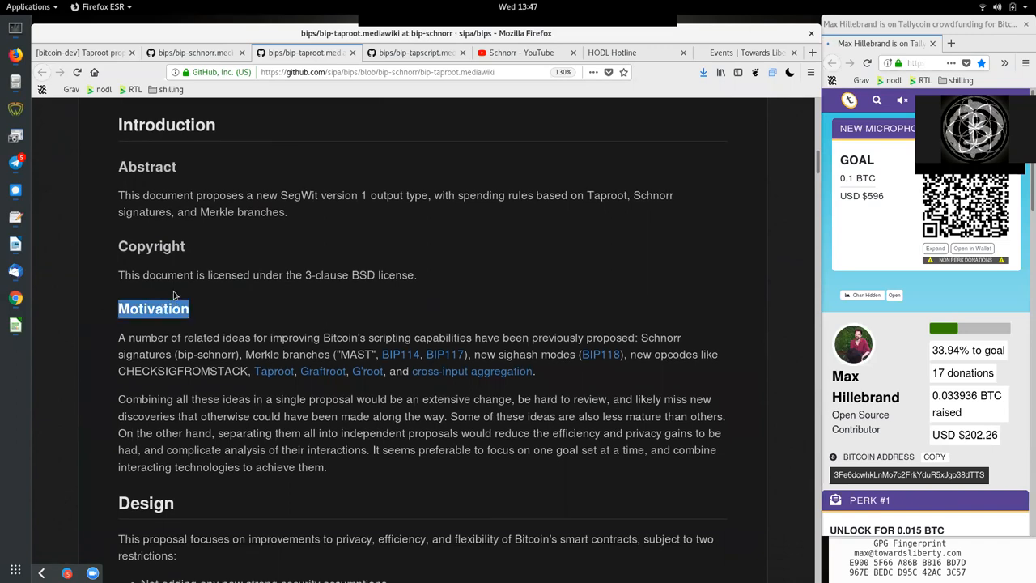
{"action": "double_click", "coordinate": [200, 338]}
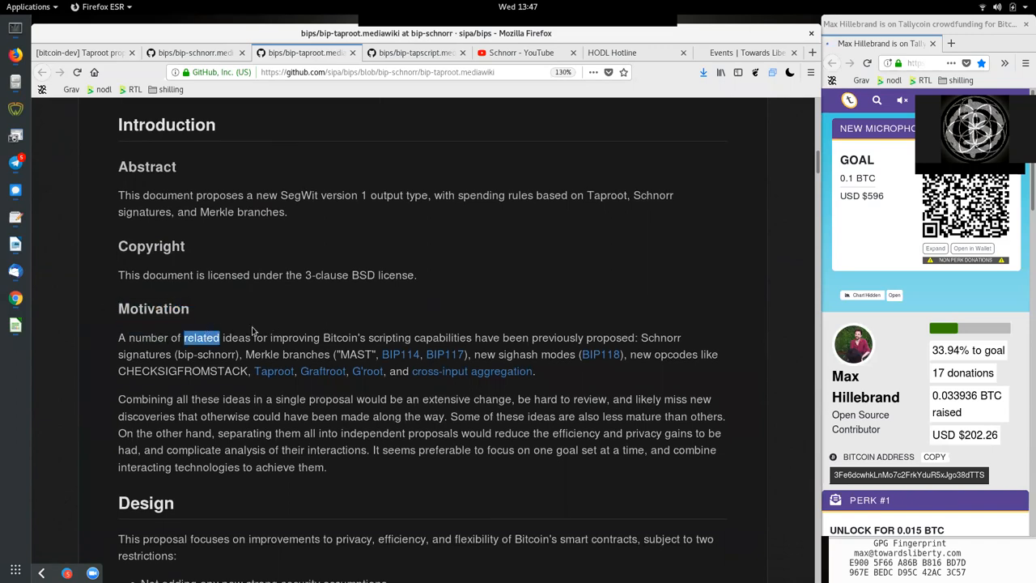
{"action": "left_click_drag", "start_coordinate": [118, 308], "coordinate": [318, 338]}
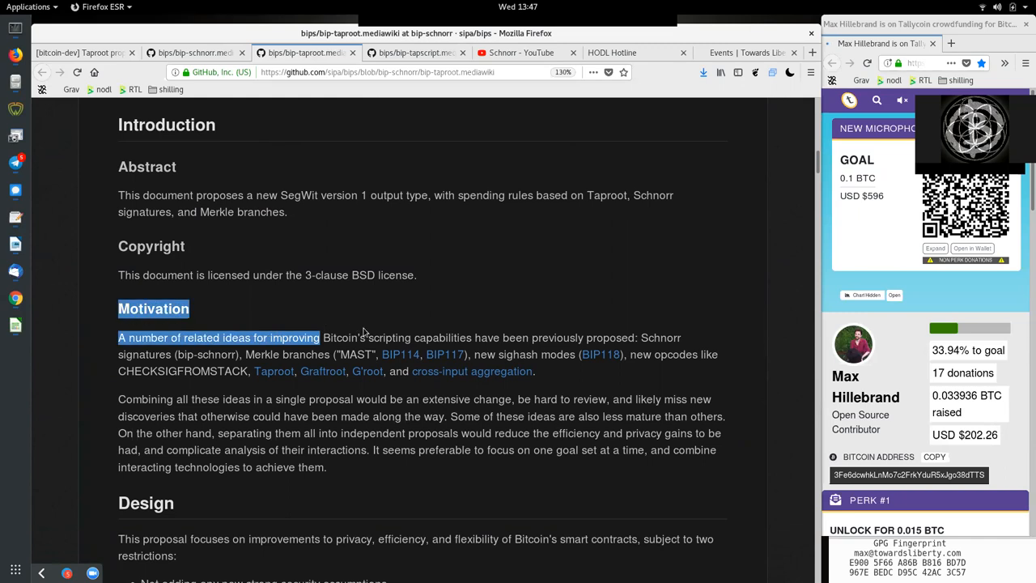
{"action": "double_click", "coordinate": [557, 338]}
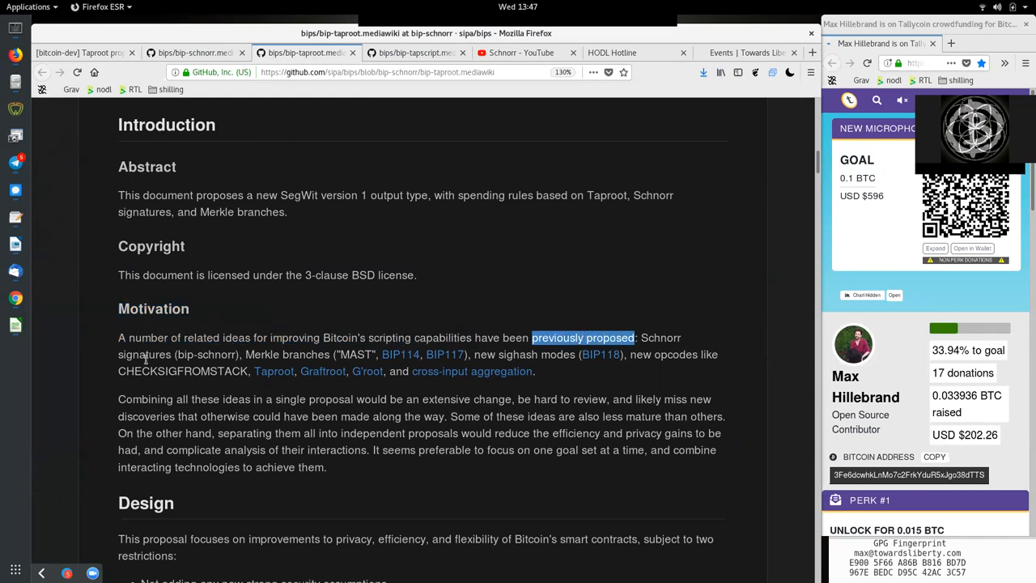
{"action": "double_click", "coordinate": [206, 355]}
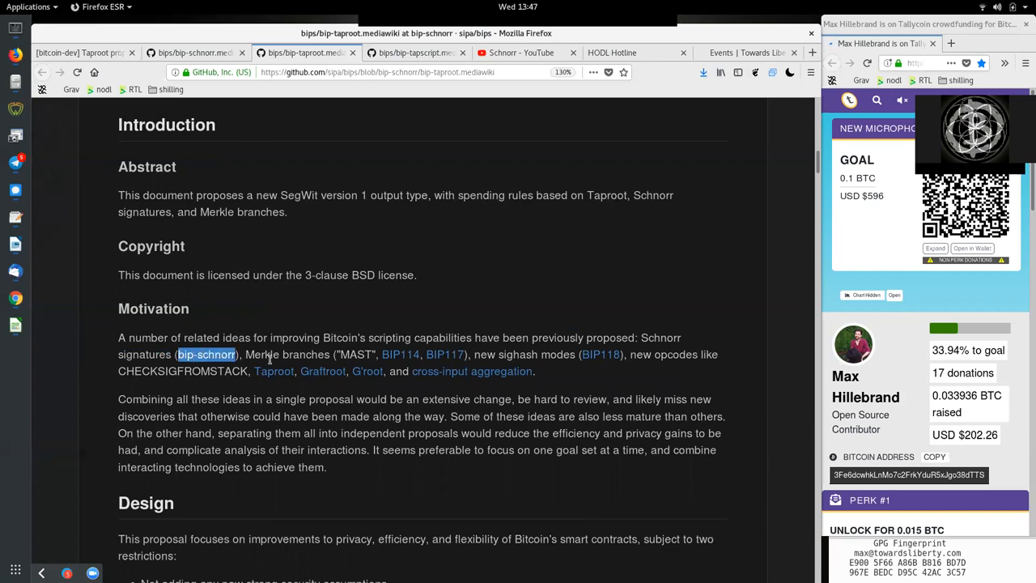
{"action": "double_click", "coordinate": [357, 354]}
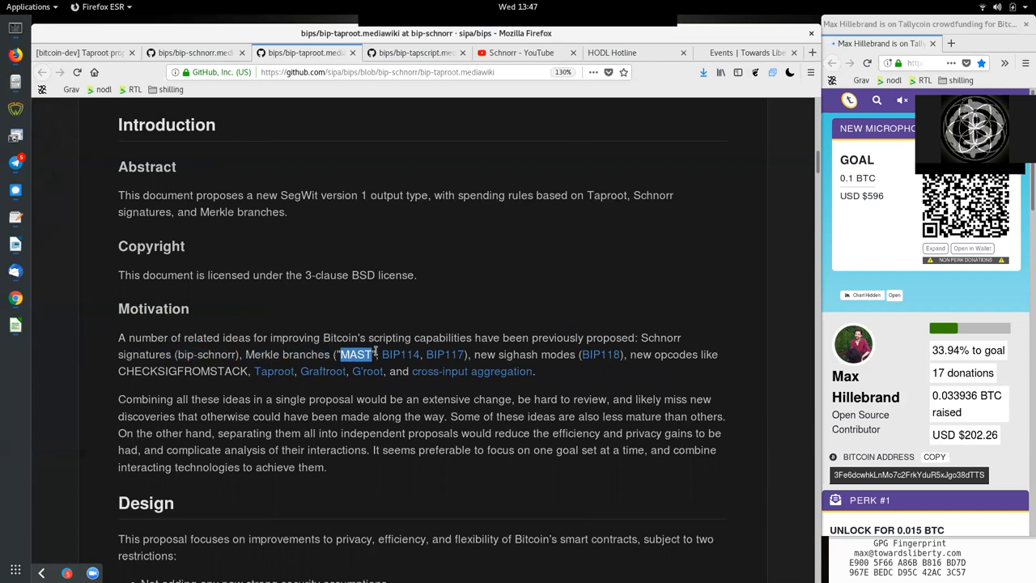
{"action": "left_click_drag", "start_coordinate": [340, 355], "coordinate": [462, 355]}
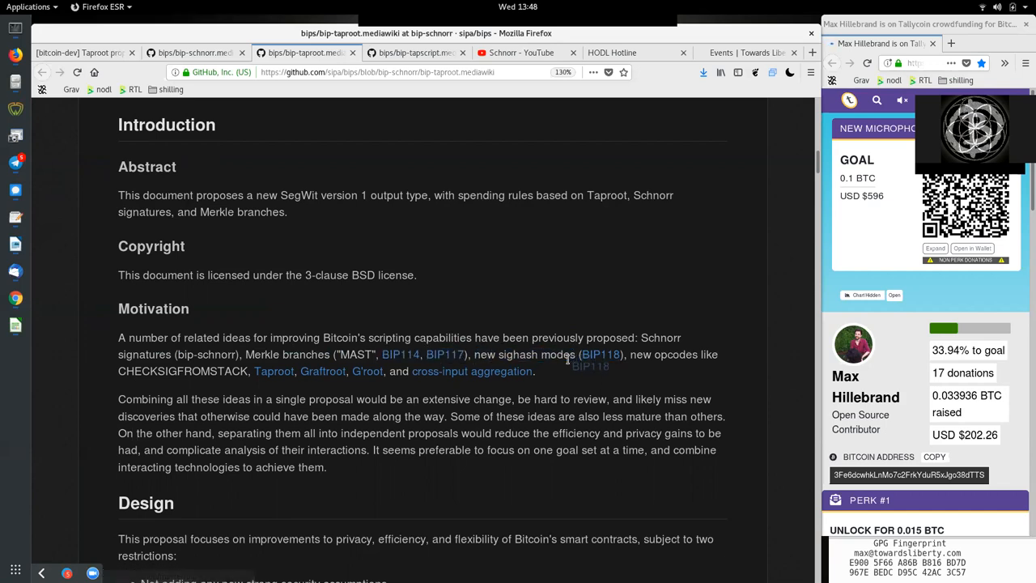
{"action": "double_click", "coordinate": [675, 354]}
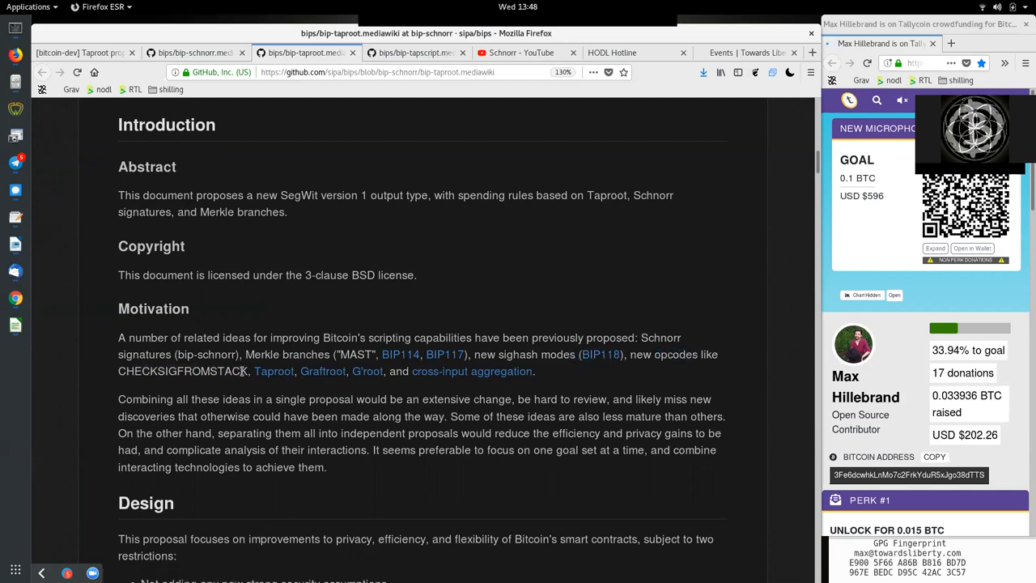
{"action": "left_click_drag", "start_coordinate": [239, 370], "coordinate": [381, 371]}
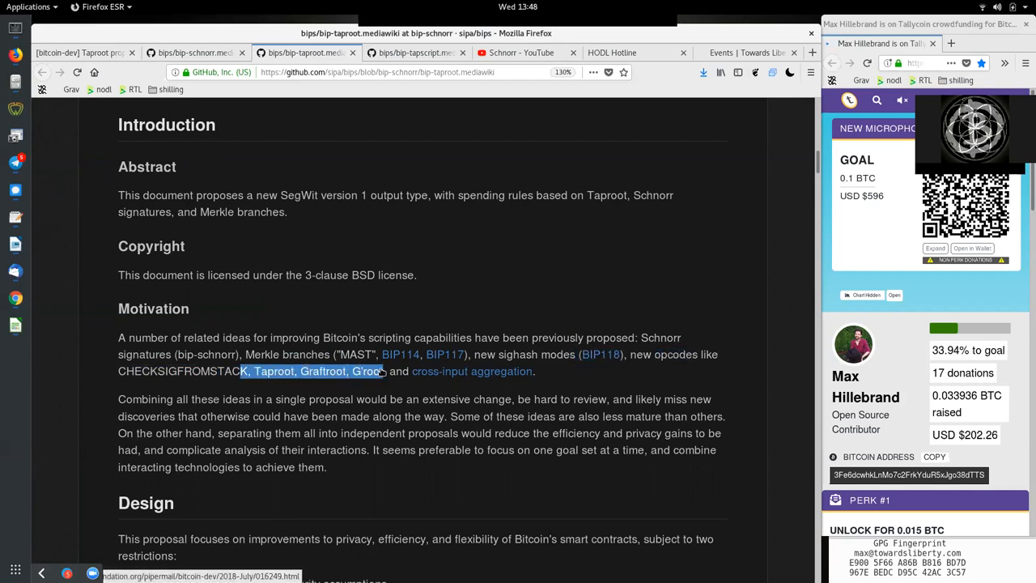
{"action": "left_click_drag", "start_coordinate": [384, 370], "coordinate": [534, 371]}
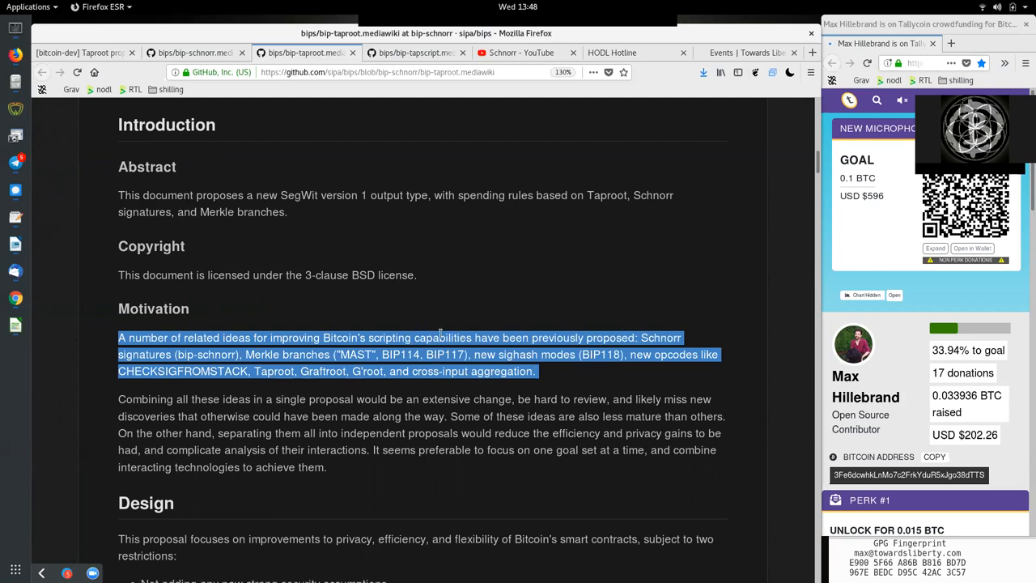
{"action": "left_click", "coordinate": [348, 356]}
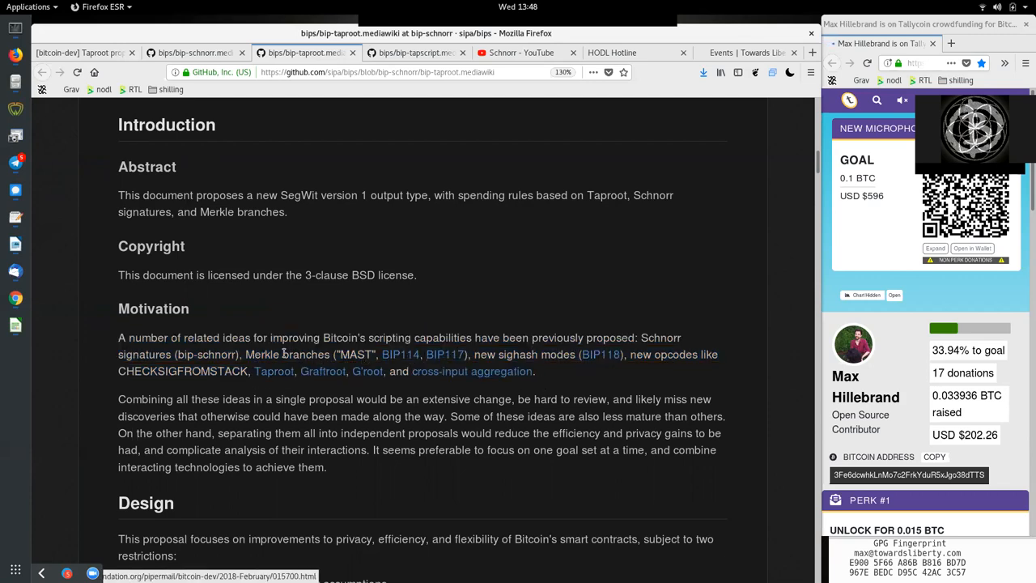
{"action": "mouse_move", "coordinate": [274, 371]}
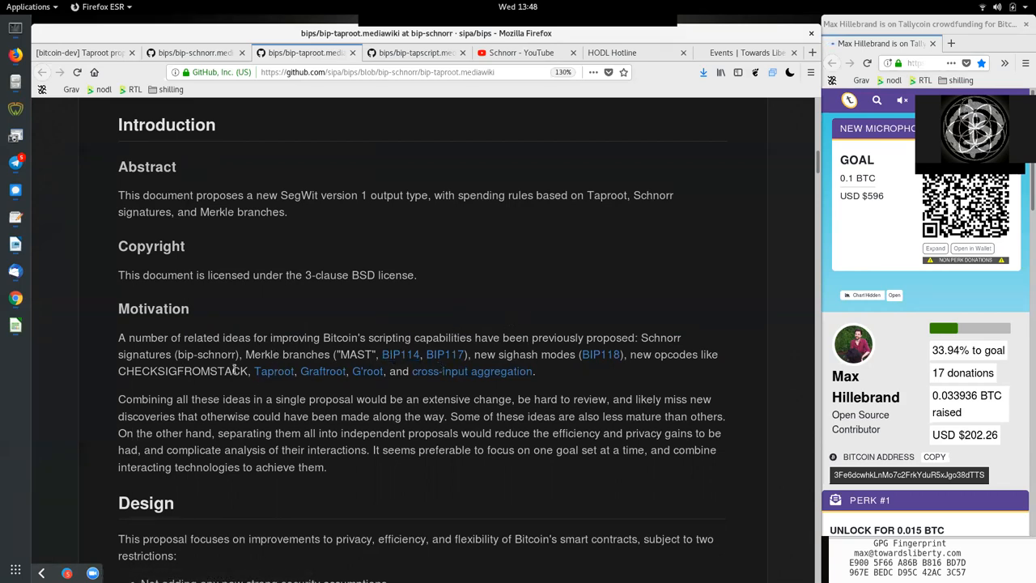
{"action": "mouse_move", "coordinate": [534, 373]}
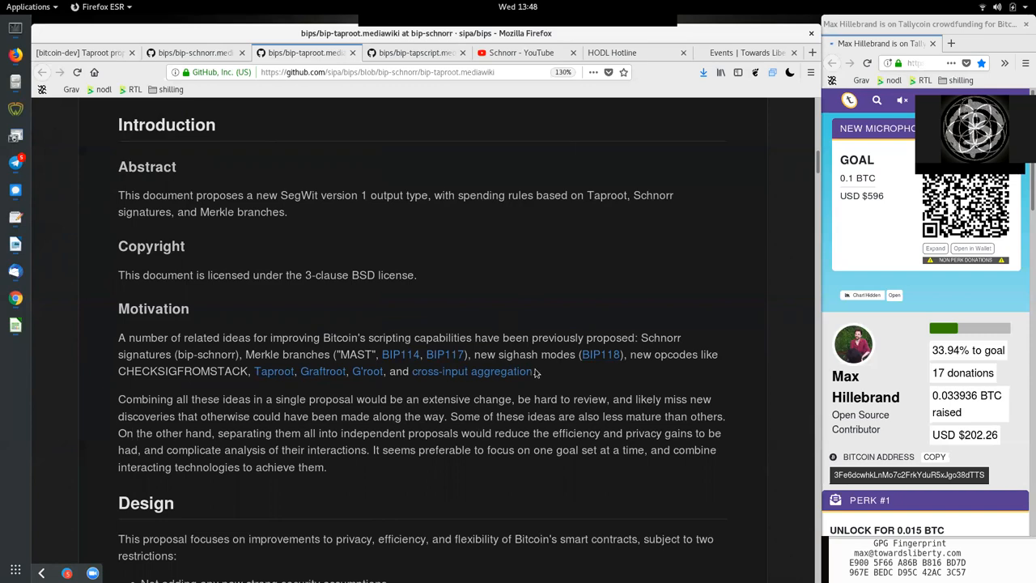
{"action": "mouse_move", "coordinate": [472, 371]}
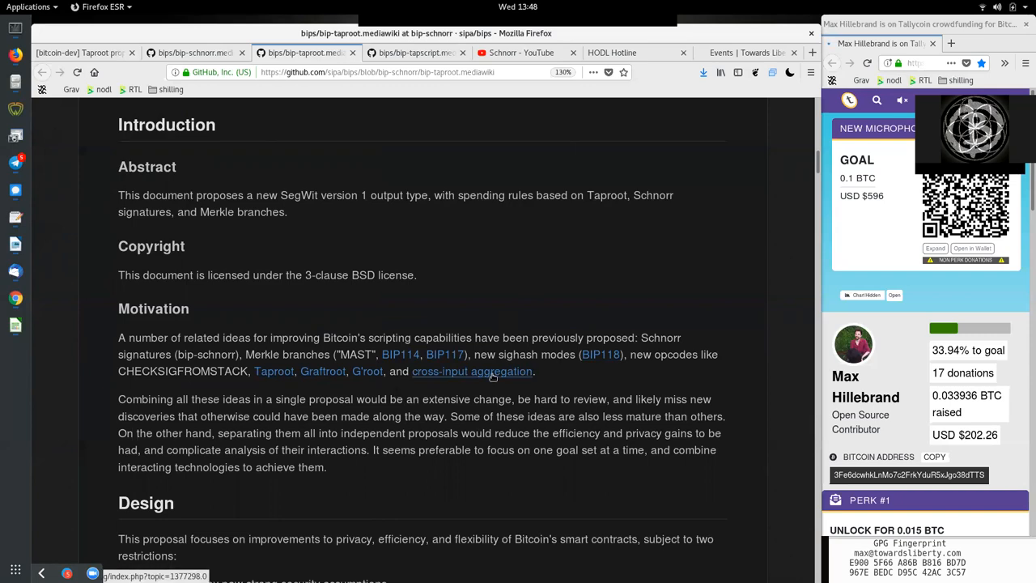
{"action": "mouse_move", "coordinate": [522, 87]}
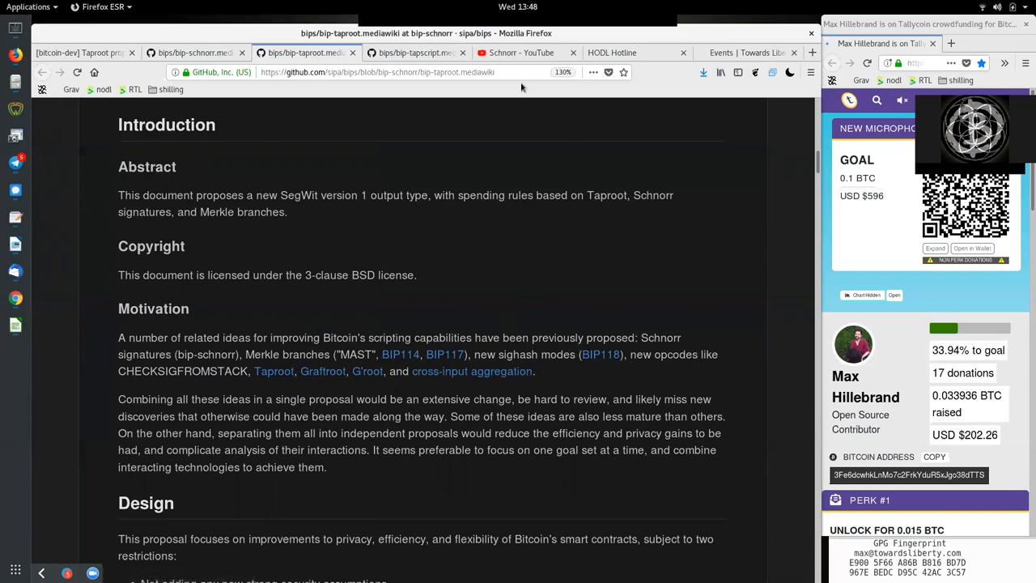
{"action": "mouse_move", "coordinate": [330, 397]}
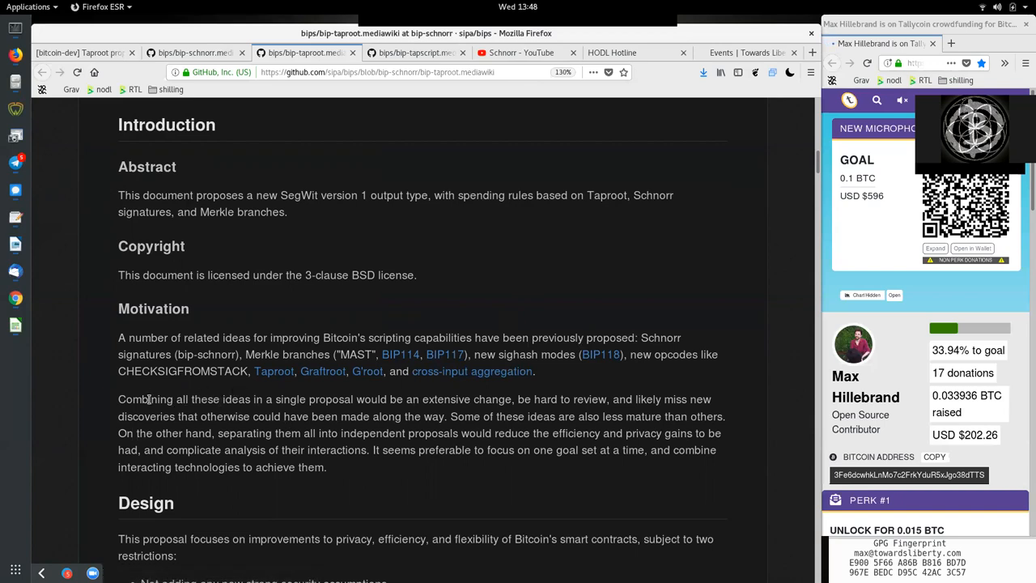
{"action": "double_click", "coordinate": [145, 399]}
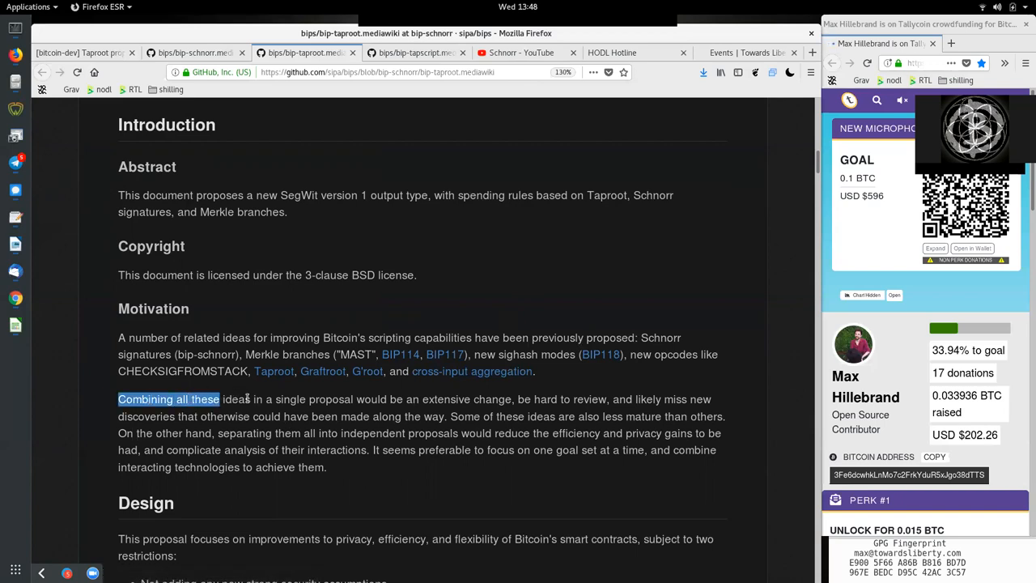
{"action": "double_click", "coordinate": [313, 399]}
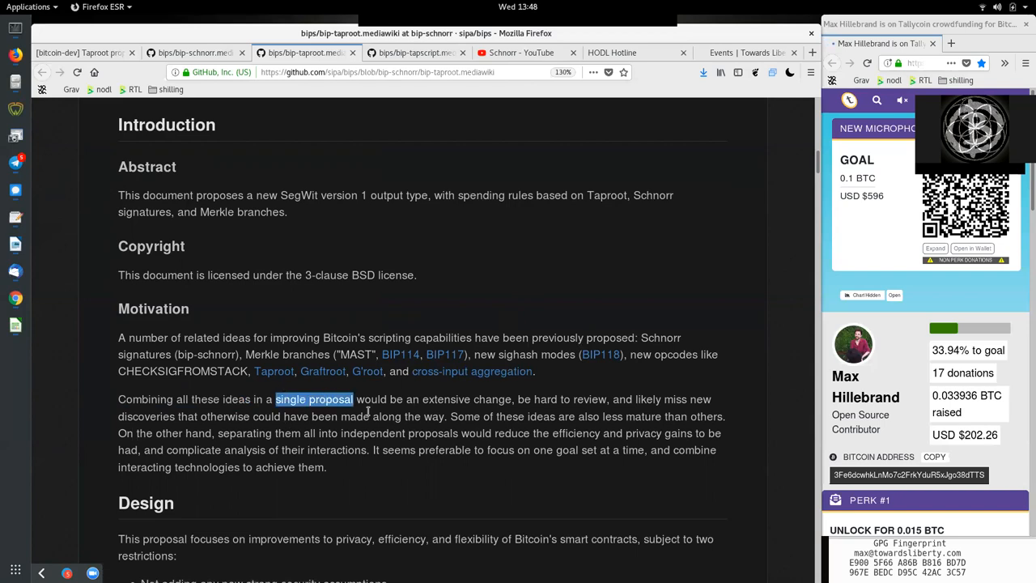
{"action": "double_click", "coordinate": [446, 399]}
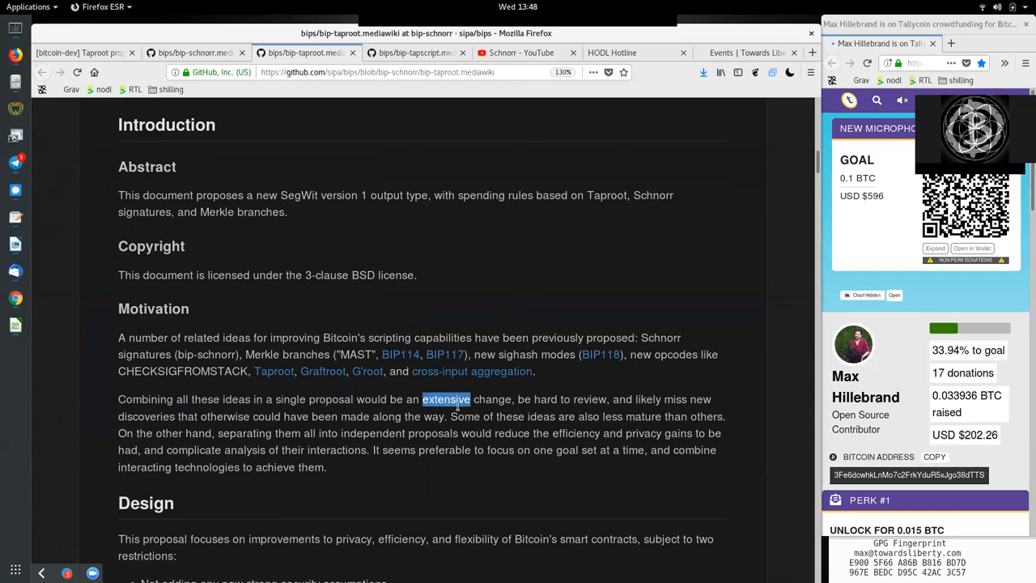
{"action": "double_click", "coordinate": [551, 399]}
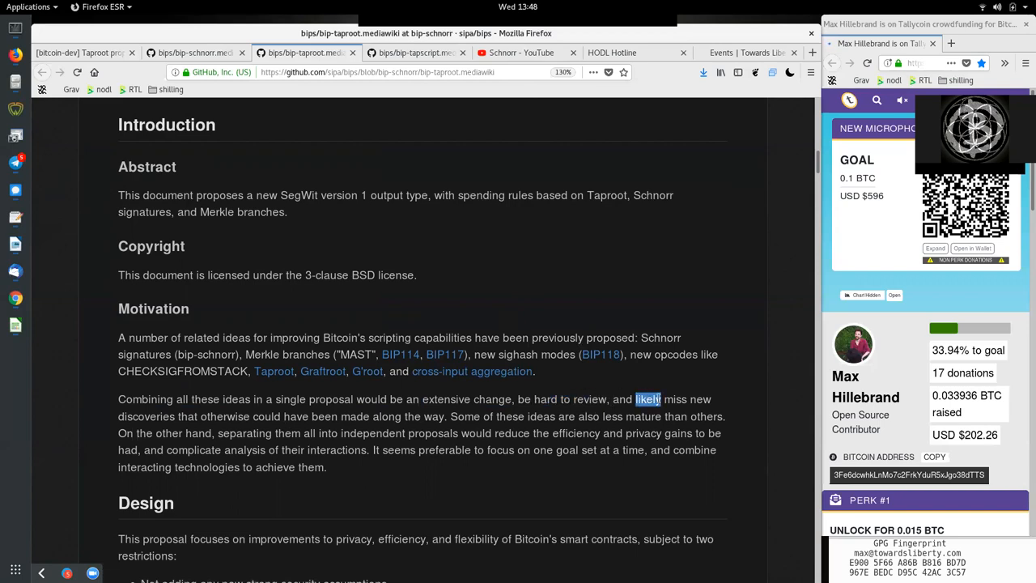
{"action": "double_click", "coordinate": [225, 416]}
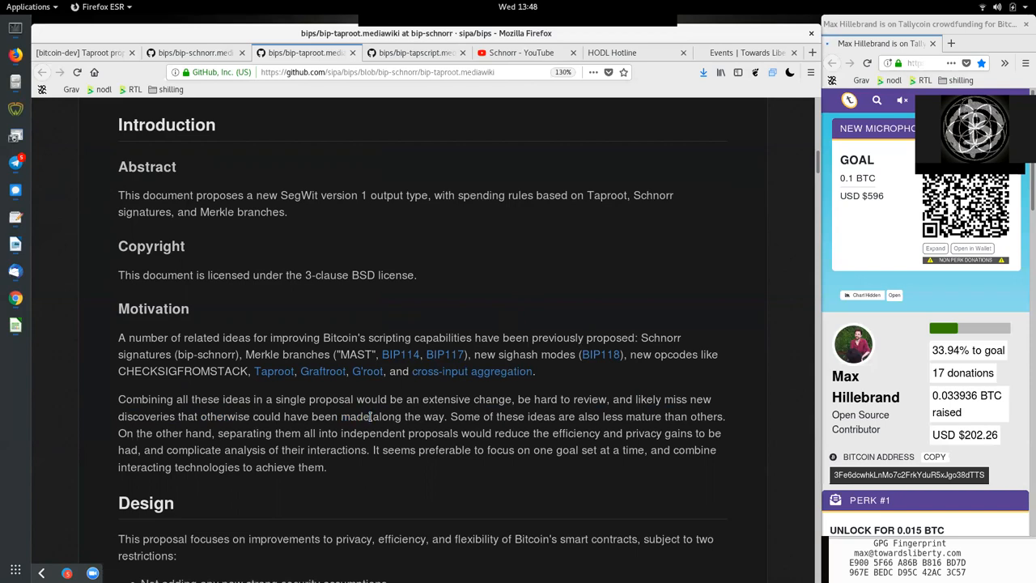
{"action": "double_click", "coordinate": [511, 417]}
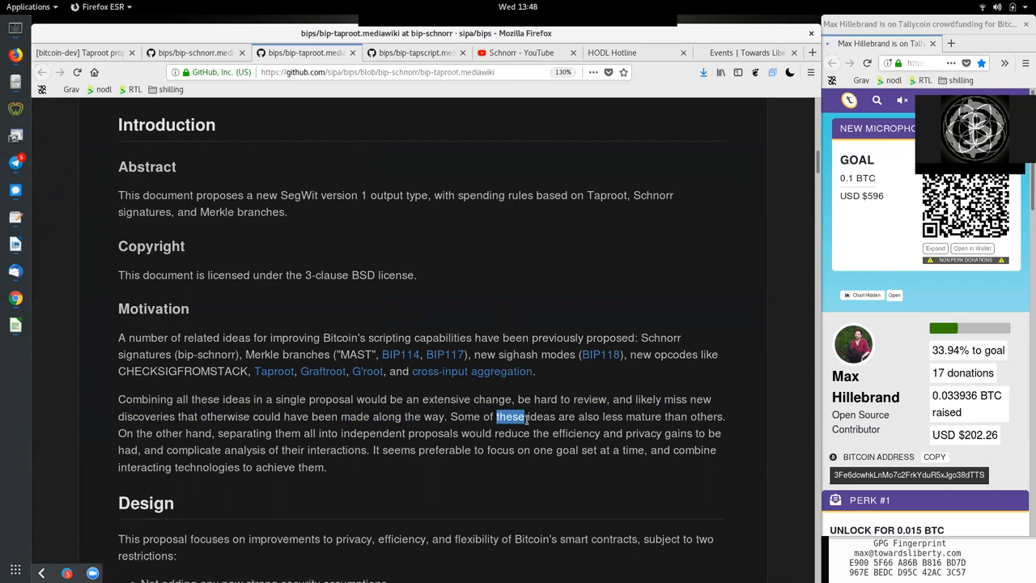
{"action": "left_click_drag", "start_coordinate": [498, 416], "coordinate": [723, 416]}
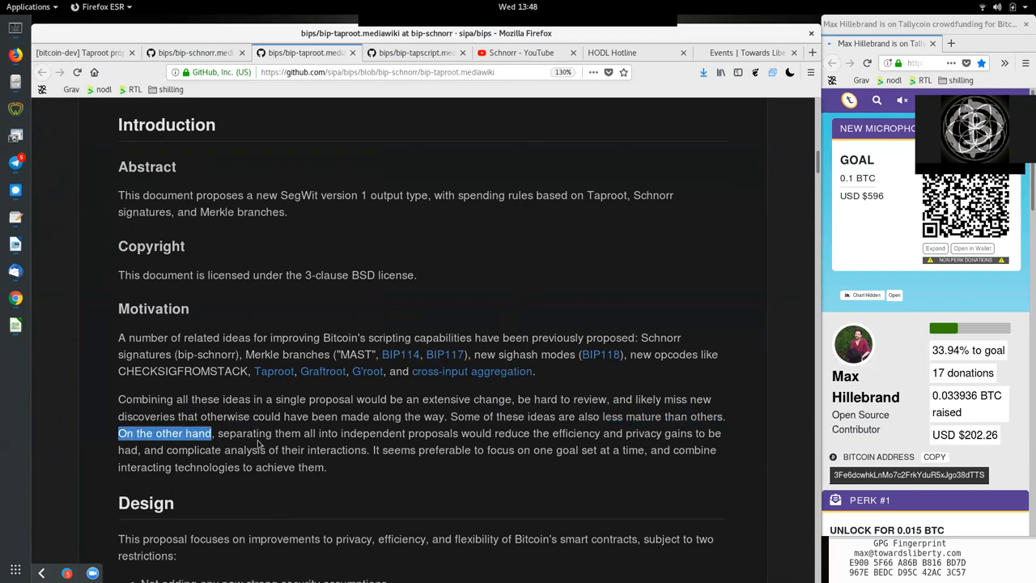
{"action": "double_click", "coordinate": [328, 433]}
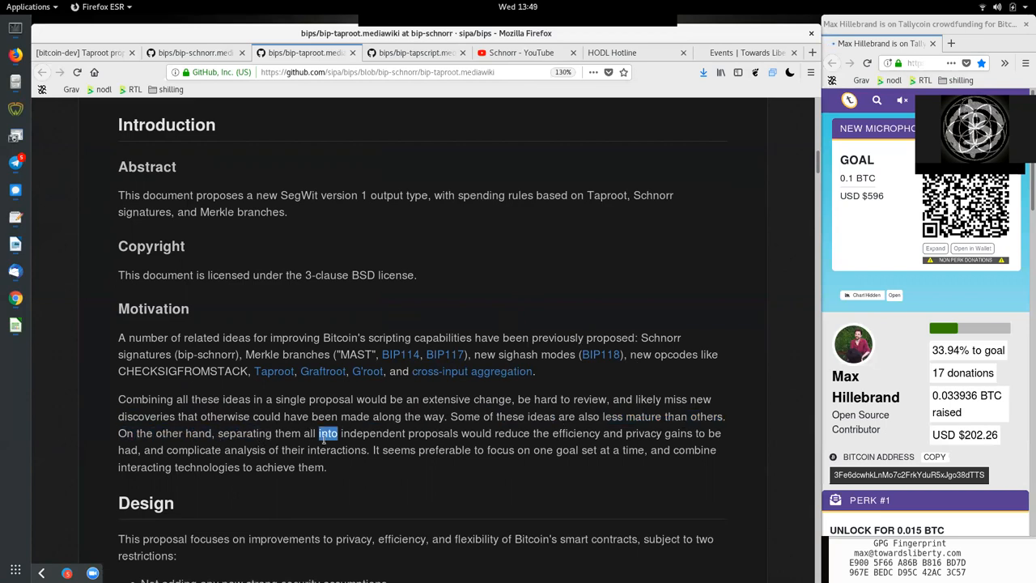
{"action": "left_click", "coordinate": [517, 433]}
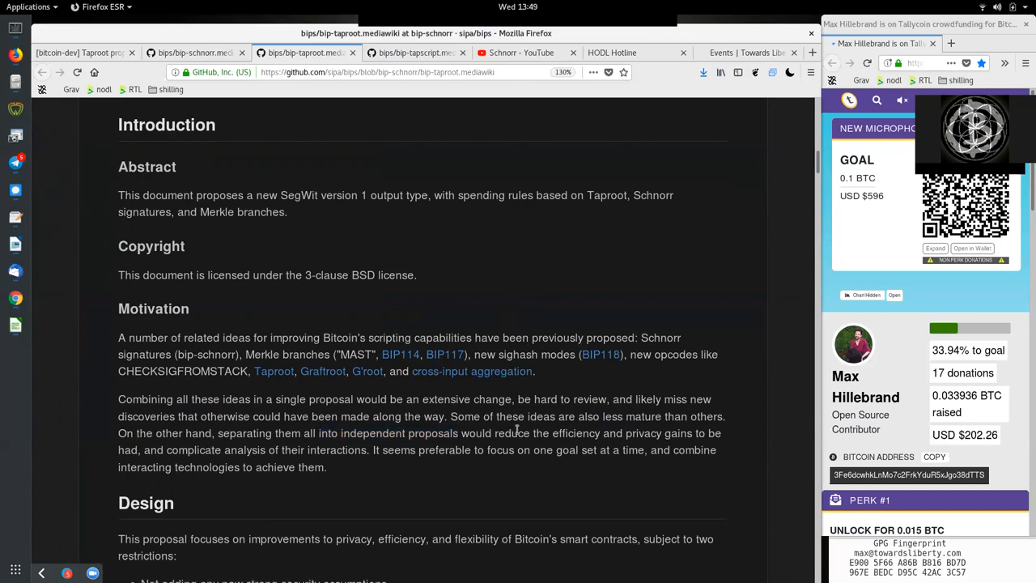
{"action": "double_click", "coordinate": [643, 433]}
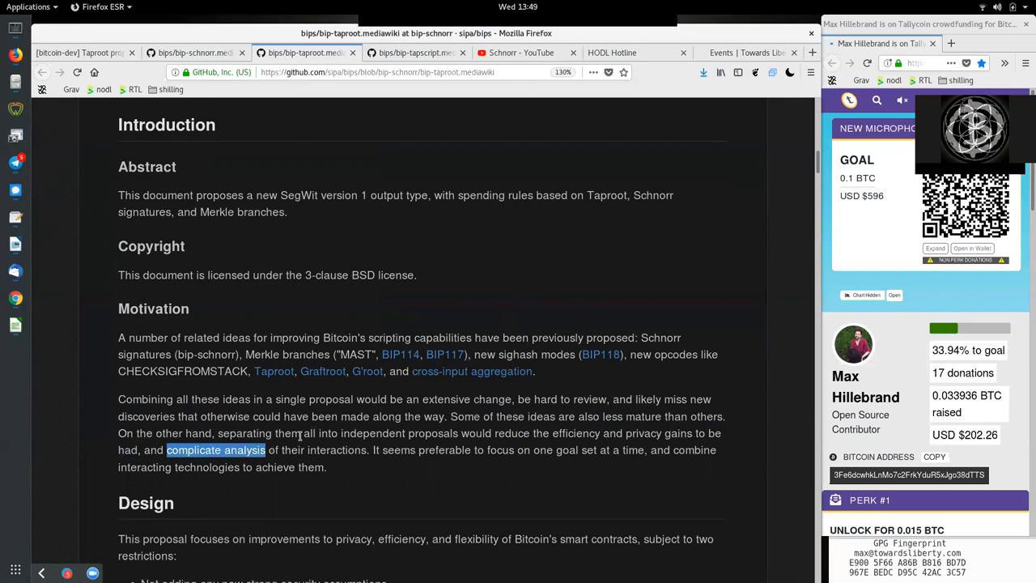
{"action": "double_click", "coordinate": [427, 451]}
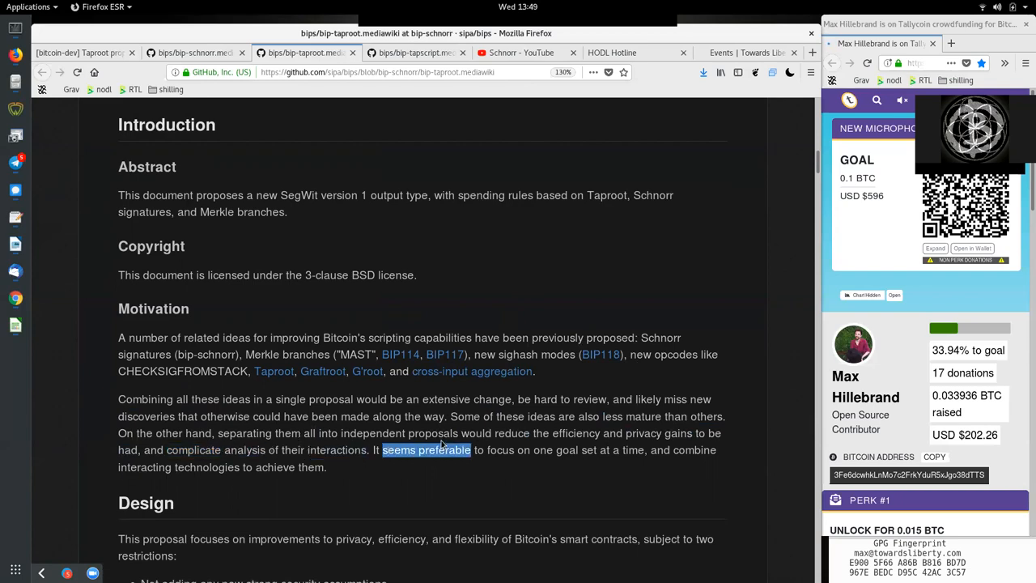
{"action": "double_click", "coordinate": [501, 451]}
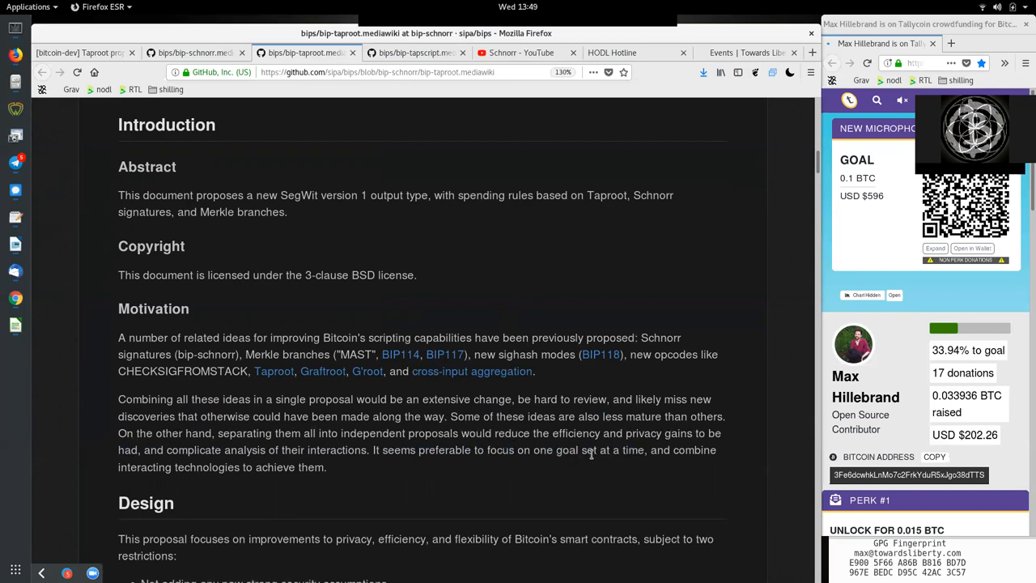
{"action": "double_click", "coordinate": [612, 450]}
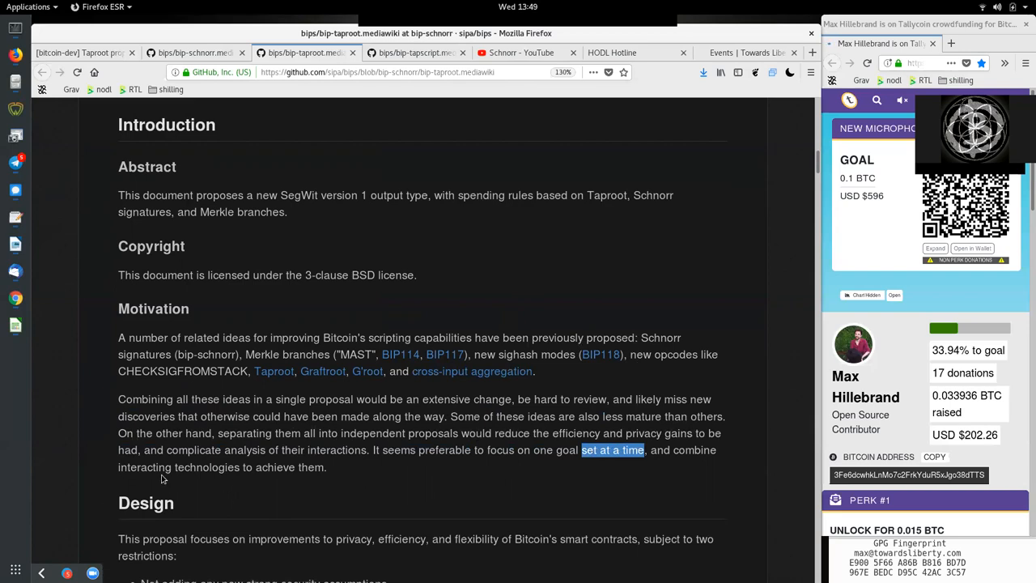
{"action": "double_click", "coordinate": [275, 467]}
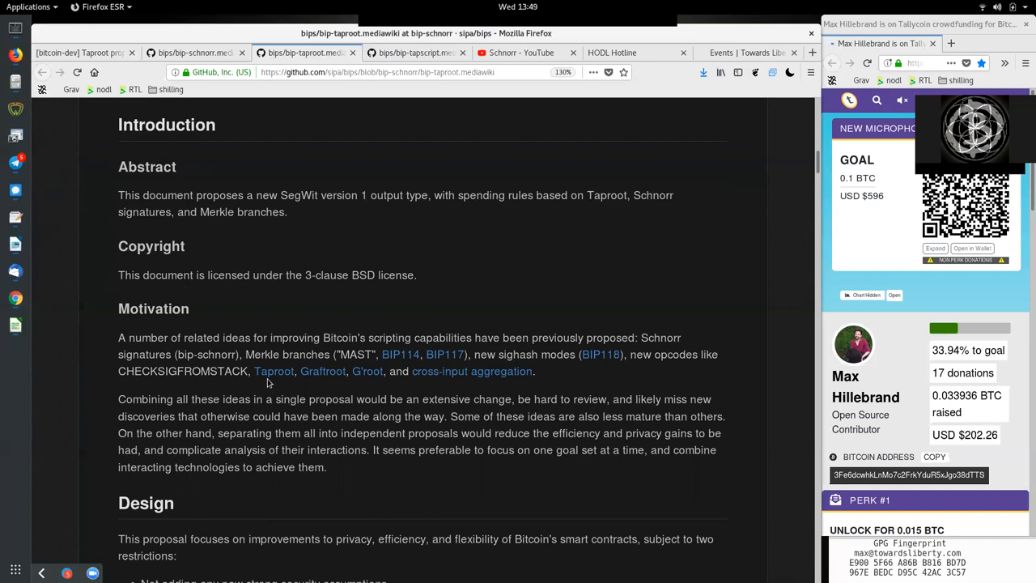
{"action": "mouse_move", "coordinate": [322, 371]}
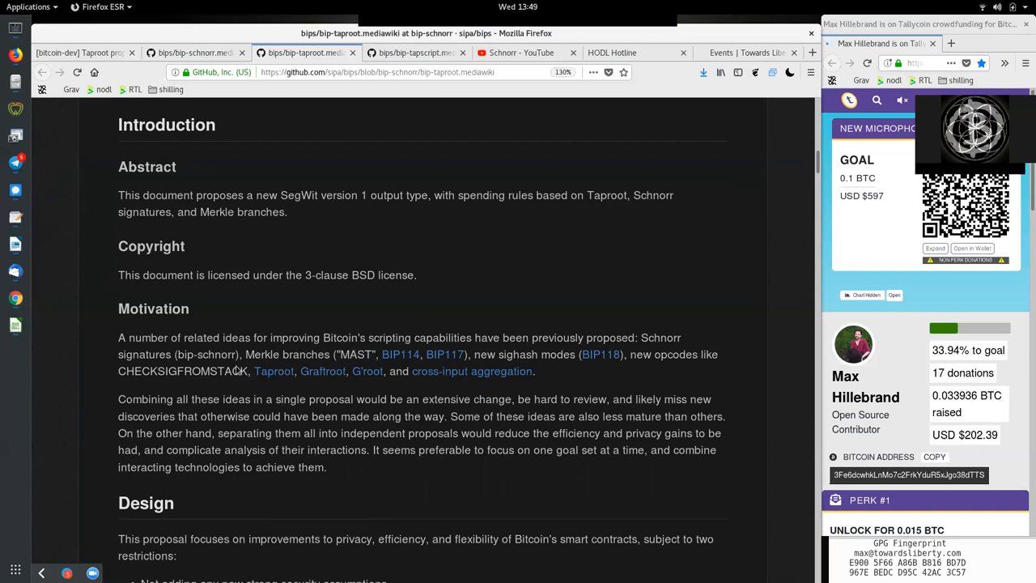
{"action": "double_click", "coordinate": [206, 355]}
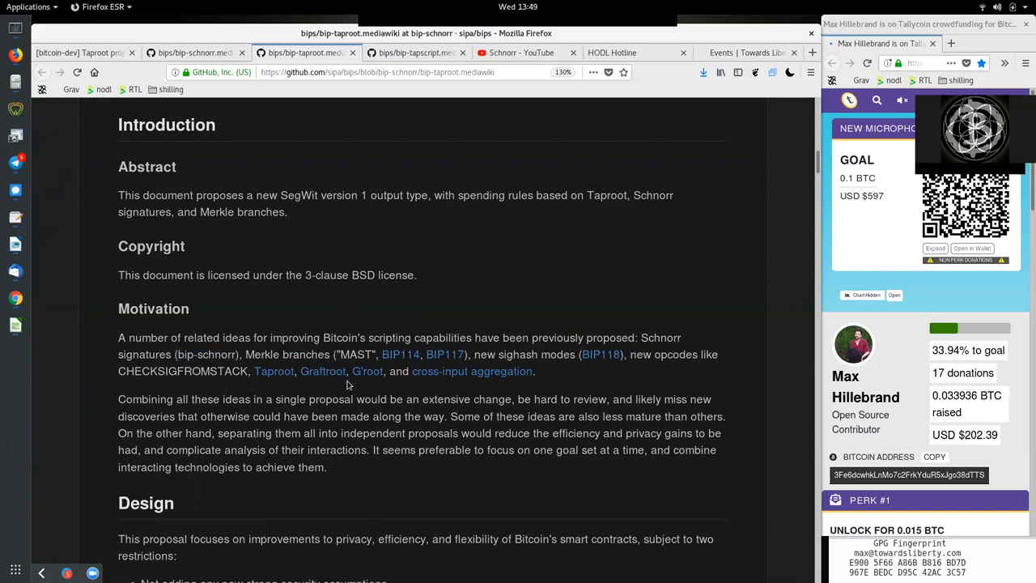
{"action": "left_click_drag", "start_coordinate": [302, 371], "coordinate": [537, 370]}
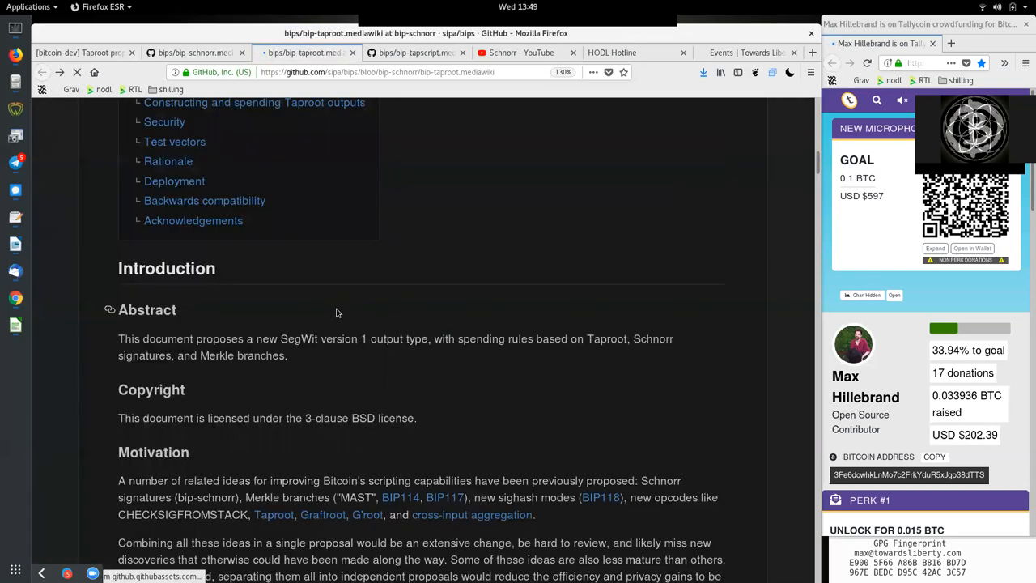
{"action": "double_click", "coordinate": [273, 514]}
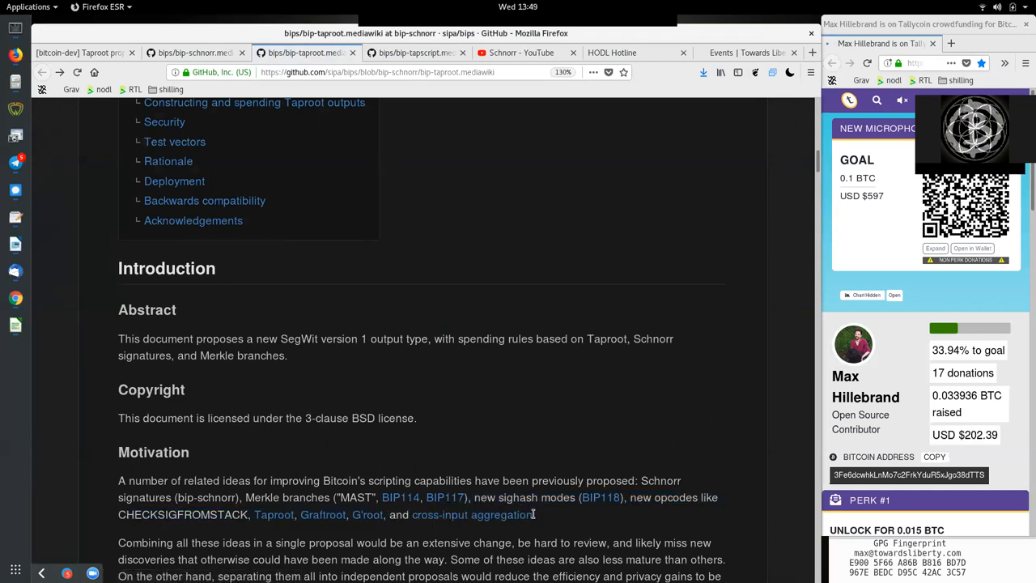
{"action": "double_click", "coordinate": [472, 514]}
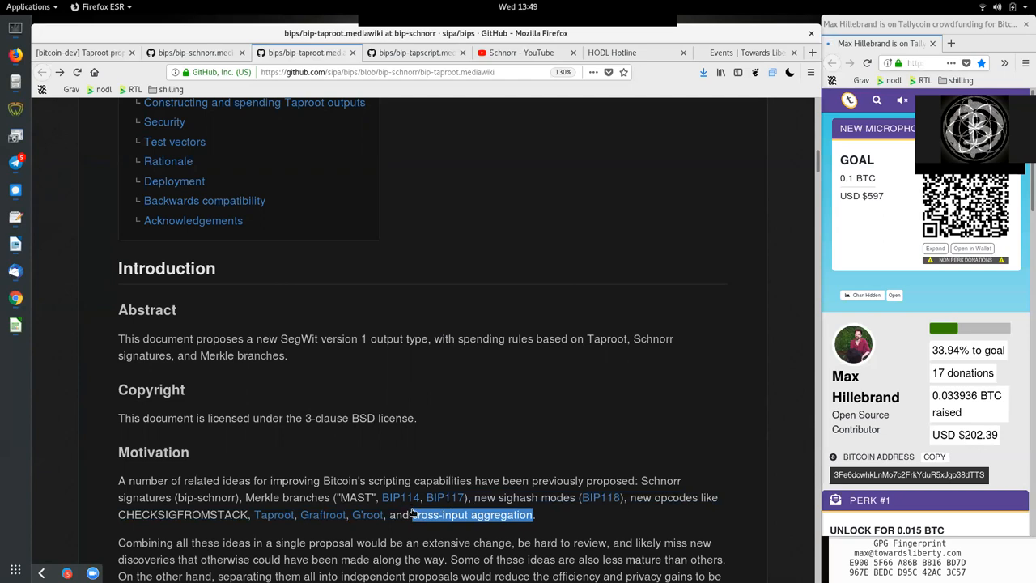
{"action": "scroll", "scroll_direction": "down", "scroll_amount": 3}
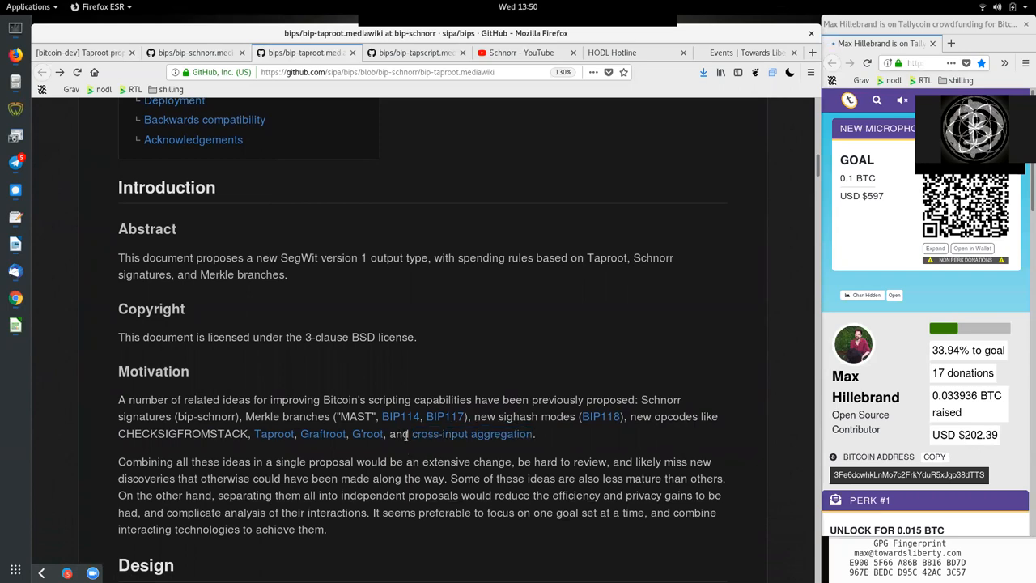
{"action": "double_click", "coordinate": [471, 433]}
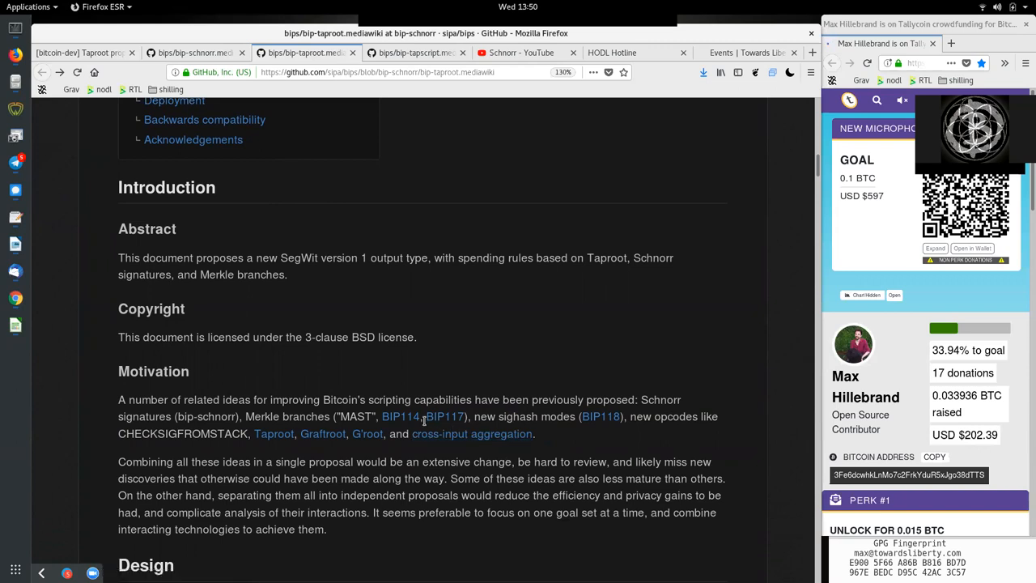
{"action": "mouse_move", "coordinate": [424, 433]}
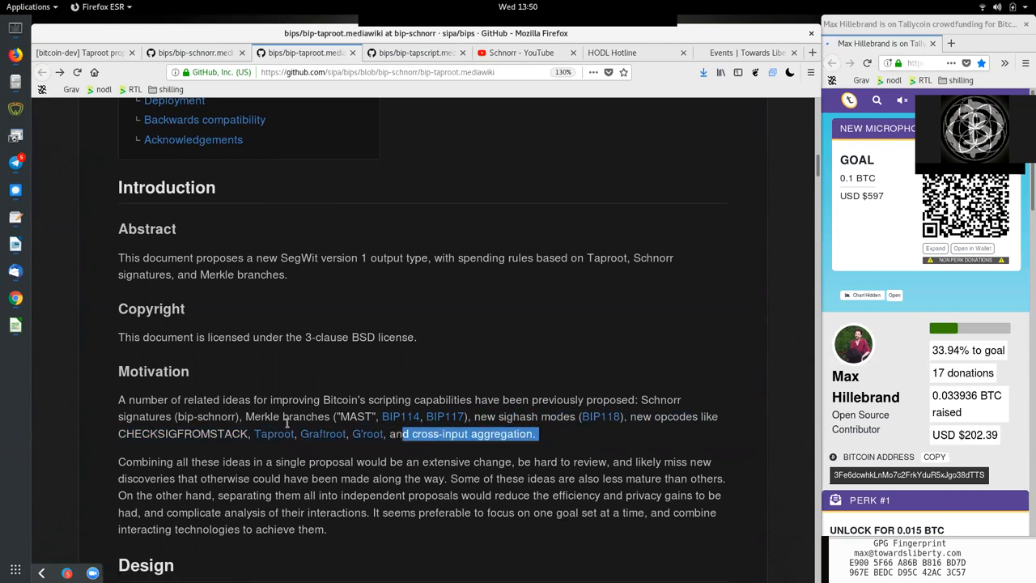
{"action": "mouse_move", "coordinate": [239, 420]}
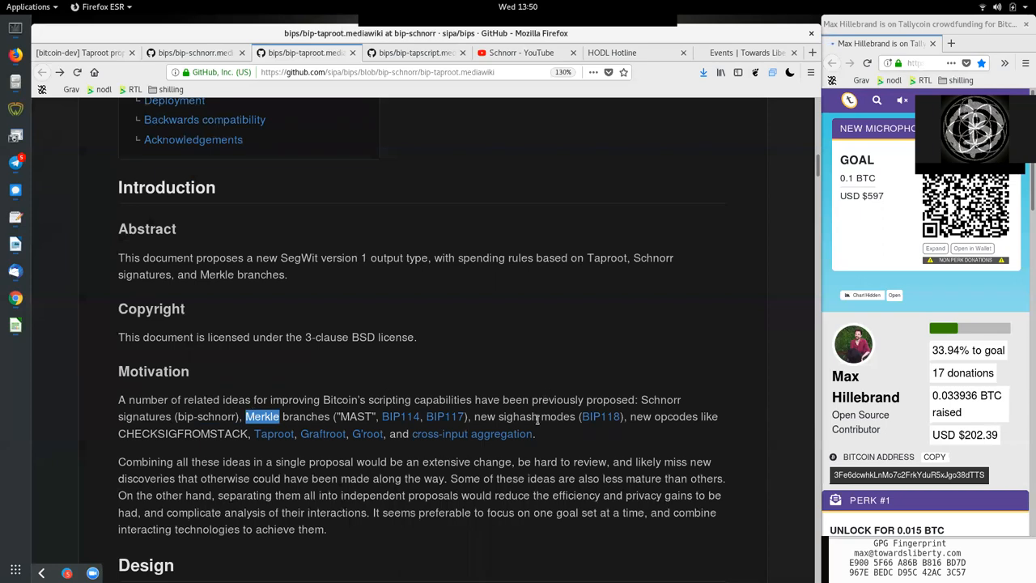
{"action": "double_click", "coordinate": [536, 416]}
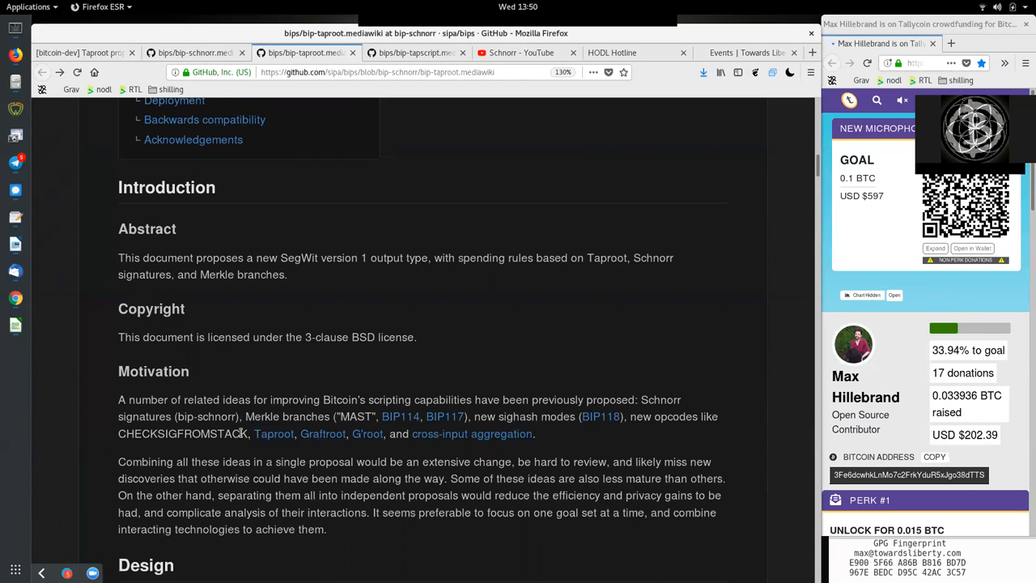
{"action": "mouse_move", "coordinate": [317, 519]}
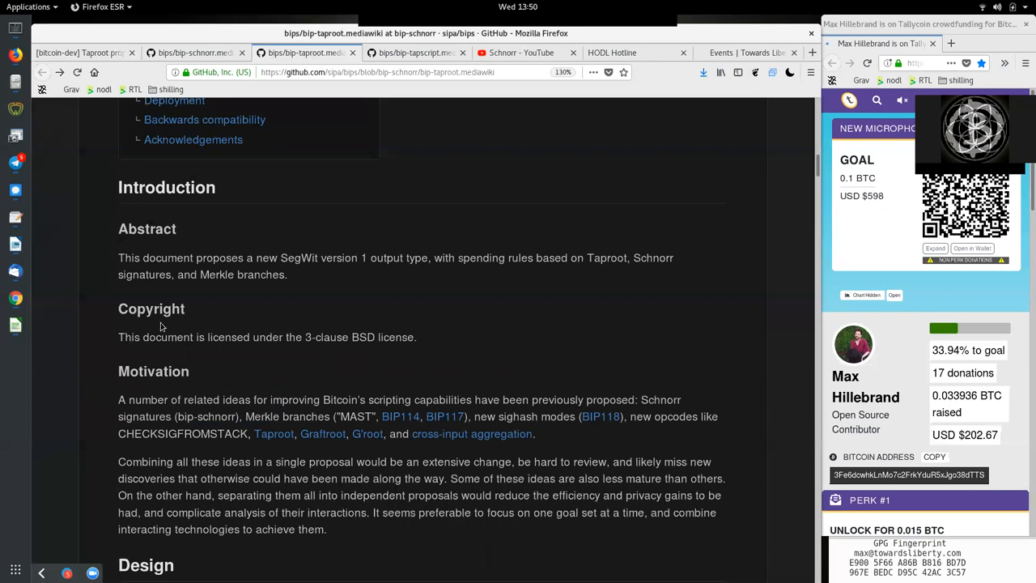
{"action": "mouse_move", "coordinate": [338, 194]}
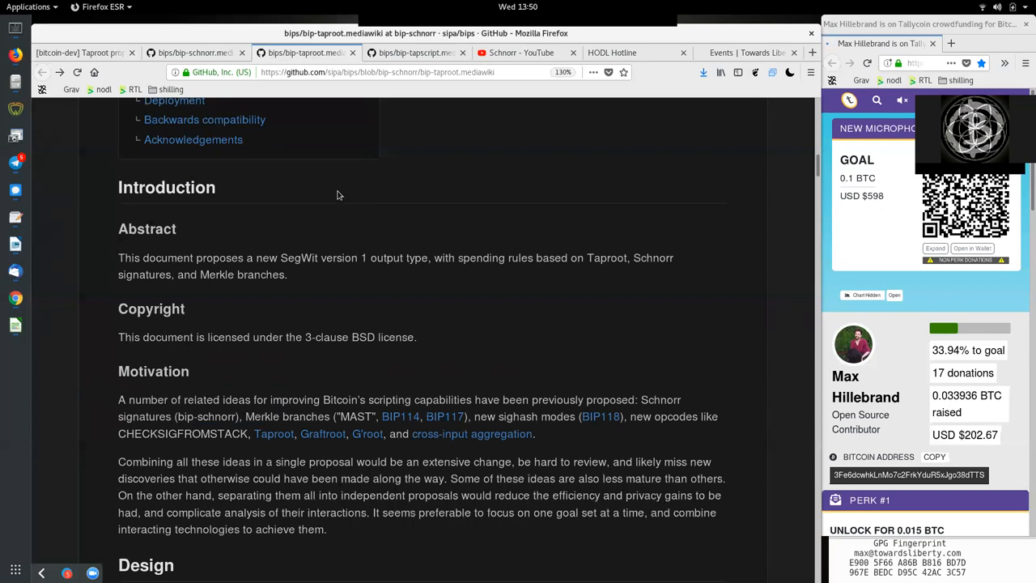
{"action": "scroll", "scroll_direction": "up", "scroll_amount": 3}
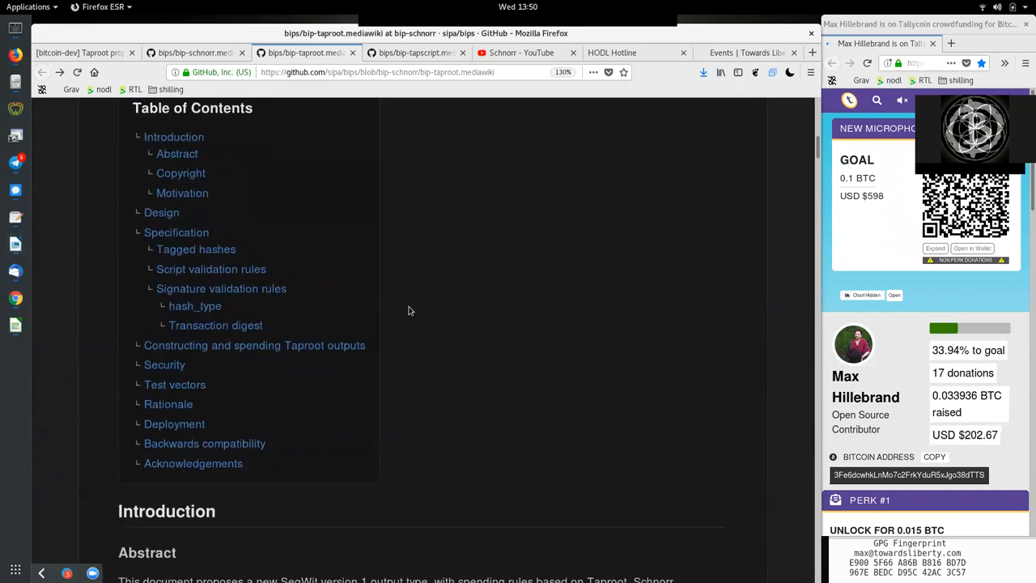
Scroll the bip-taproot draft down through Motivation until Design shows.
{"action": "scroll", "scroll_direction": "down", "scroll_amount": 3}
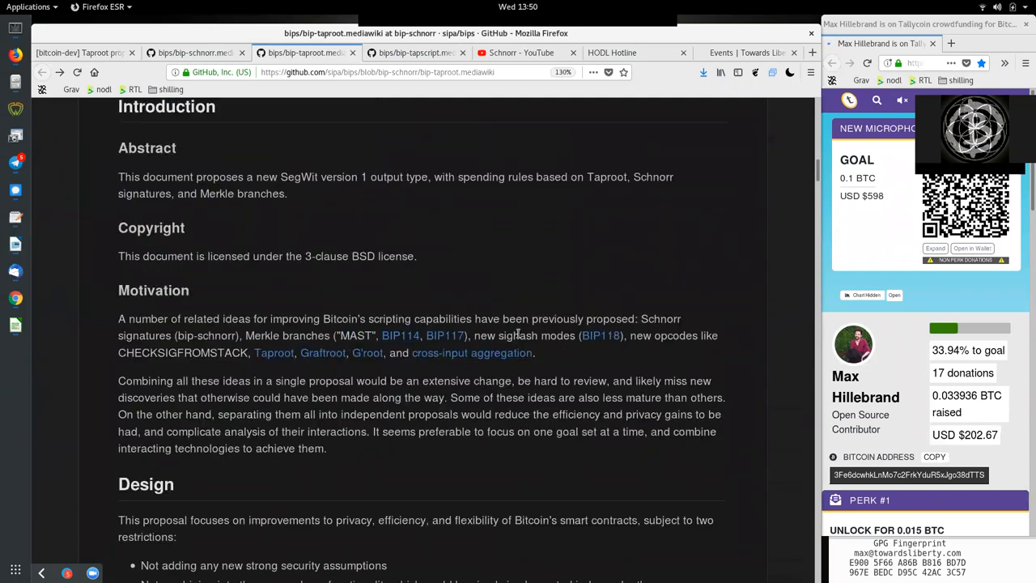
{"action": "mouse_move", "coordinate": [399, 335]}
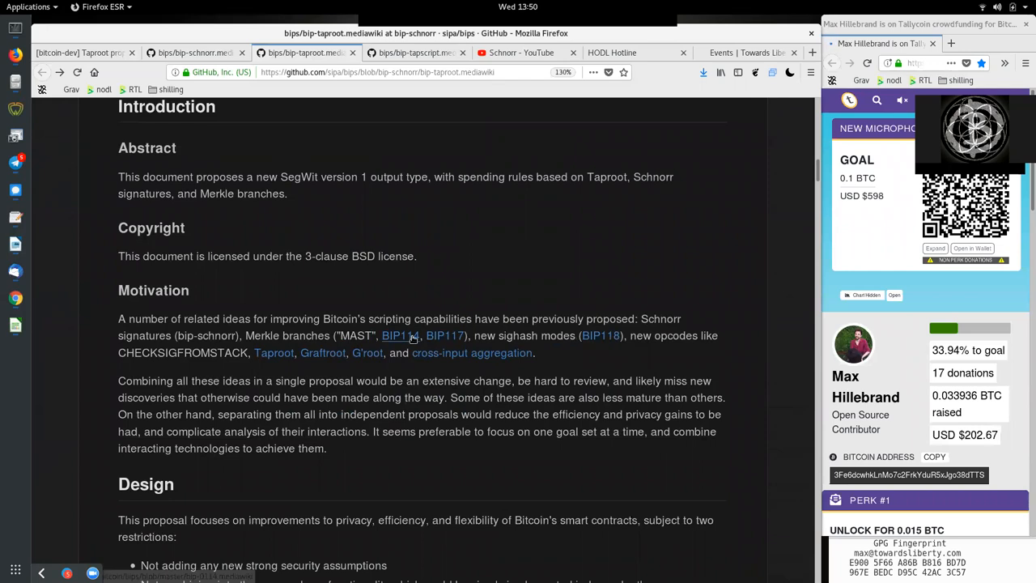
{"action": "mouse_move", "coordinate": [162, 405]}
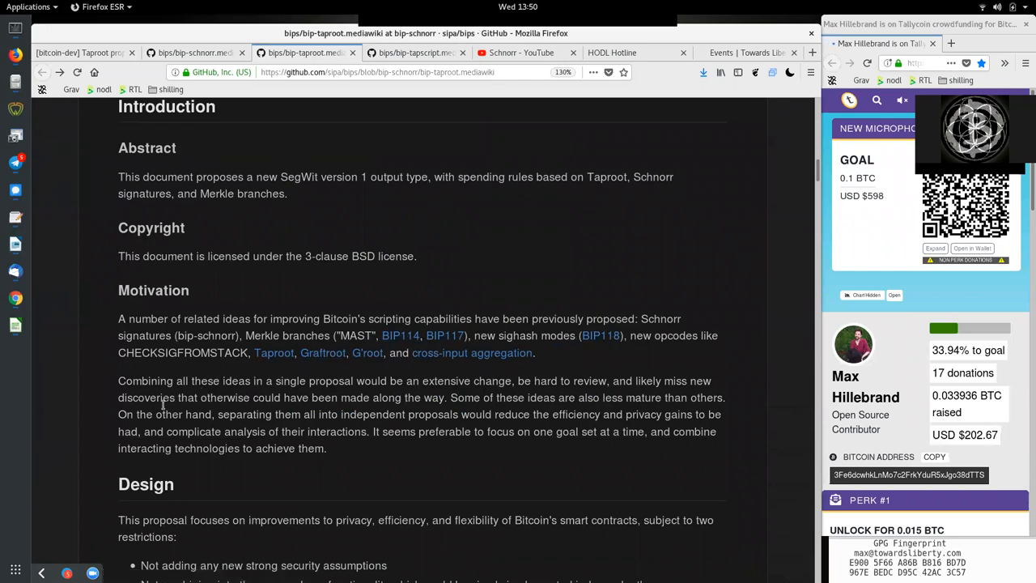
{"action": "mouse_move", "coordinate": [157, 368]}
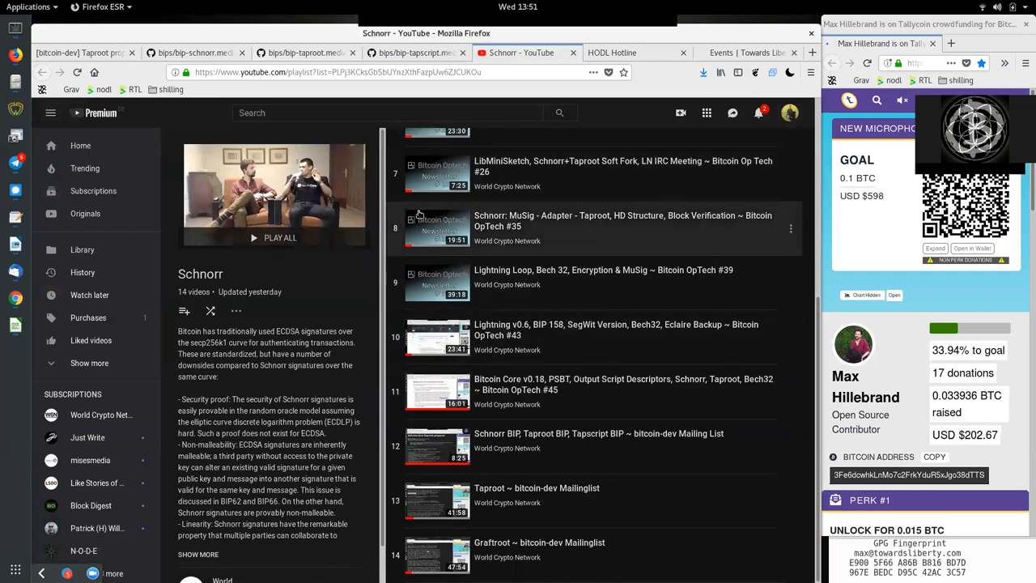
Scroll through the Schnorr playlist's 14 videos, then switch to the HODL Hotline page.
{"action": "scroll", "scroll_direction": "up", "scroll_amount": 3}
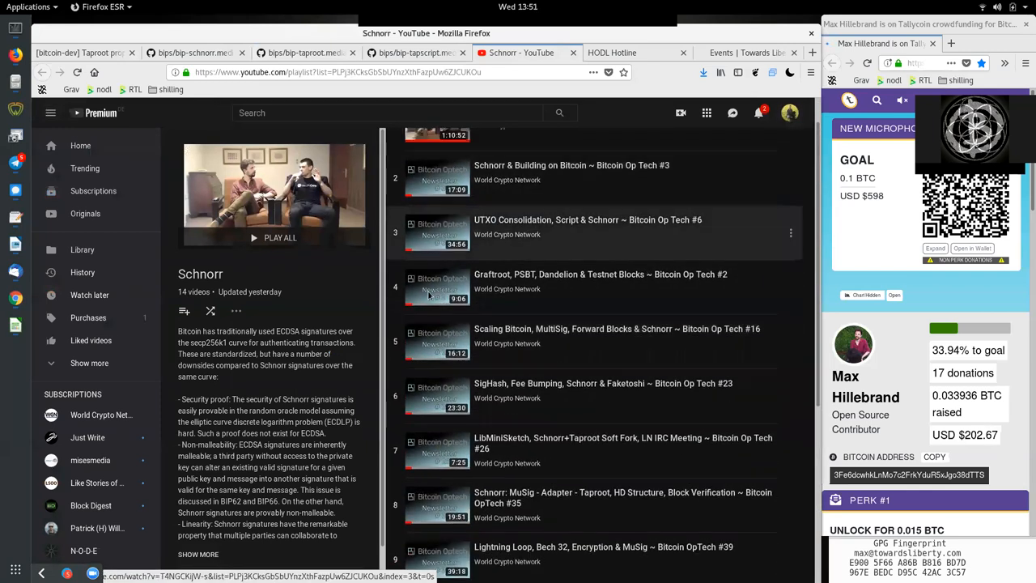
{"action": "mouse_move", "coordinate": [583, 168]}
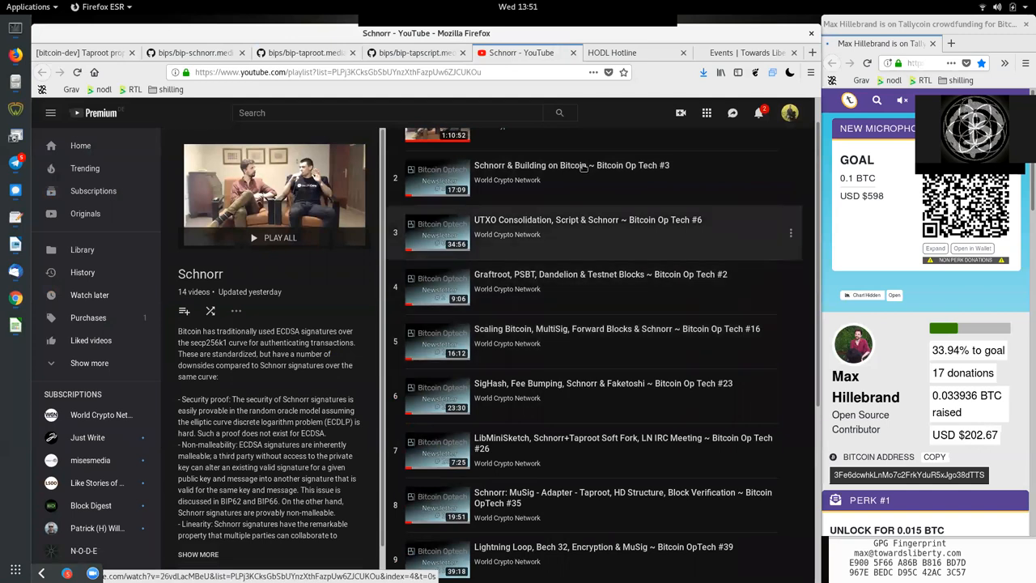
{"action": "scroll", "scroll_direction": "down", "scroll_amount": 3}
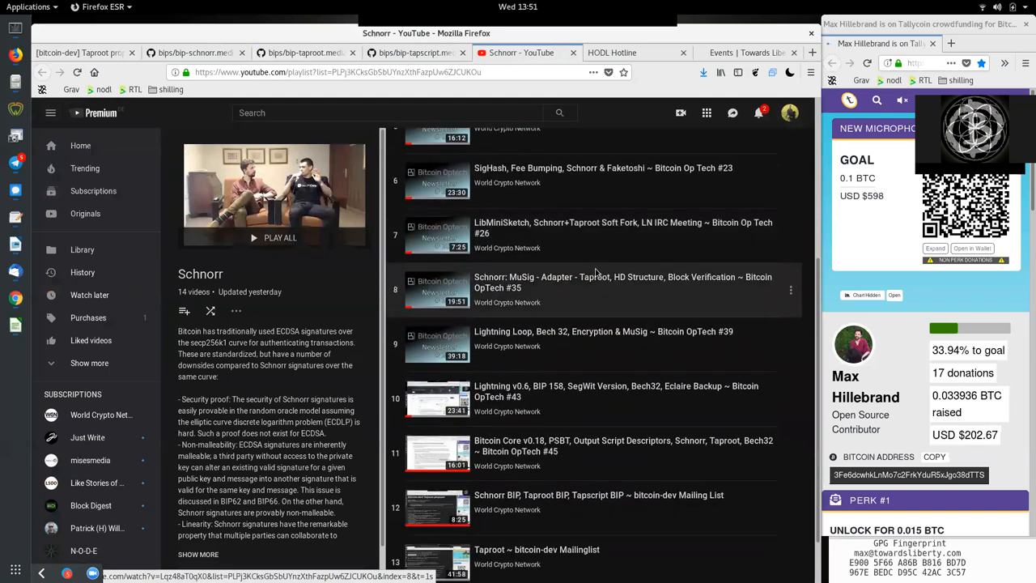
{"action": "scroll", "scroll_direction": "up", "scroll_amount": 3}
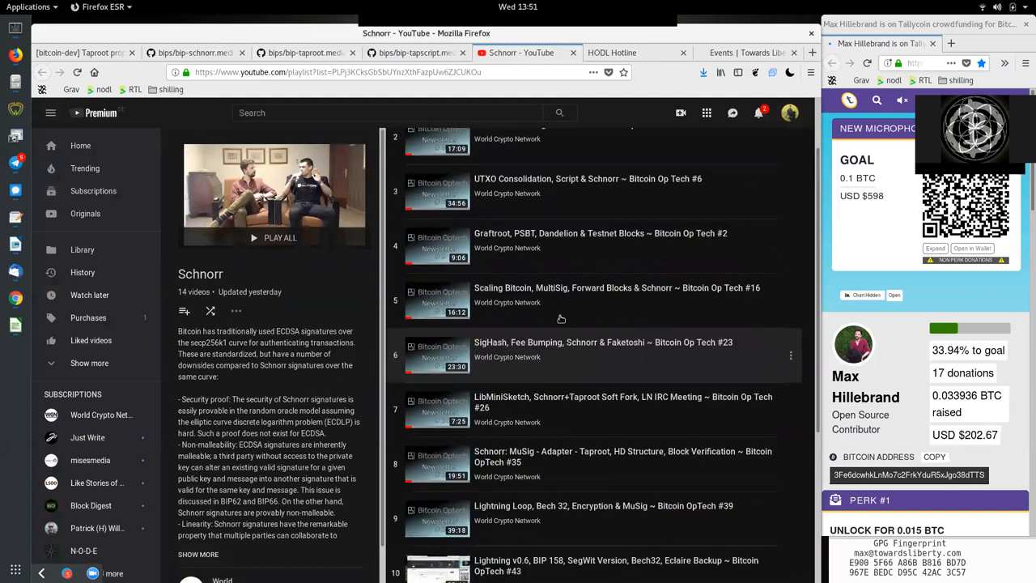
{"action": "scroll", "scroll_direction": "up", "scroll_amount": 3}
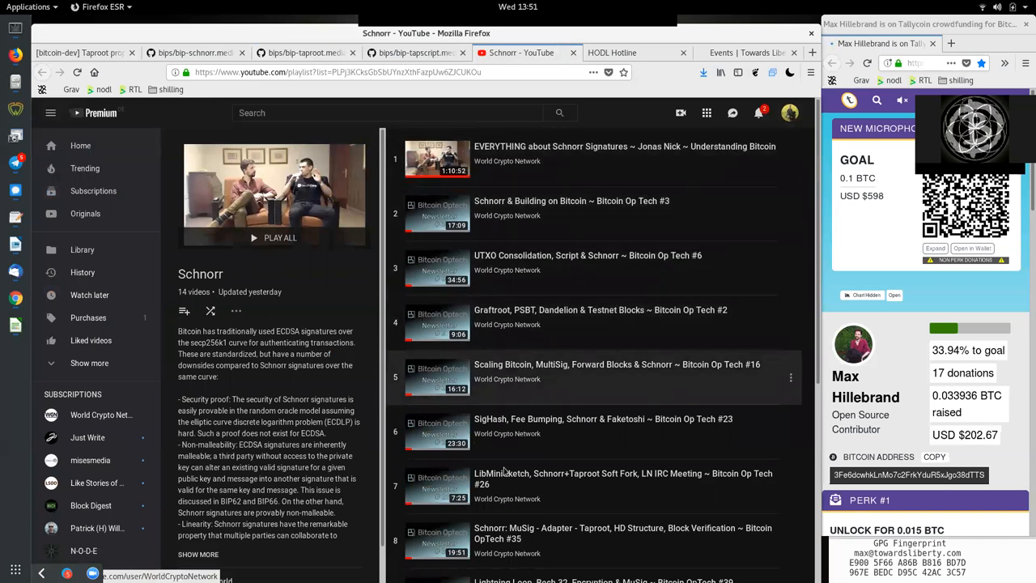
{"action": "left_click", "coordinate": [635, 53]}
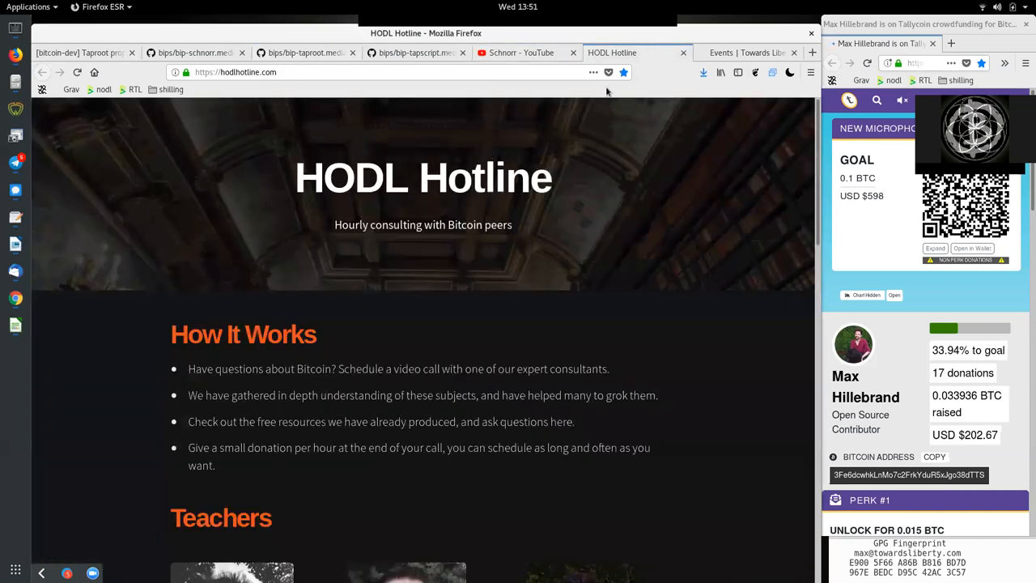
Highlight the HODL Hotline title, then scroll down to Ketominer, Juan Galt and Max Hillebrand's rates.
{"action": "double_click", "coordinate": [422, 177]}
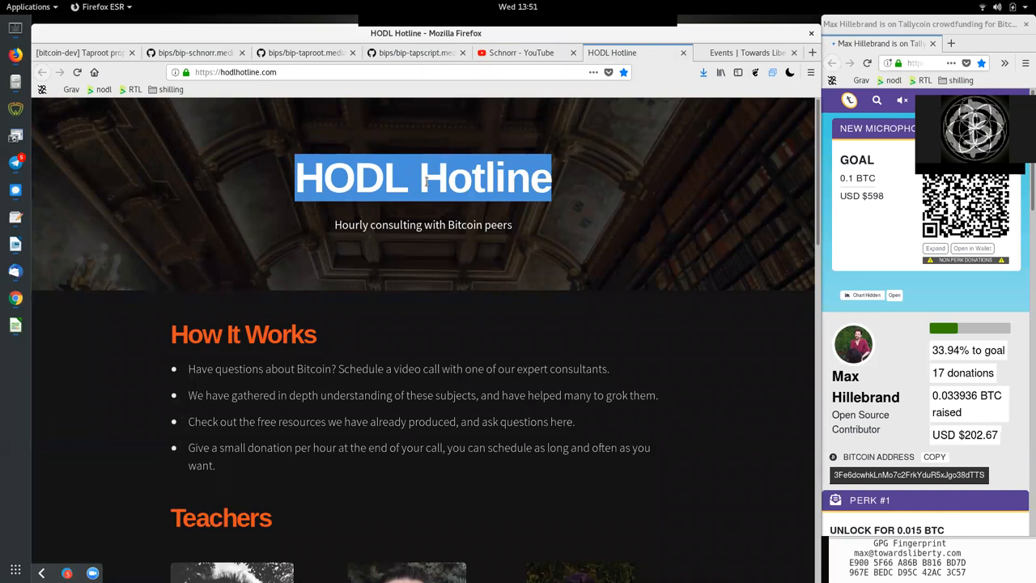
{"action": "left_click", "coordinate": [353, 365]}
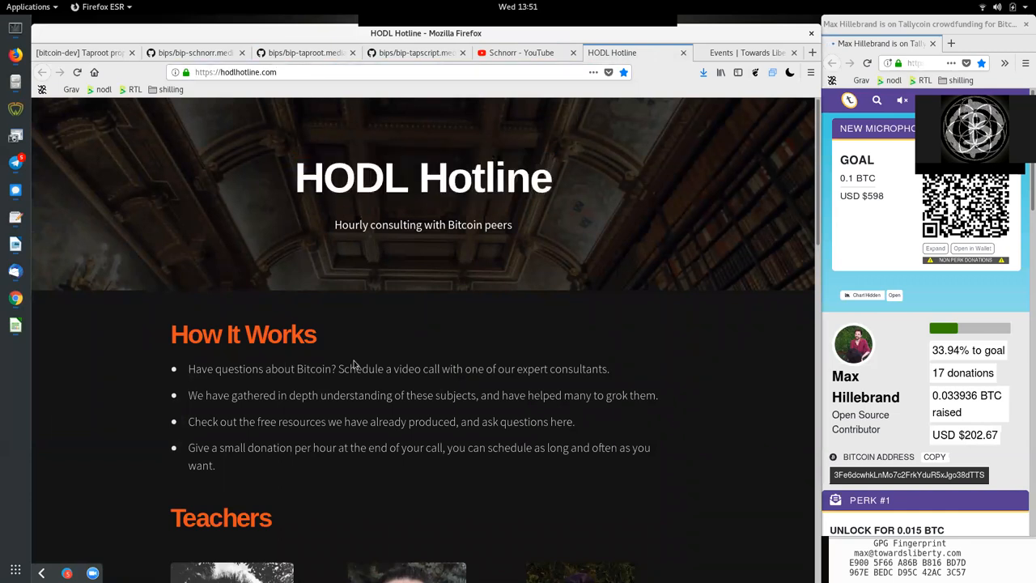
{"action": "scroll", "scroll_direction": "down", "scroll_amount": 3}
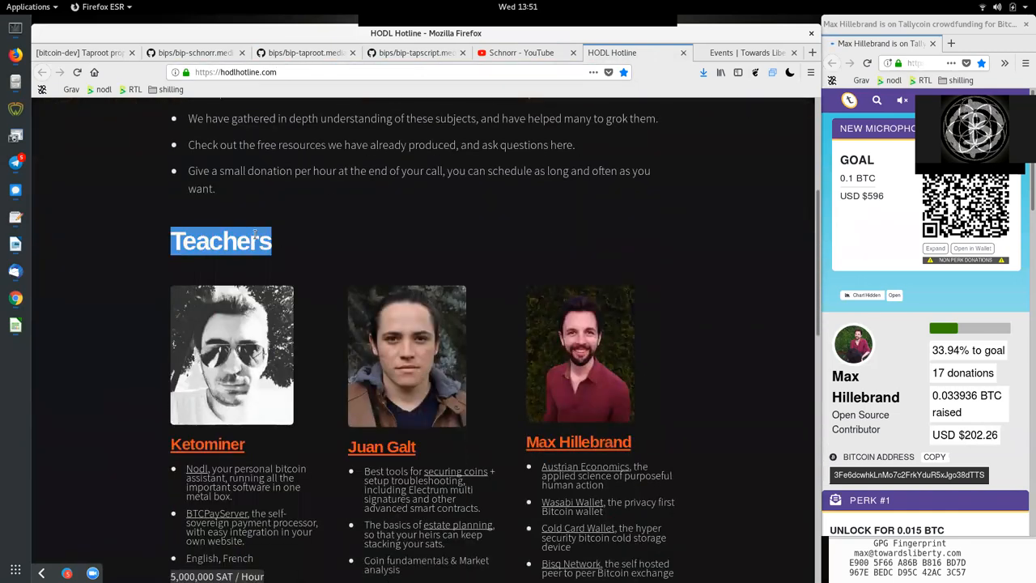
{"action": "scroll", "scroll_direction": "down", "scroll_amount": 3}
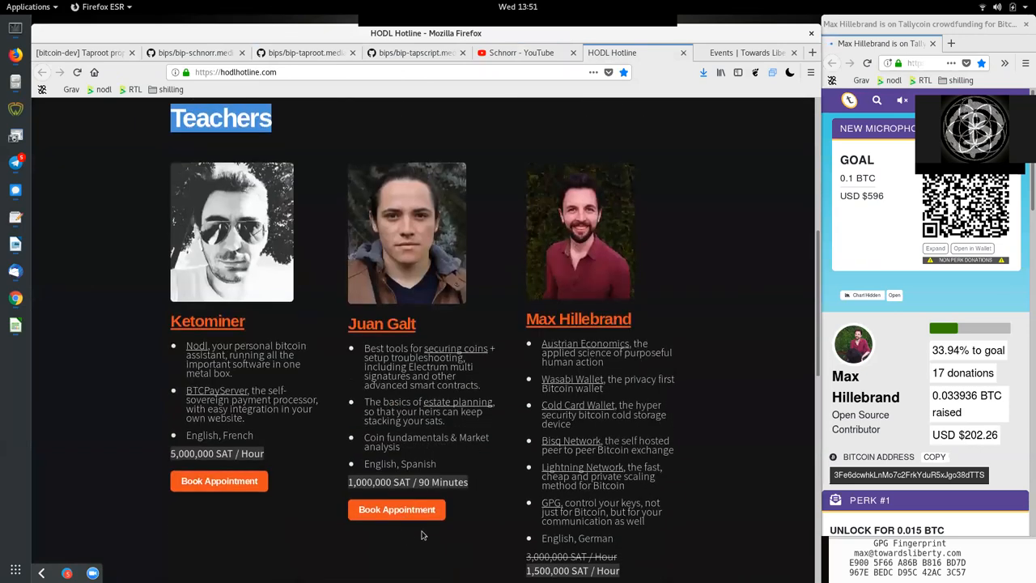
{"action": "scroll", "scroll_direction": "down", "scroll_amount": 3}
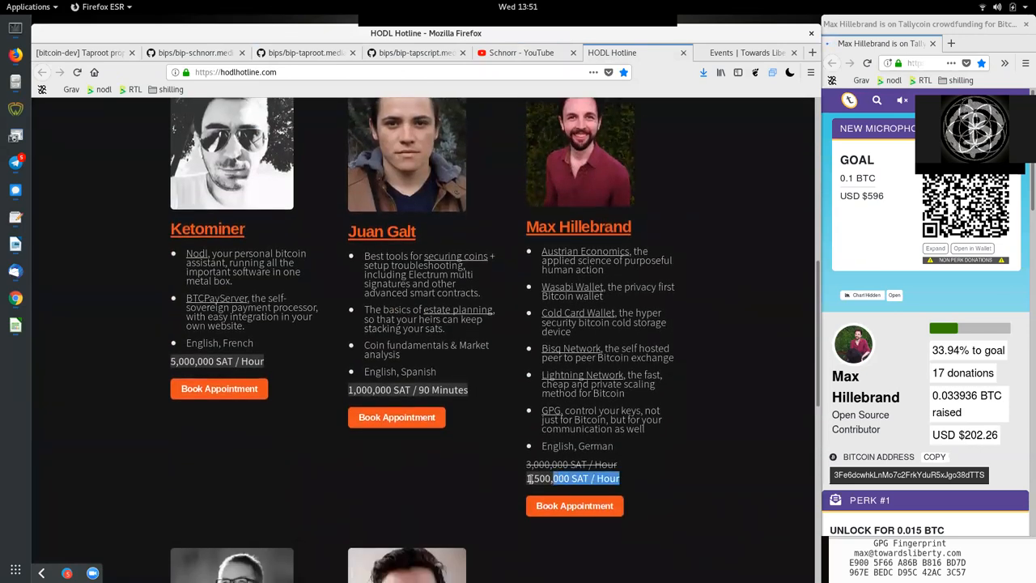
{"action": "mouse_move", "coordinate": [506, 351]}
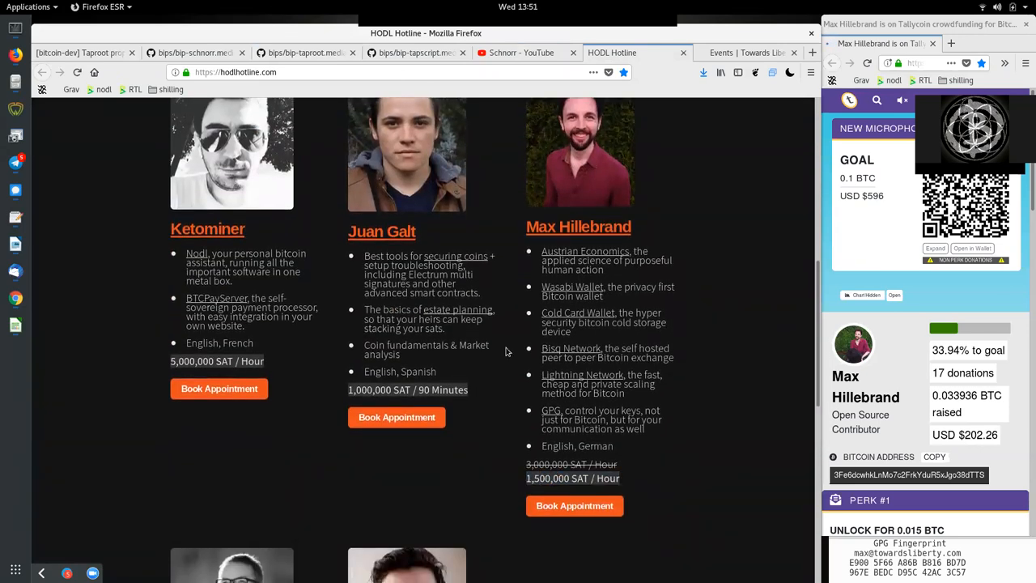
{"action": "mouse_move", "coordinate": [669, 410]}
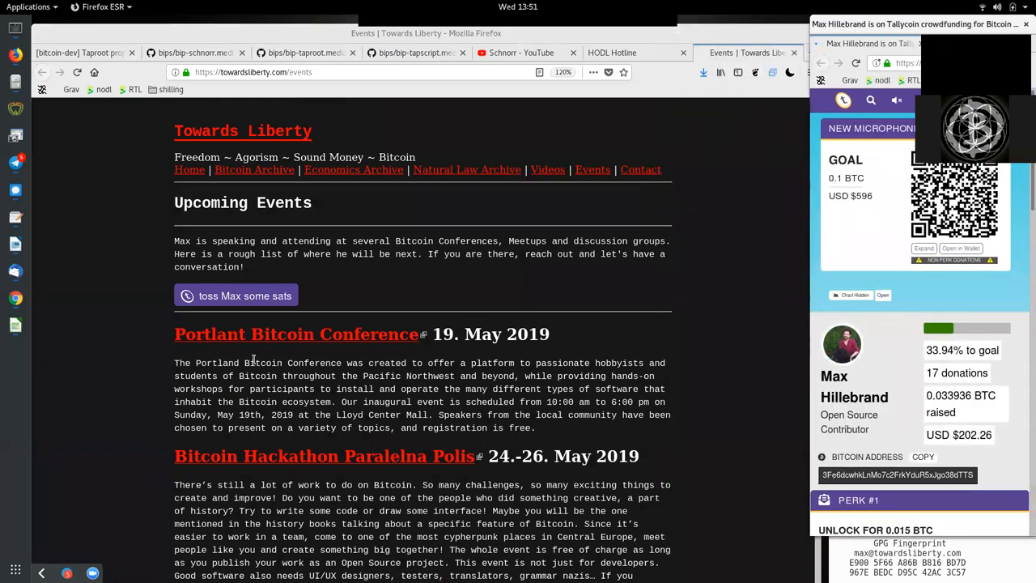
{"action": "scroll", "scroll_direction": "down", "scroll_amount": 3}
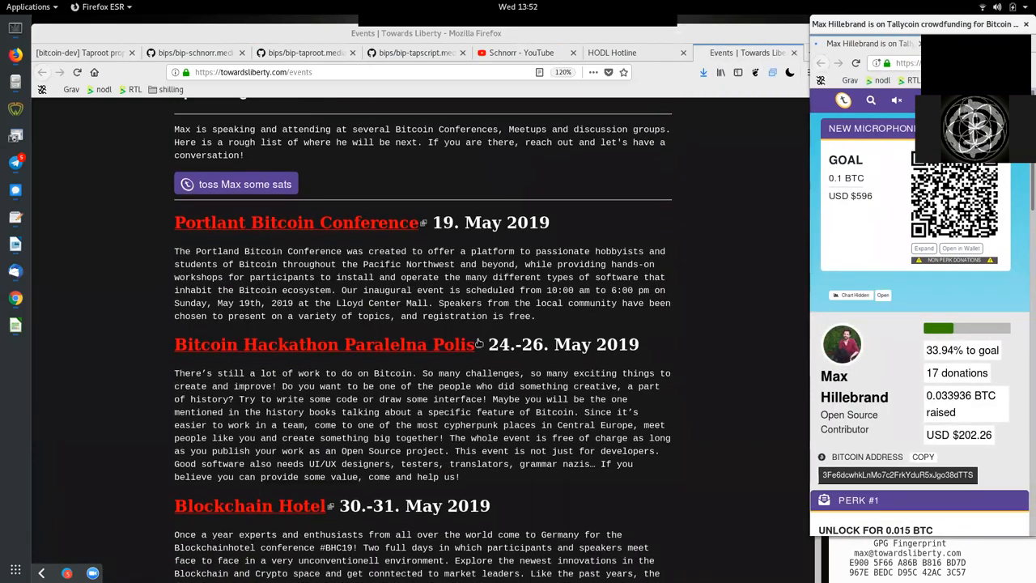
{"action": "scroll", "scroll_direction": "down", "scroll_amount": 3}
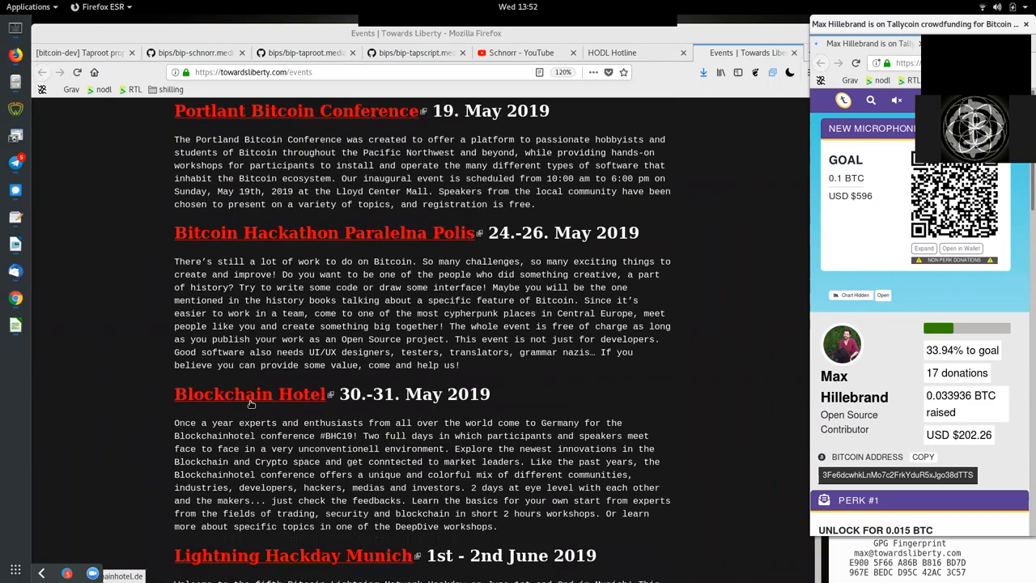
{"action": "scroll", "scroll_direction": "down", "scroll_amount": 3}
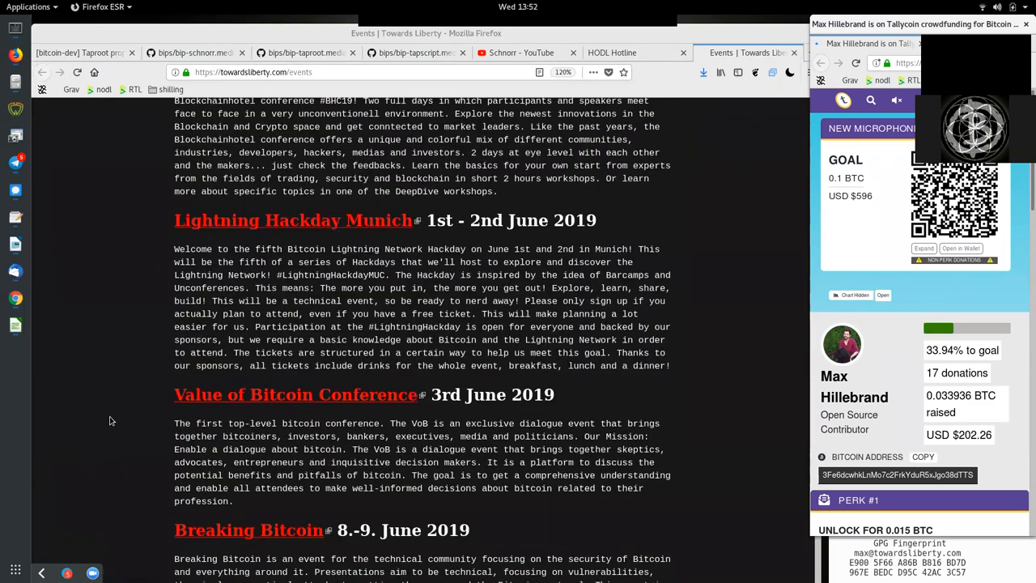
{"action": "scroll", "scroll_direction": "down", "scroll_amount": 3}
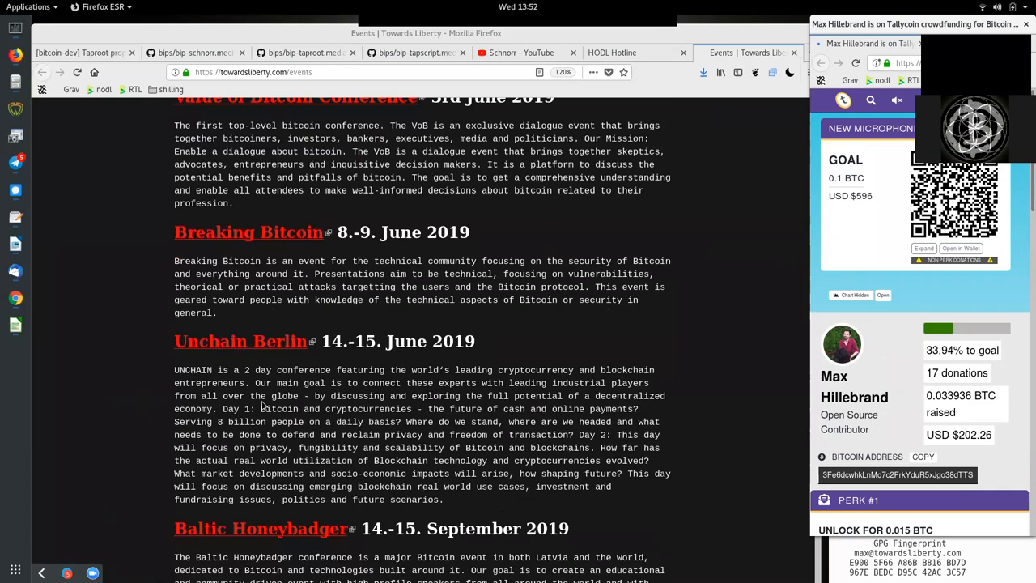
{"action": "scroll", "scroll_direction": "down", "scroll_amount": 3}
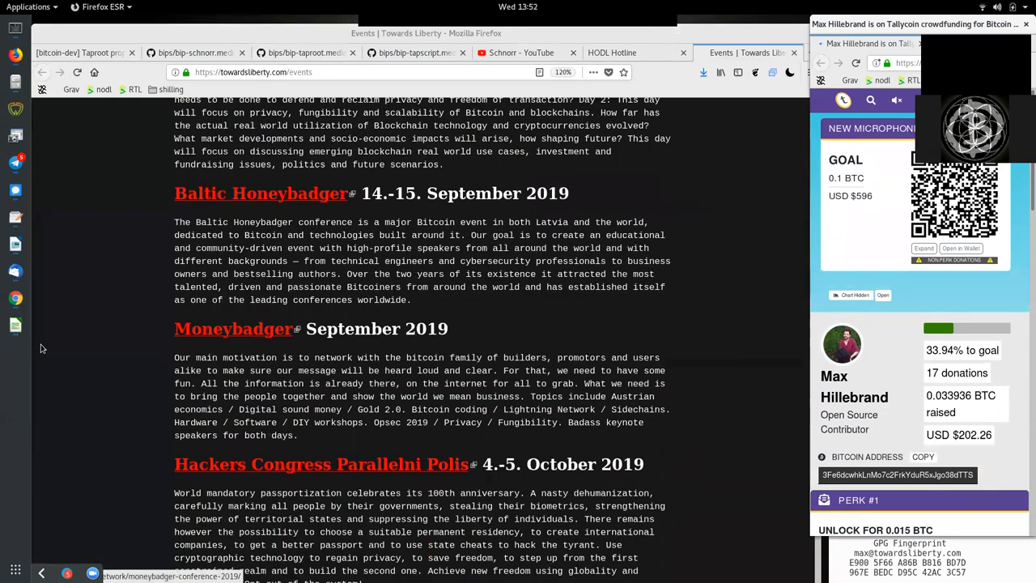
{"action": "scroll", "scroll_direction": "down", "scroll_amount": 3}
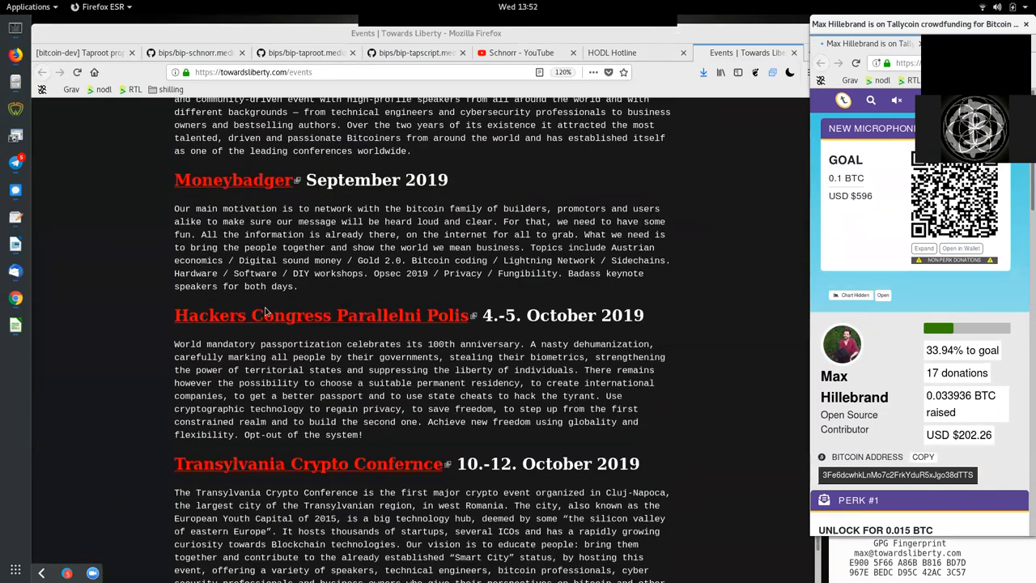
{"action": "scroll", "scroll_direction": "down", "scroll_amount": 3}
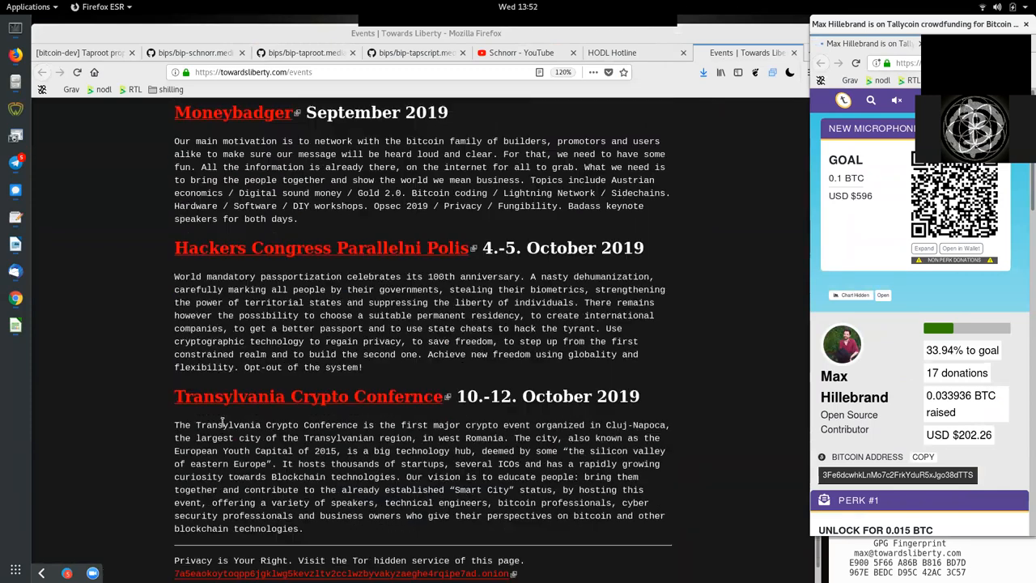
{"action": "scroll", "scroll_direction": "up", "scroll_amount": 3}
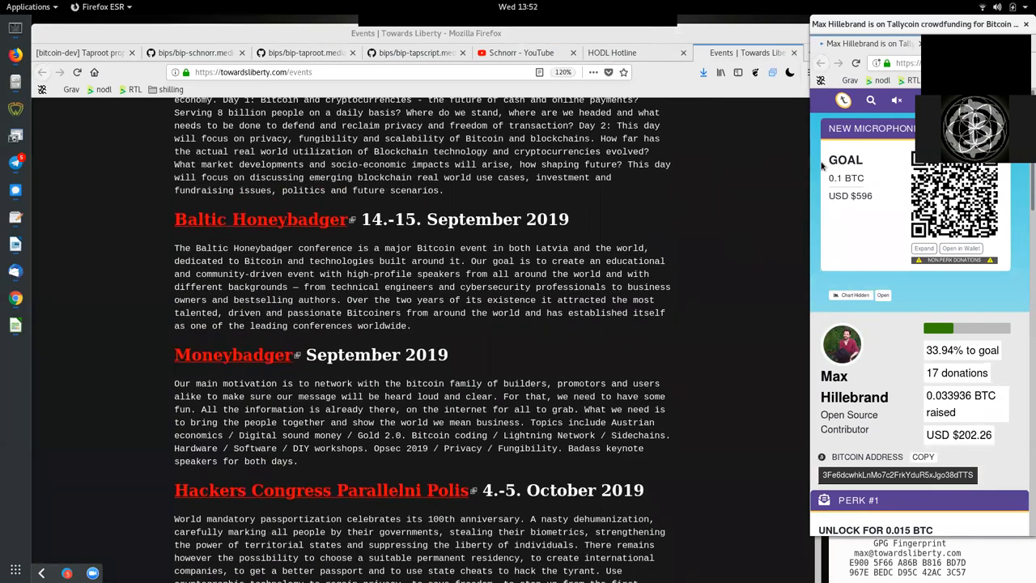
{"action": "mouse_move", "coordinate": [913, 354]}
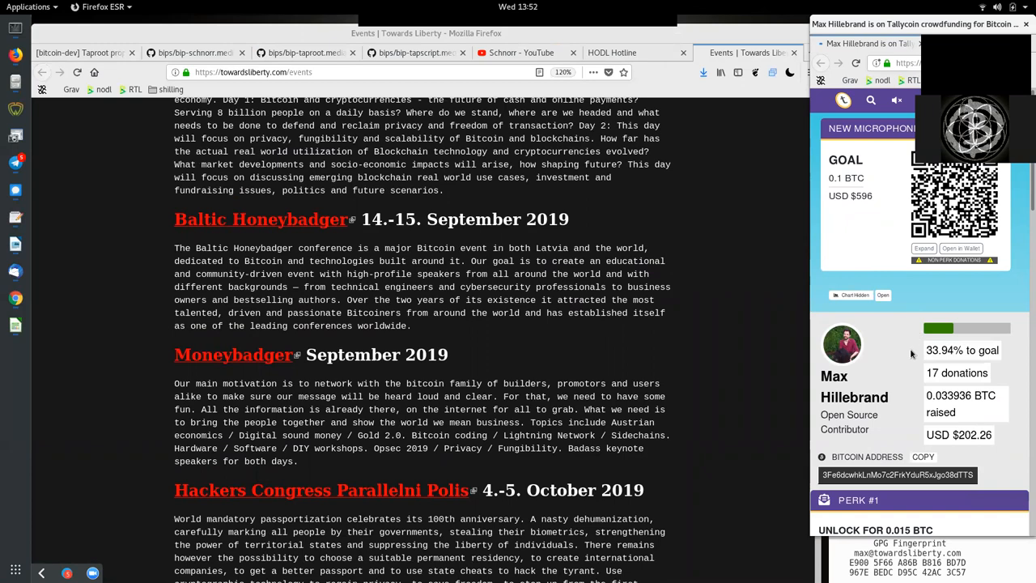
{"action": "double_click", "coordinate": [957, 373]}
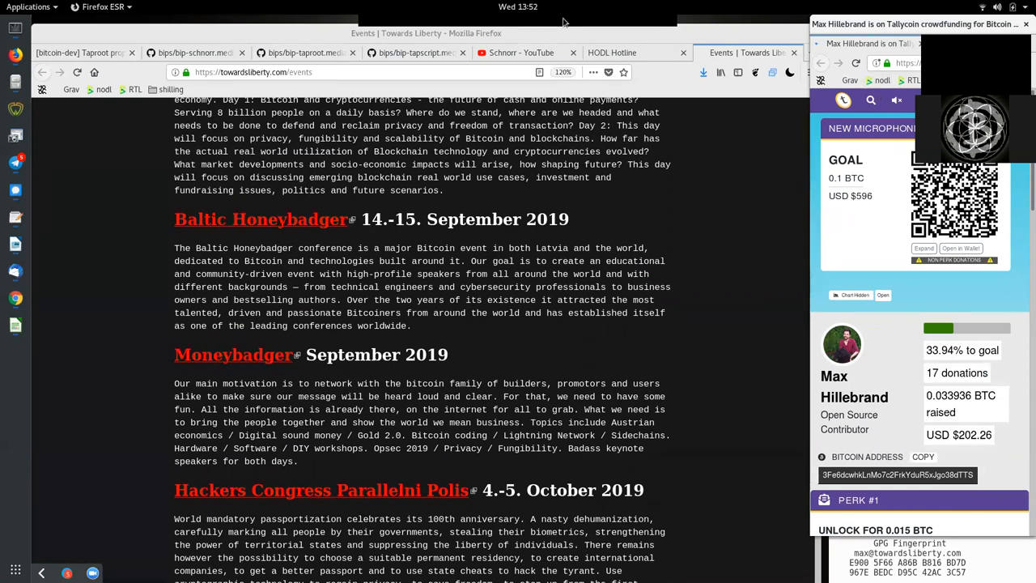
{"action": "mouse_move", "coordinate": [648, 23]}
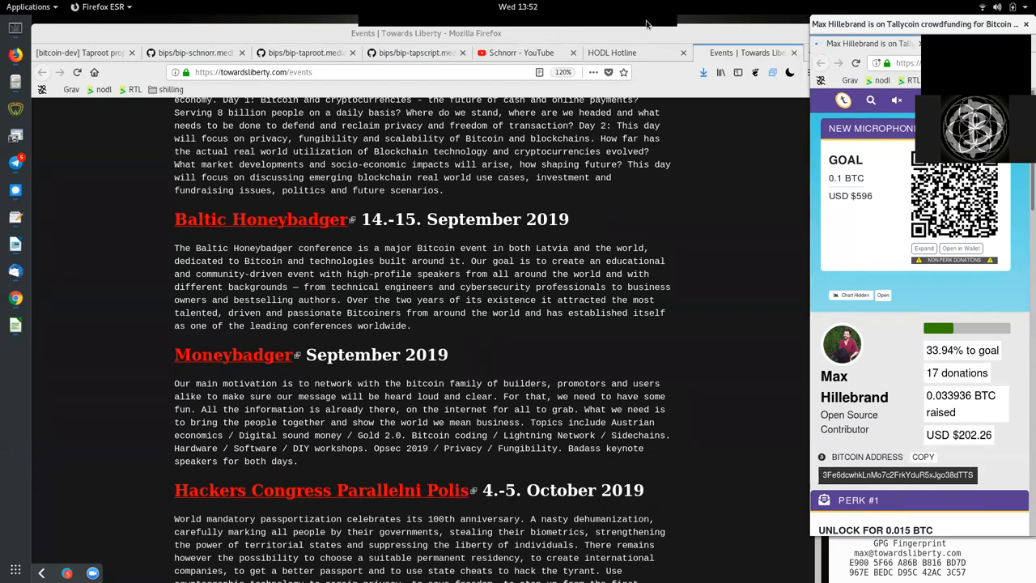